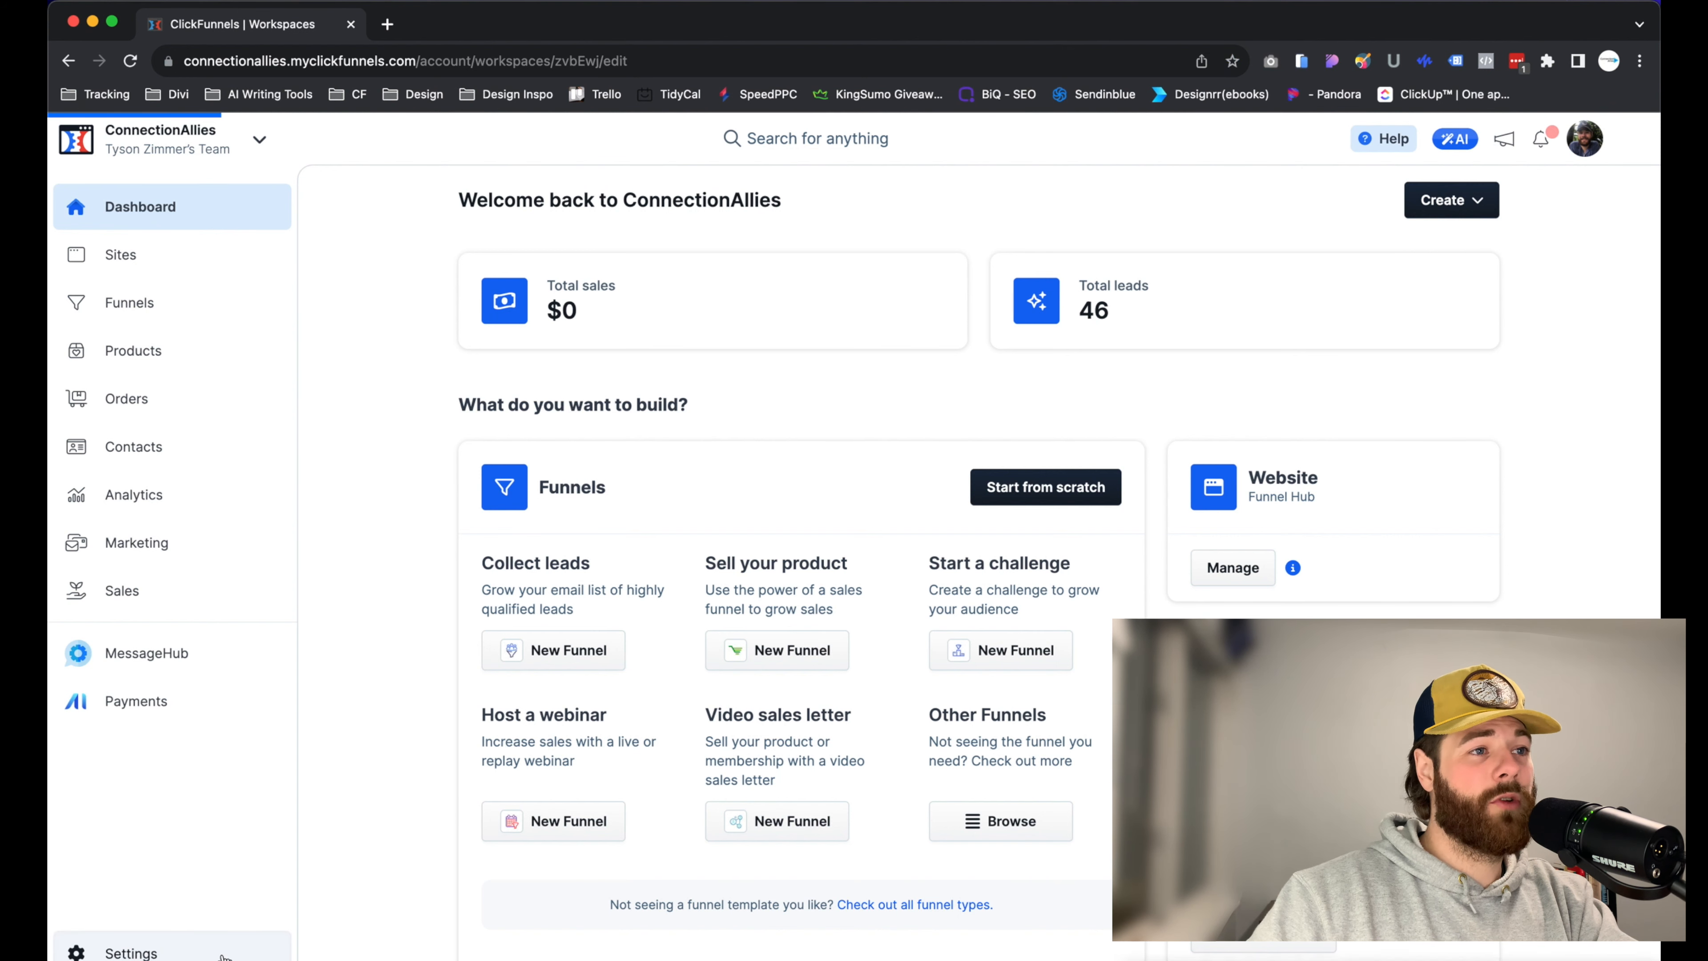
Open the workspace settings and show the connected integrations list.
click(131, 952)
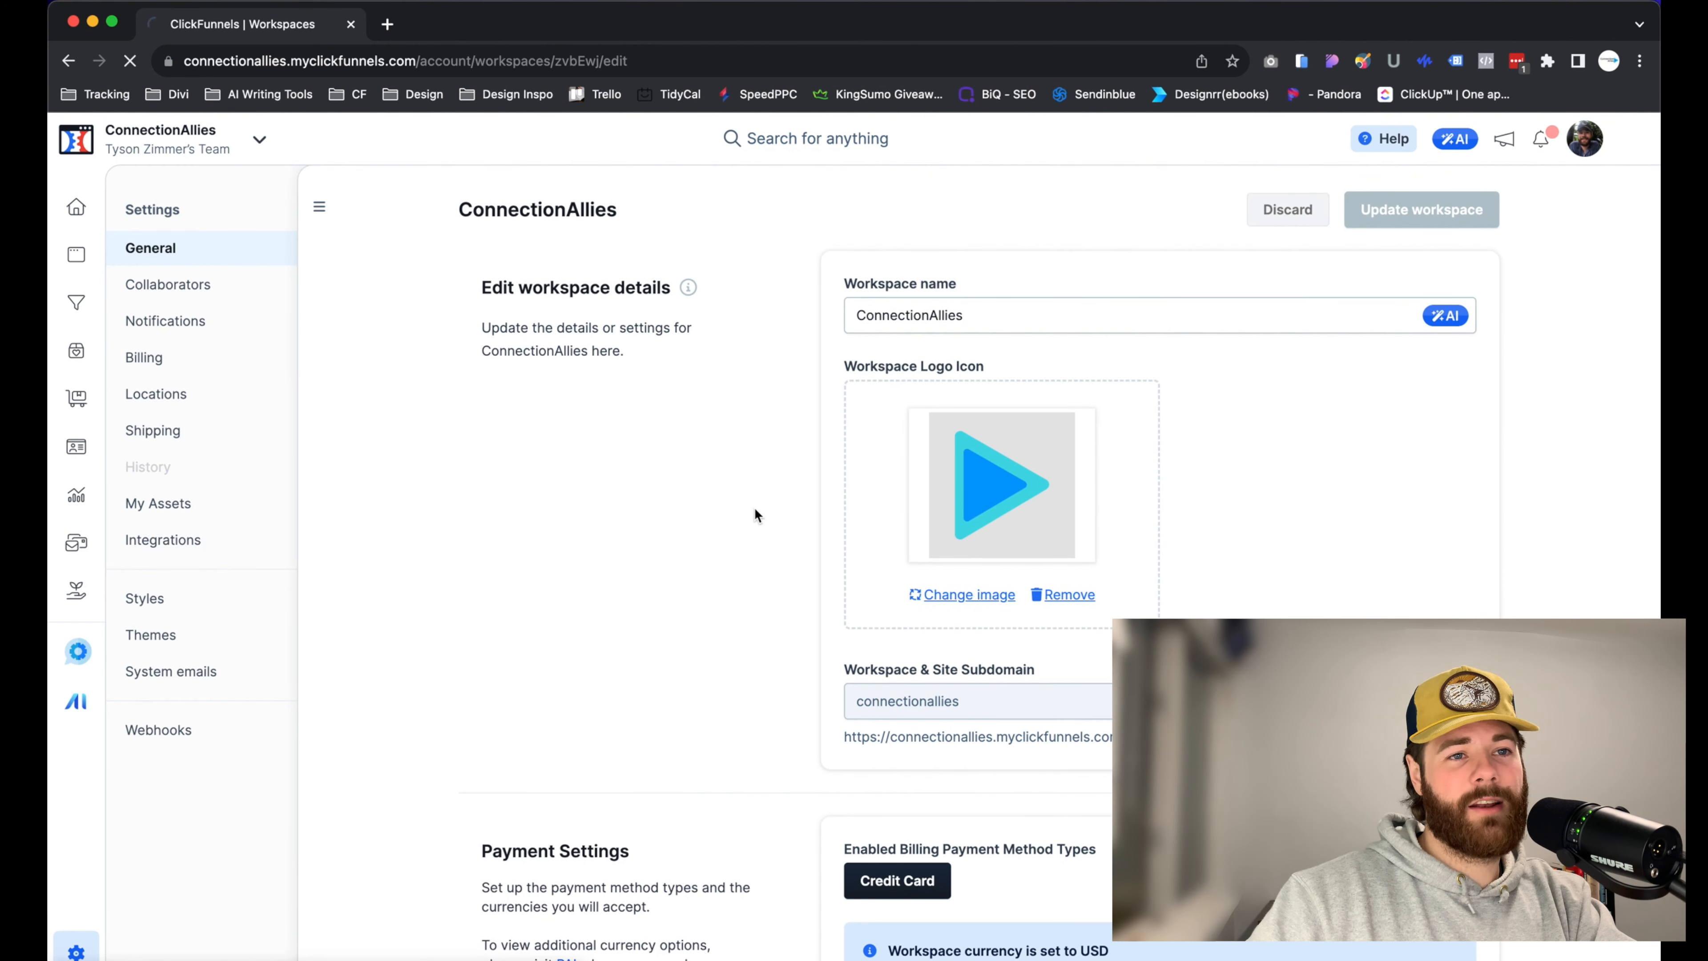
click(163, 539)
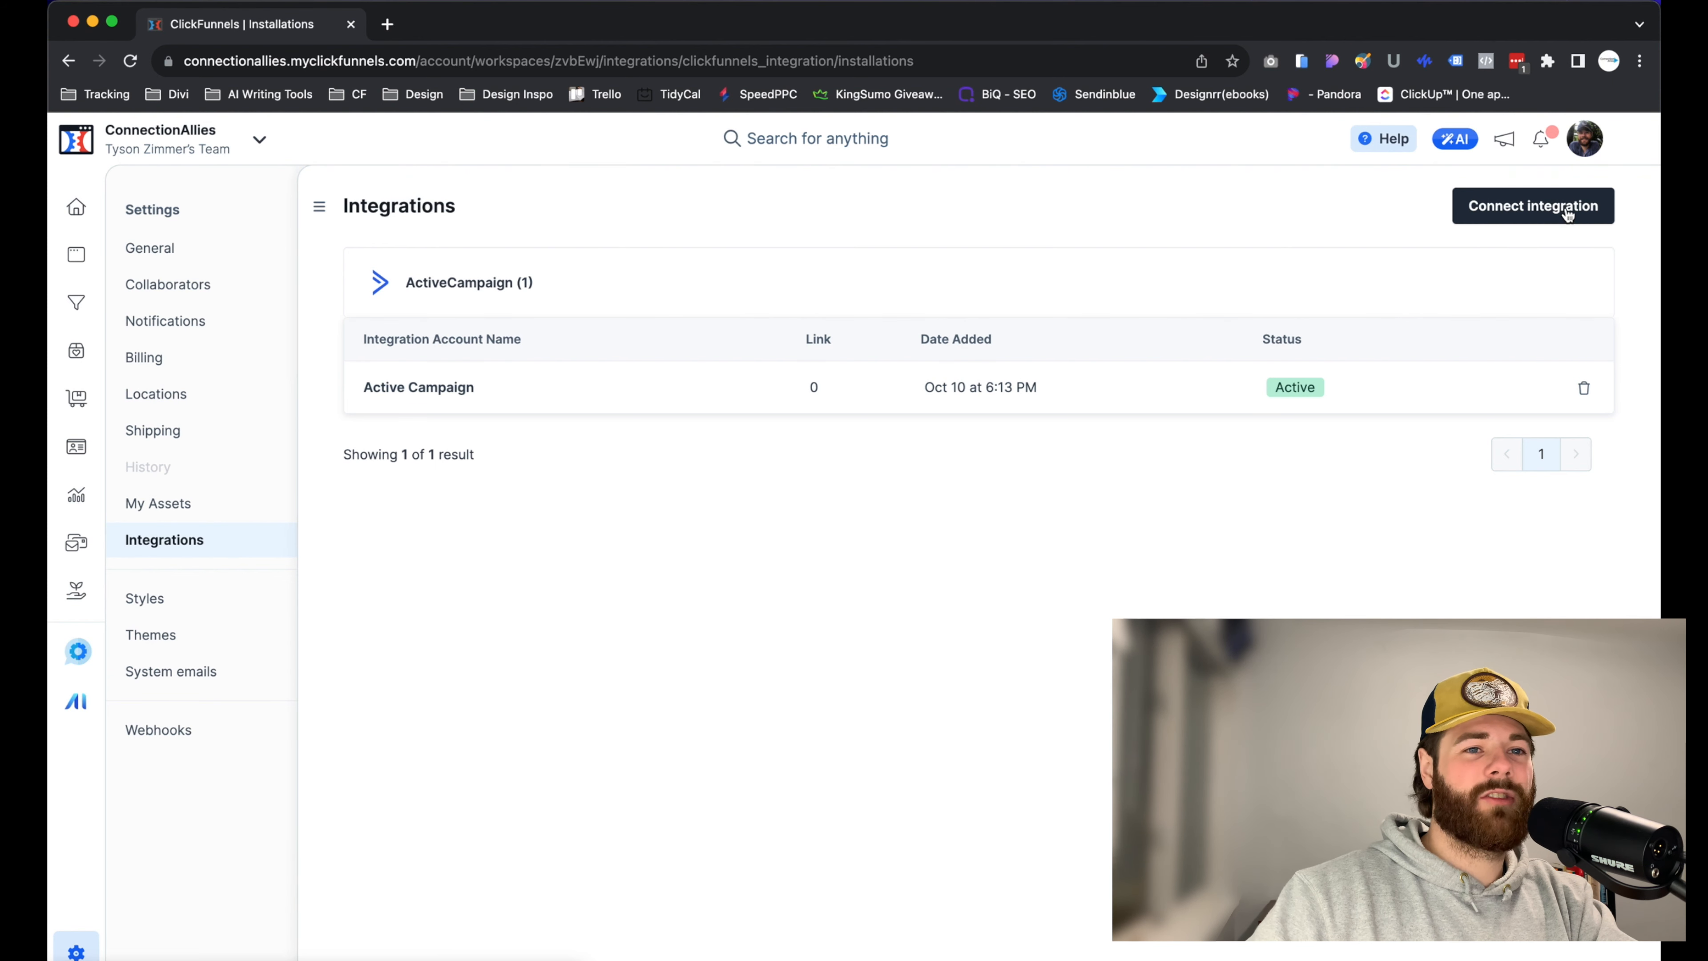
Start a new integration and choose GetResponse as the app to connect.
click(1532, 206)
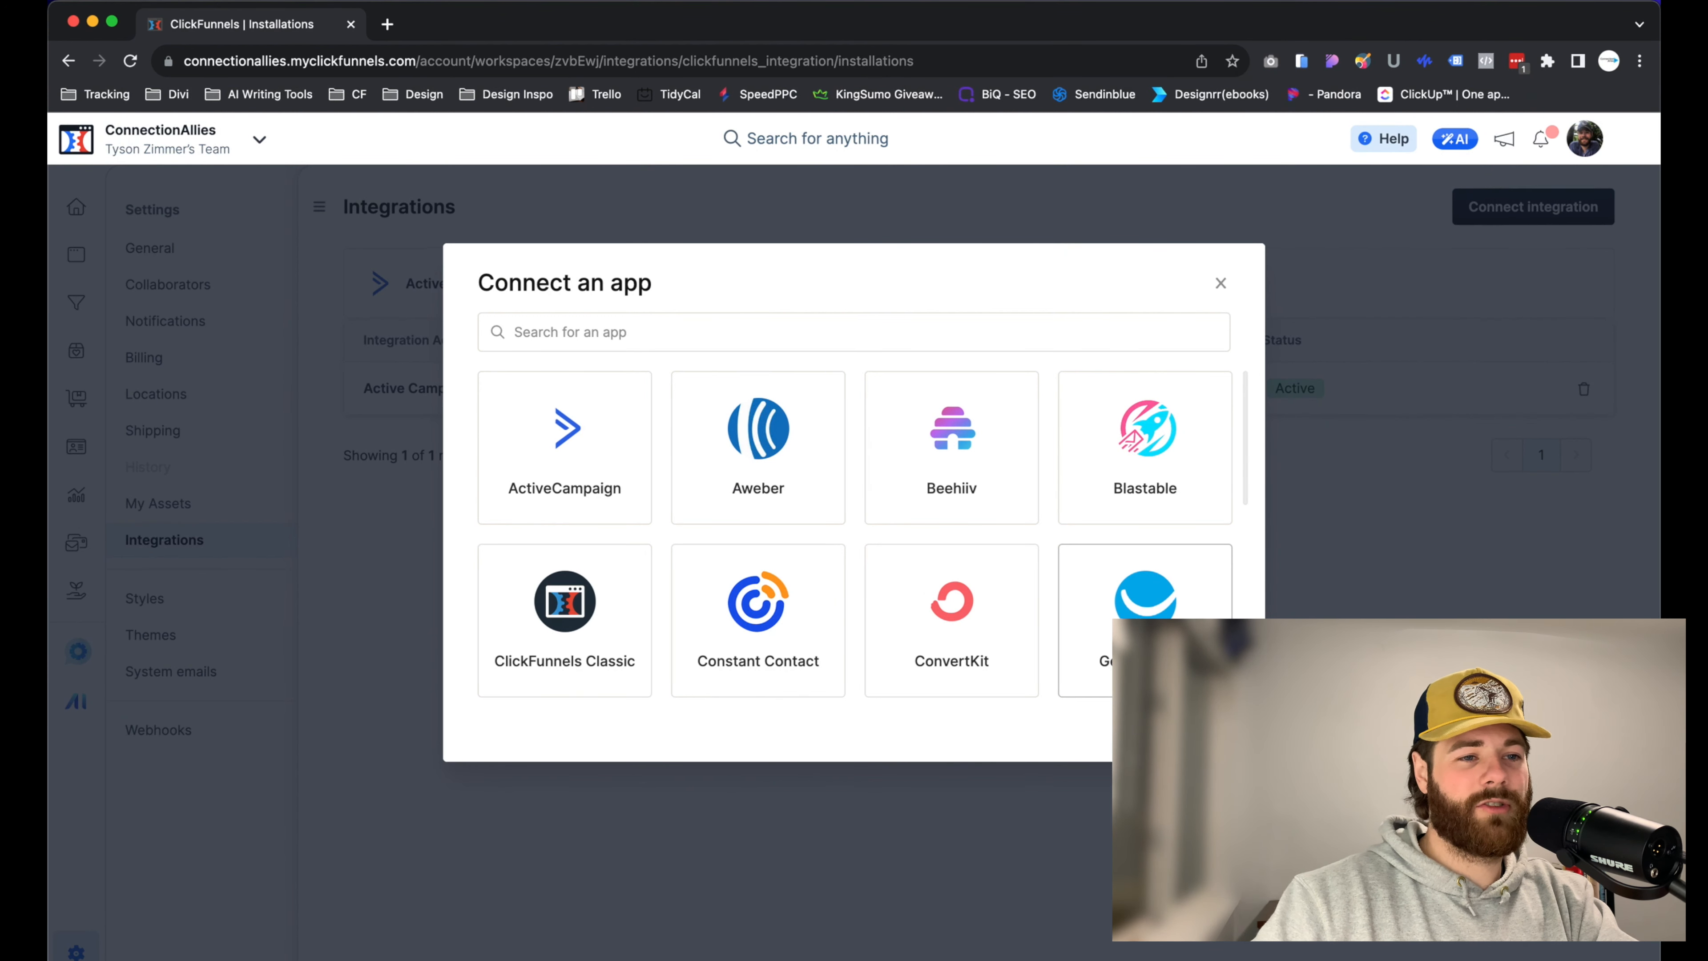
click(1145, 619)
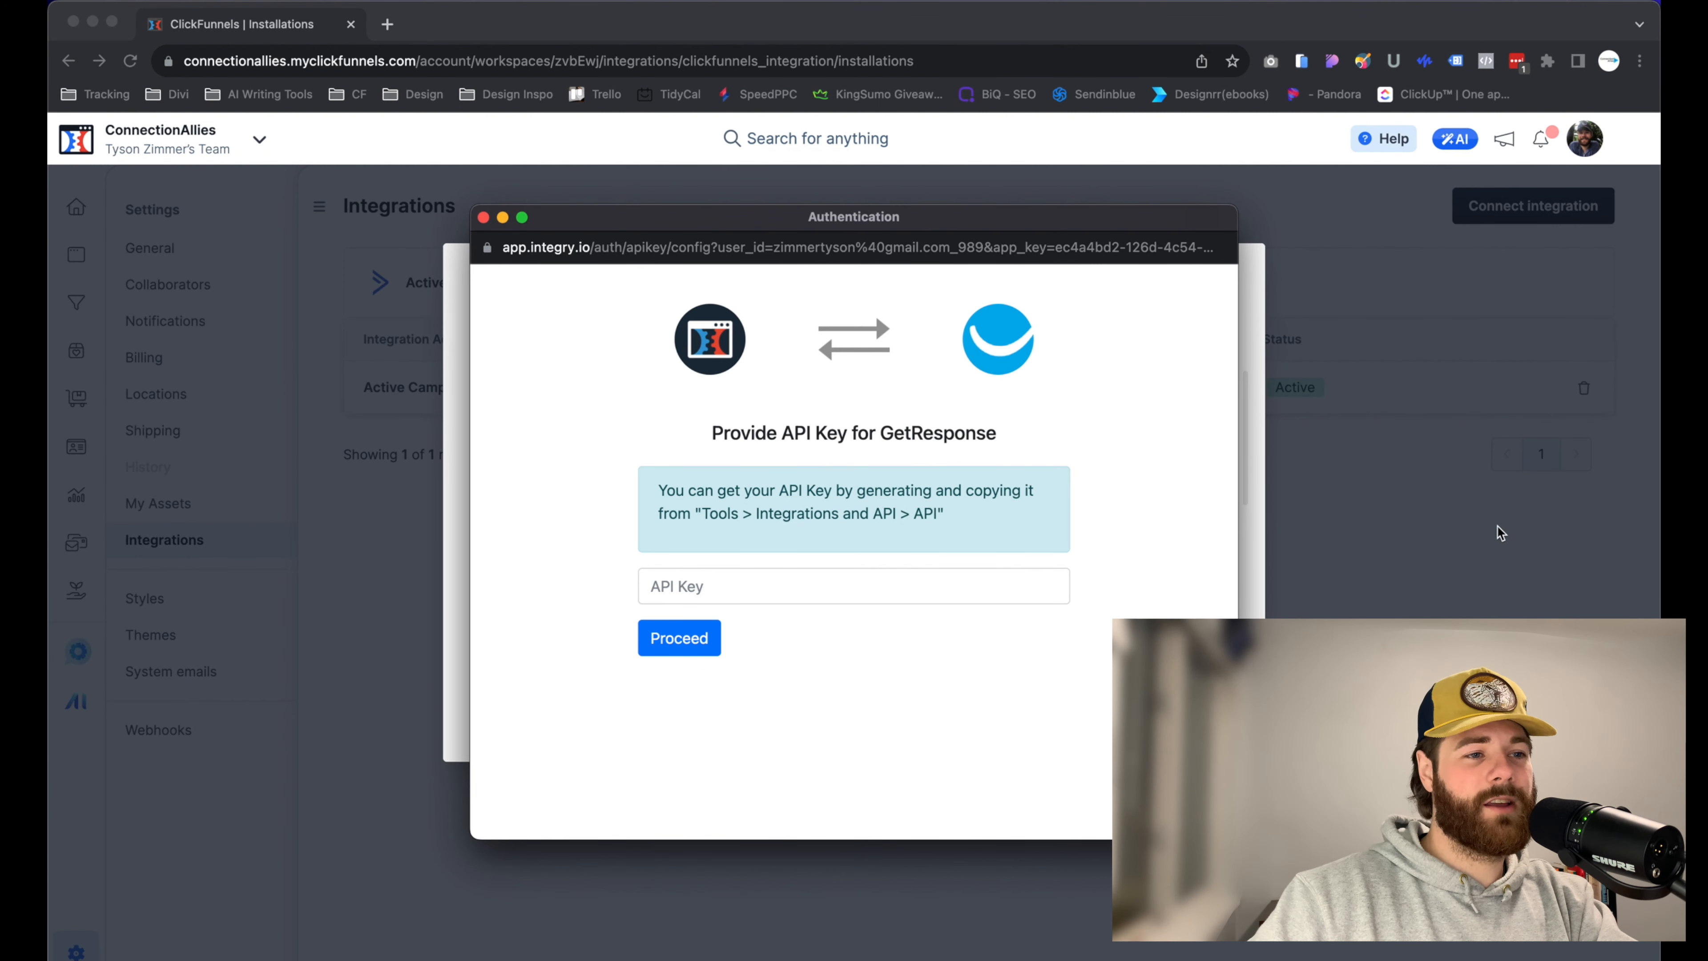
mouse_move(1169, 580)
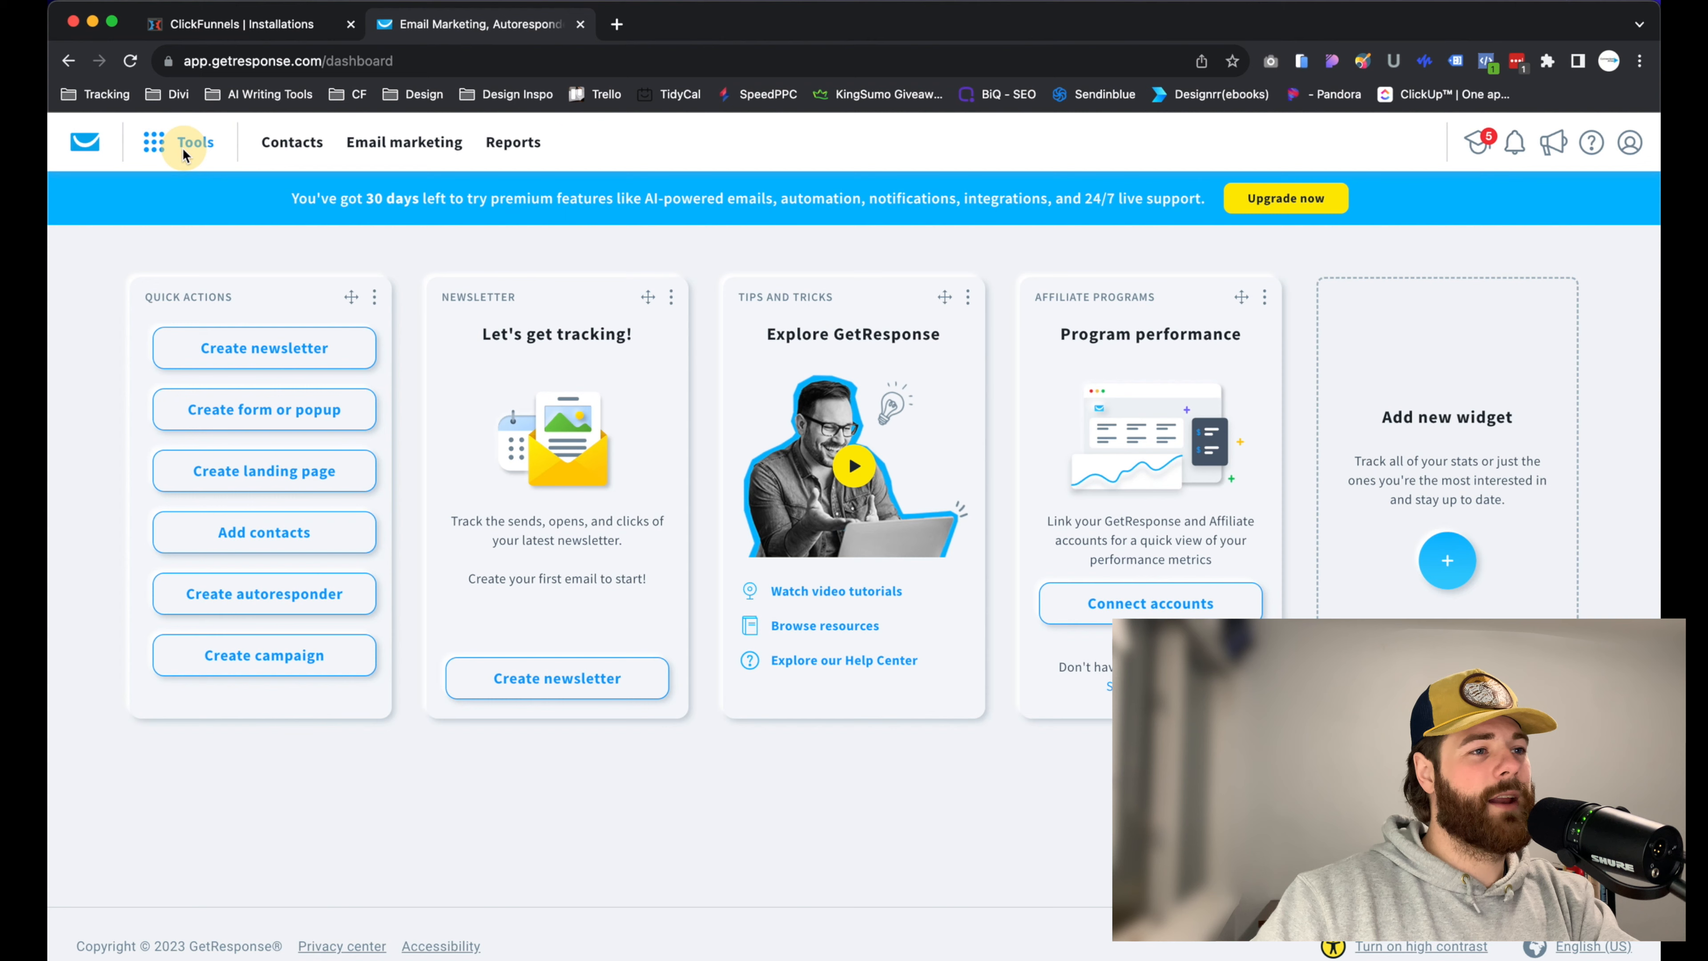
In GetResponse, go to Tools > Integrations and API and show the API key section.
click(194, 142)
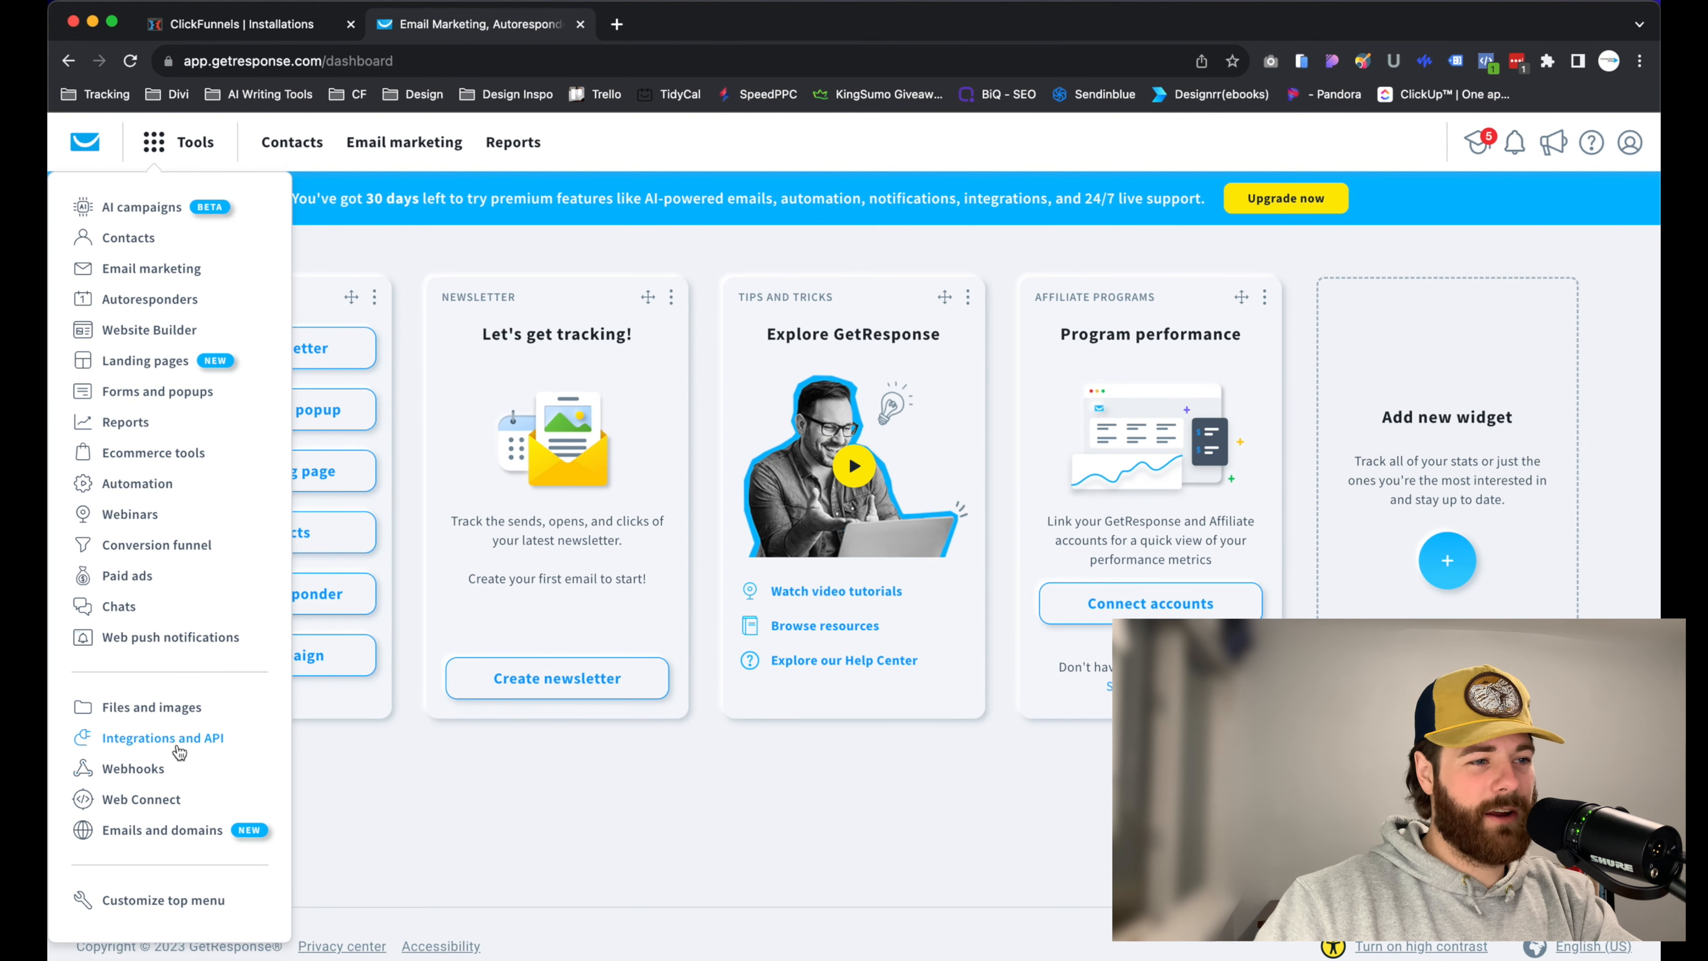
click(162, 737)
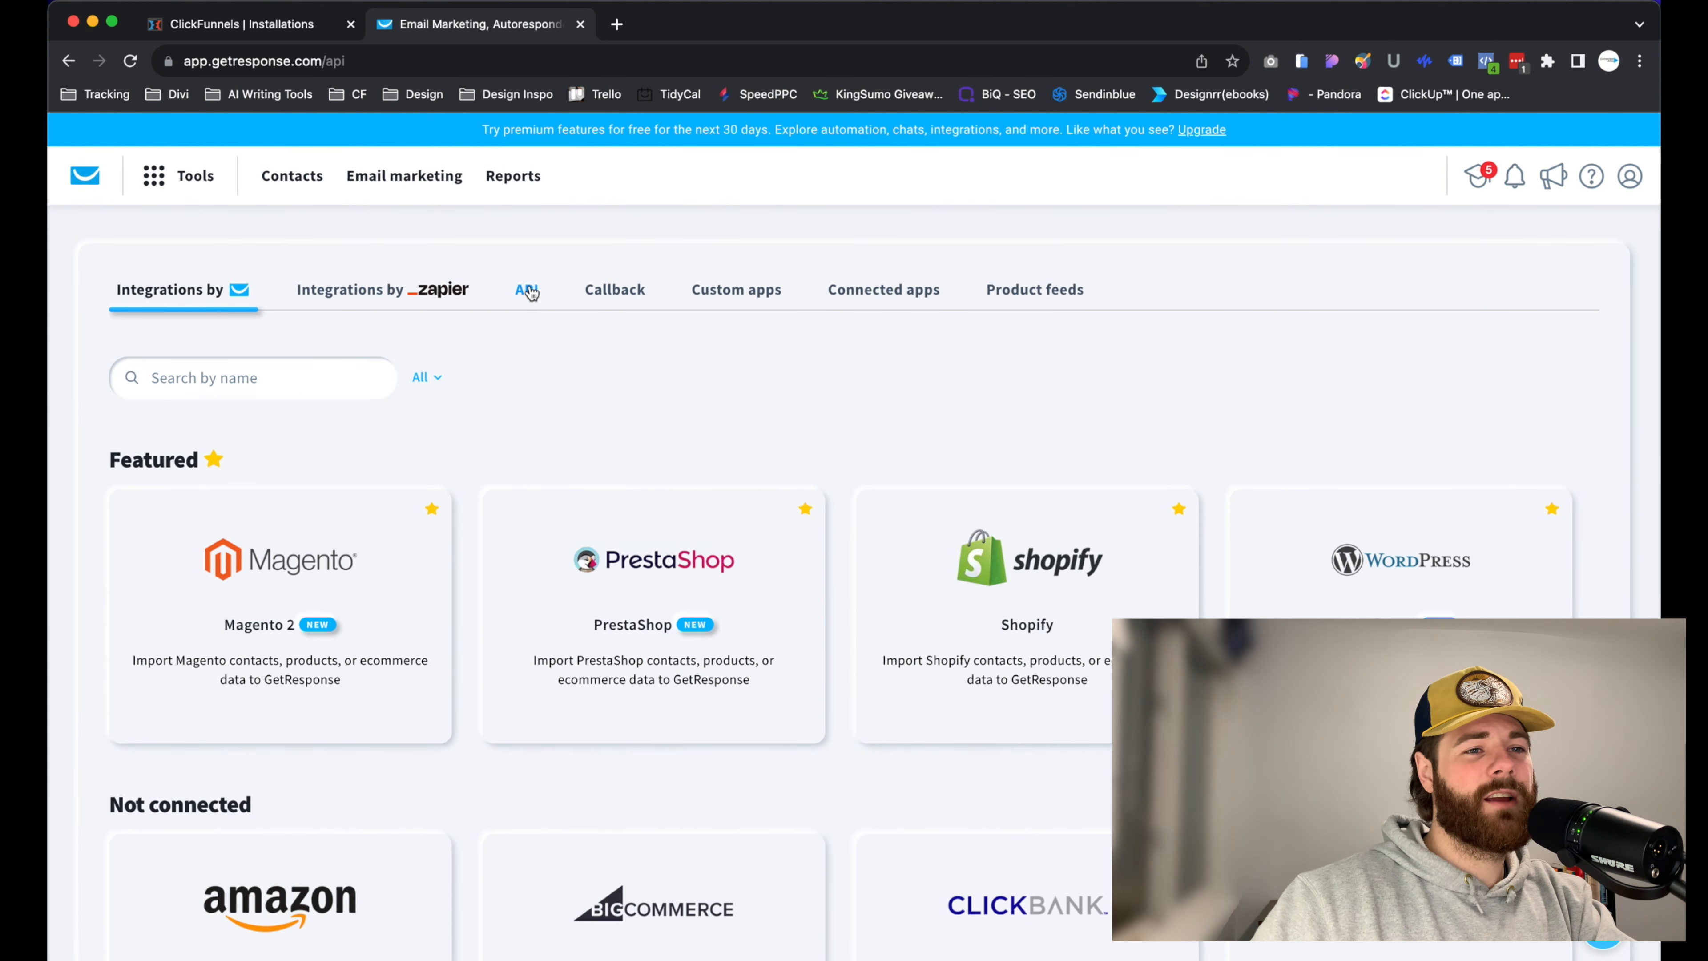
click(526, 290)
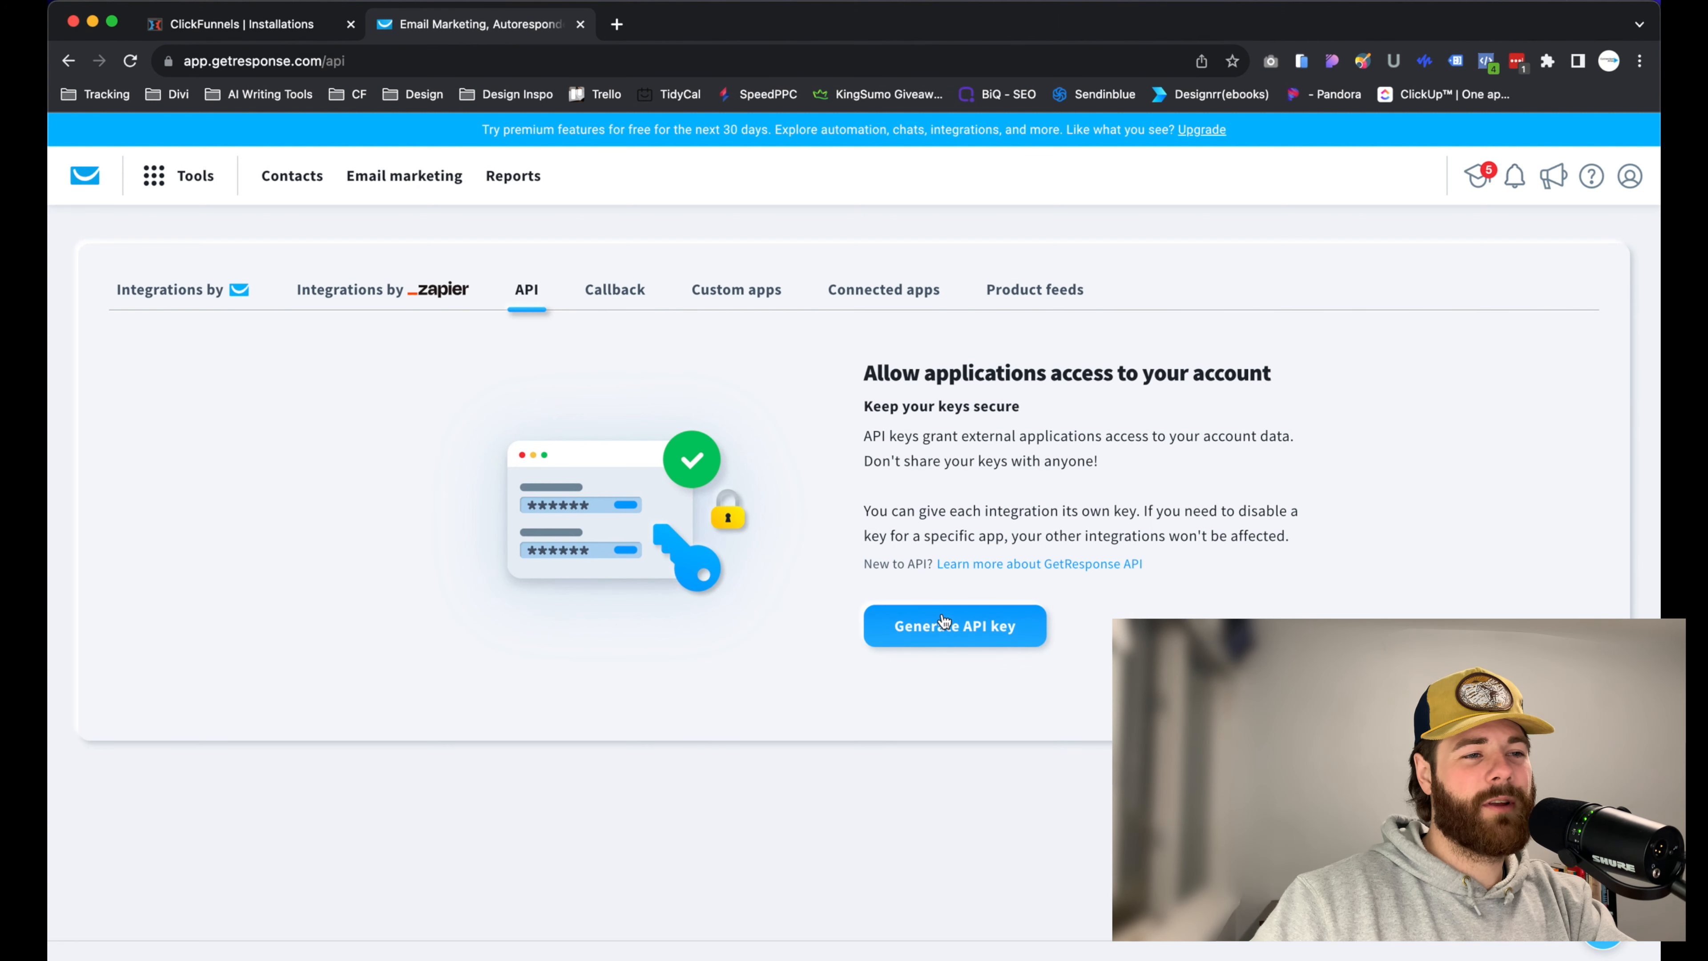
Generate a GetResponse API key named clickfunnels and copy its value.
click(955, 625)
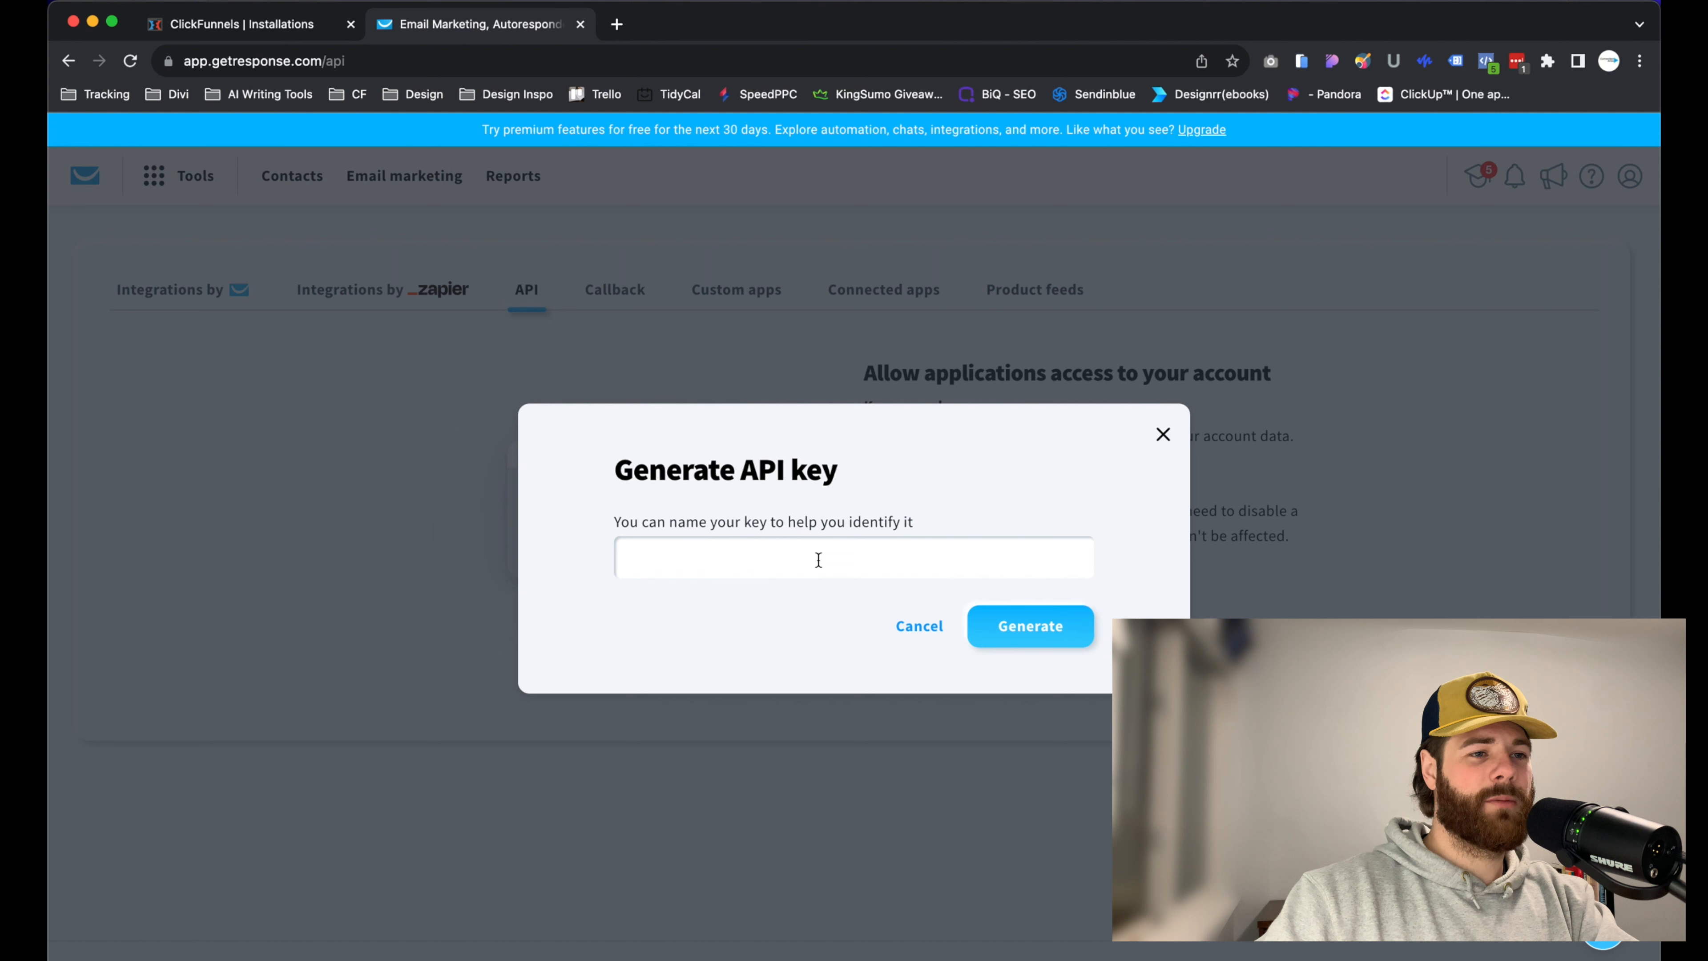
click(853, 557)
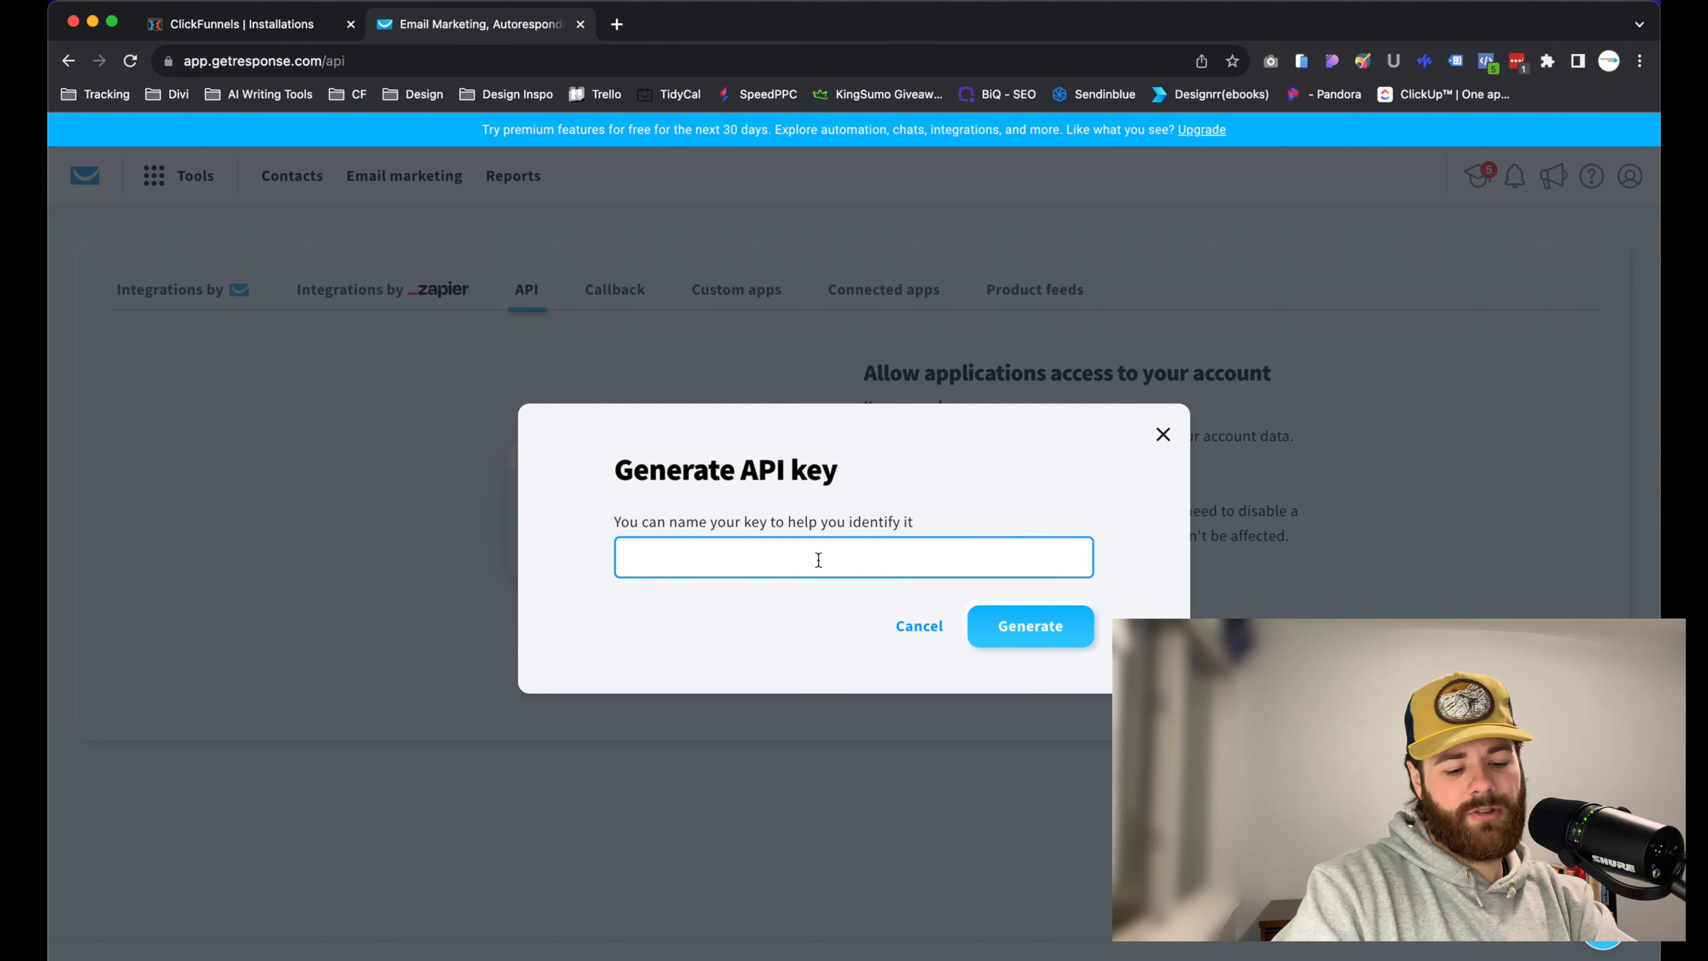
text(clickfunnelss)
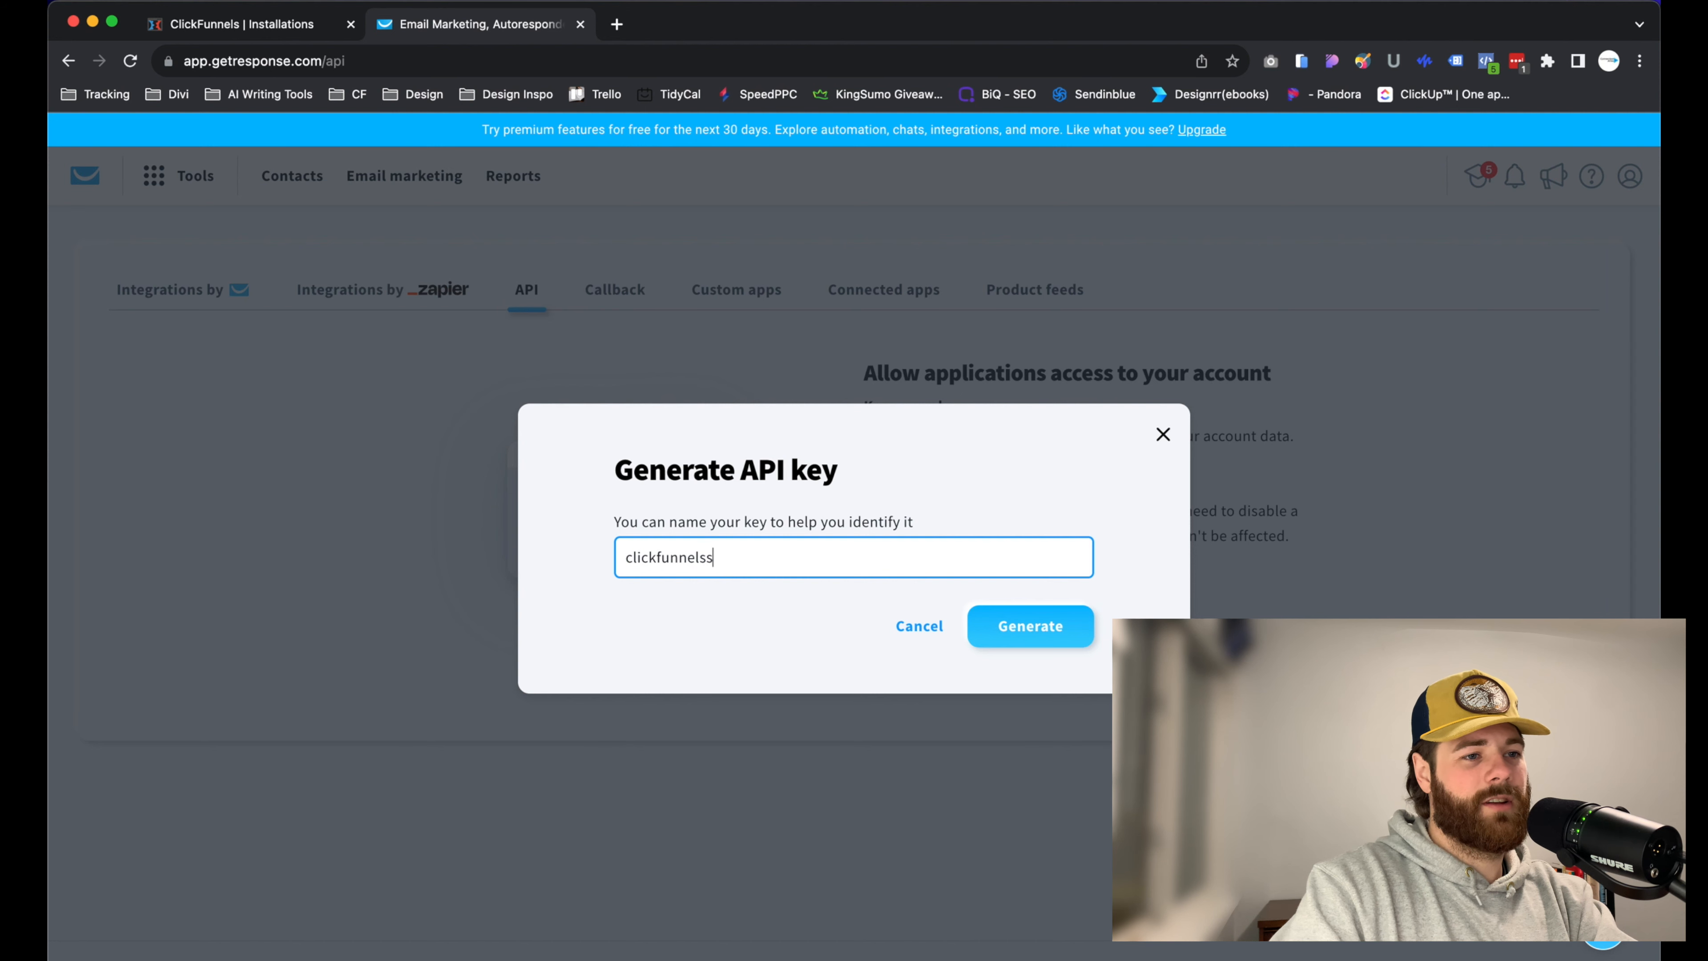
key(Backspace)
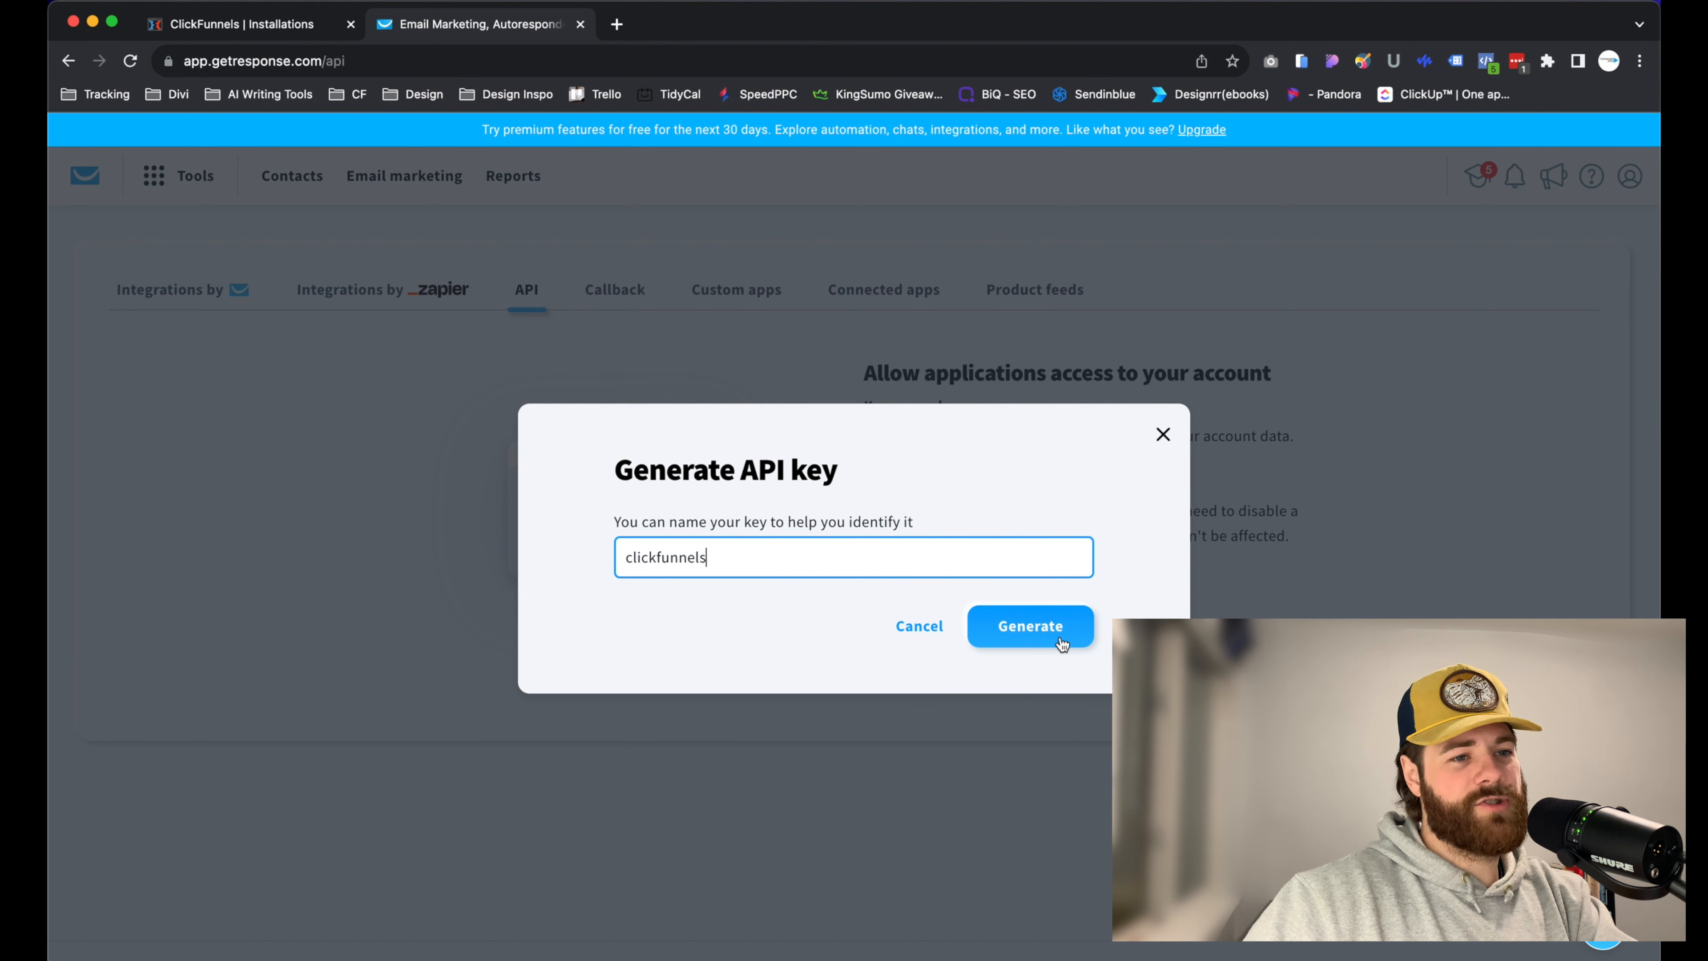
click(1029, 625)
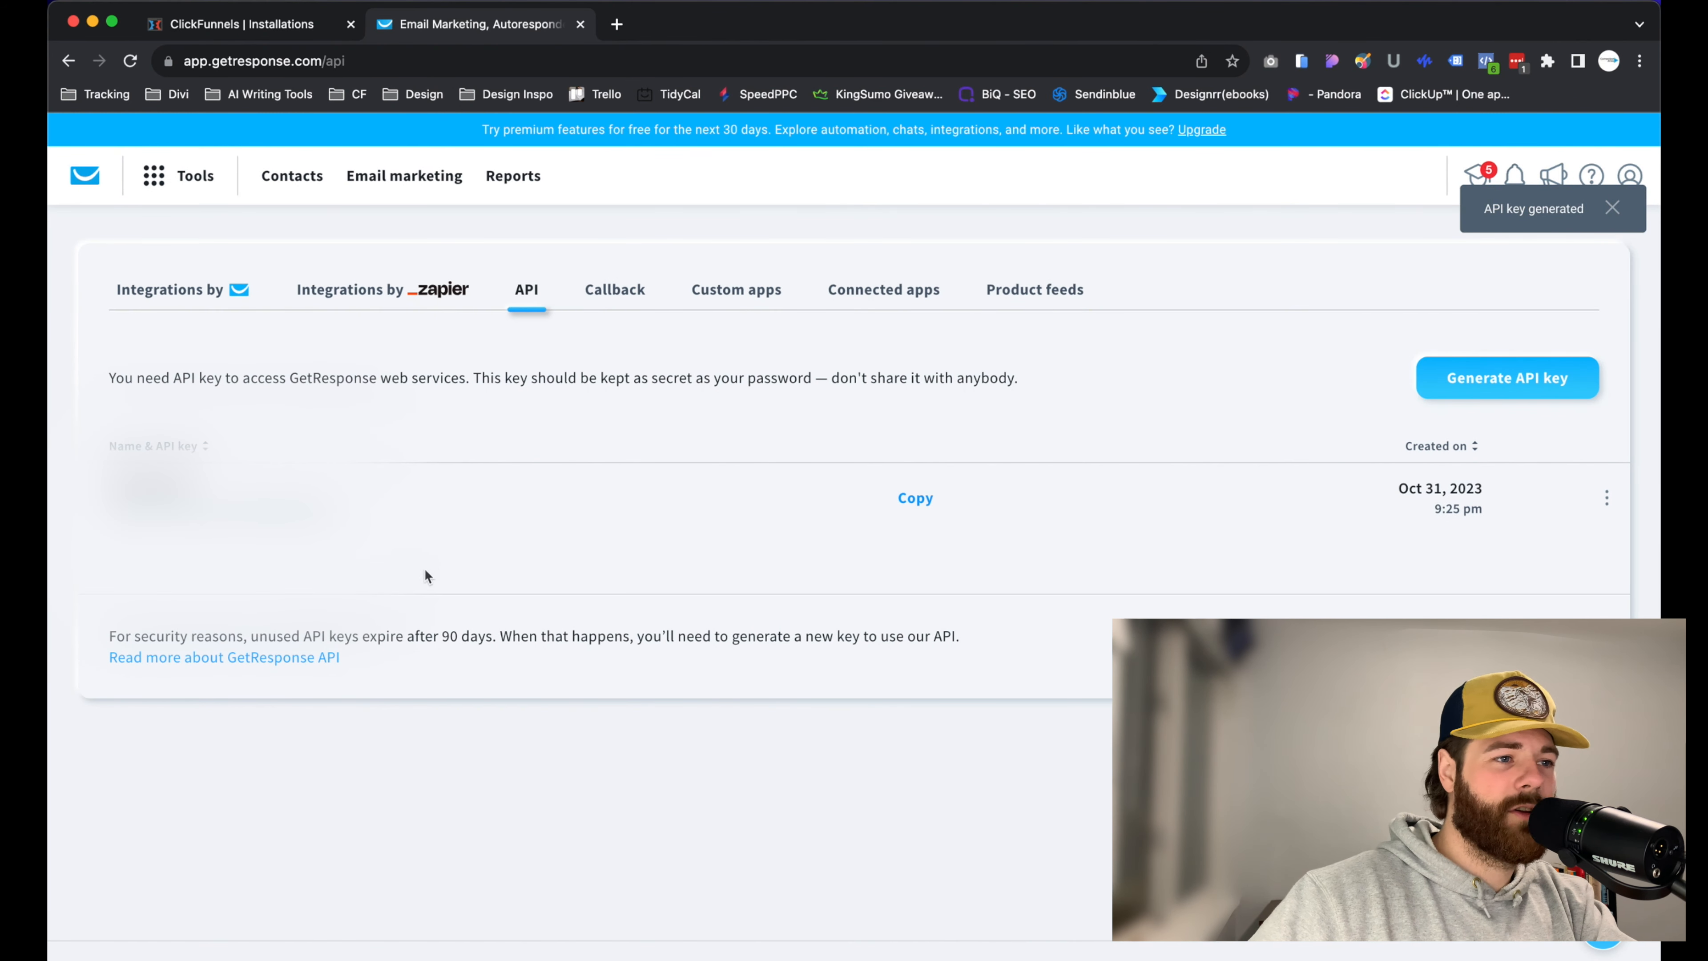
mouse_move(367, 559)
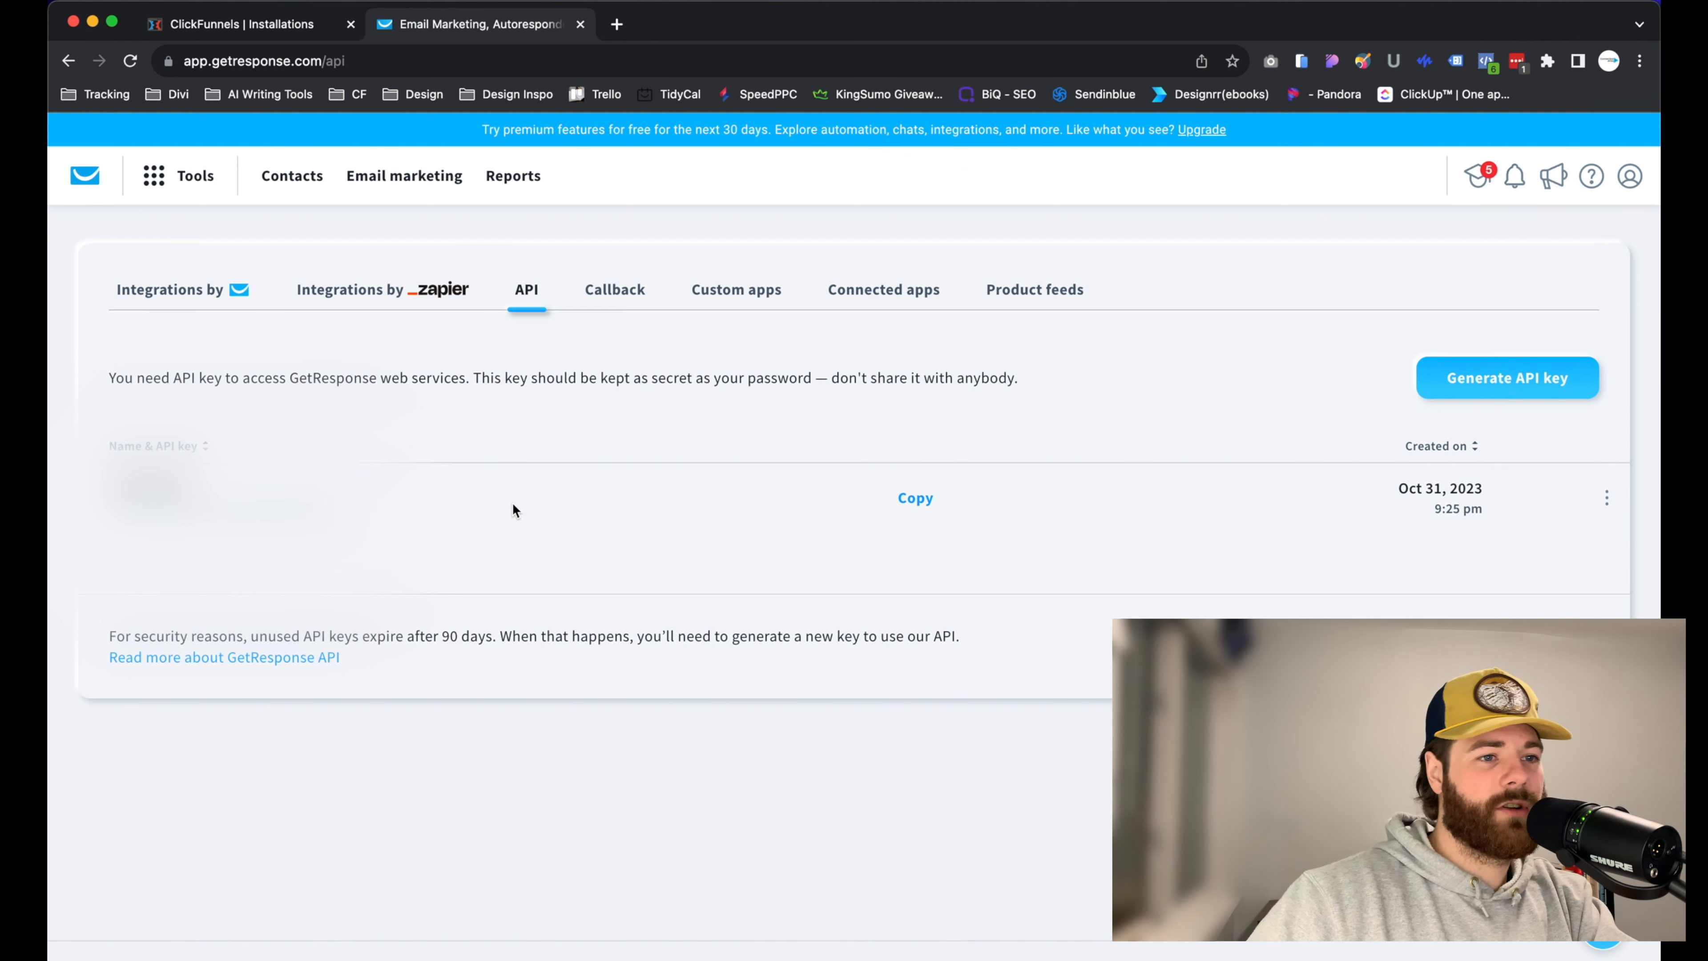
click(915, 498)
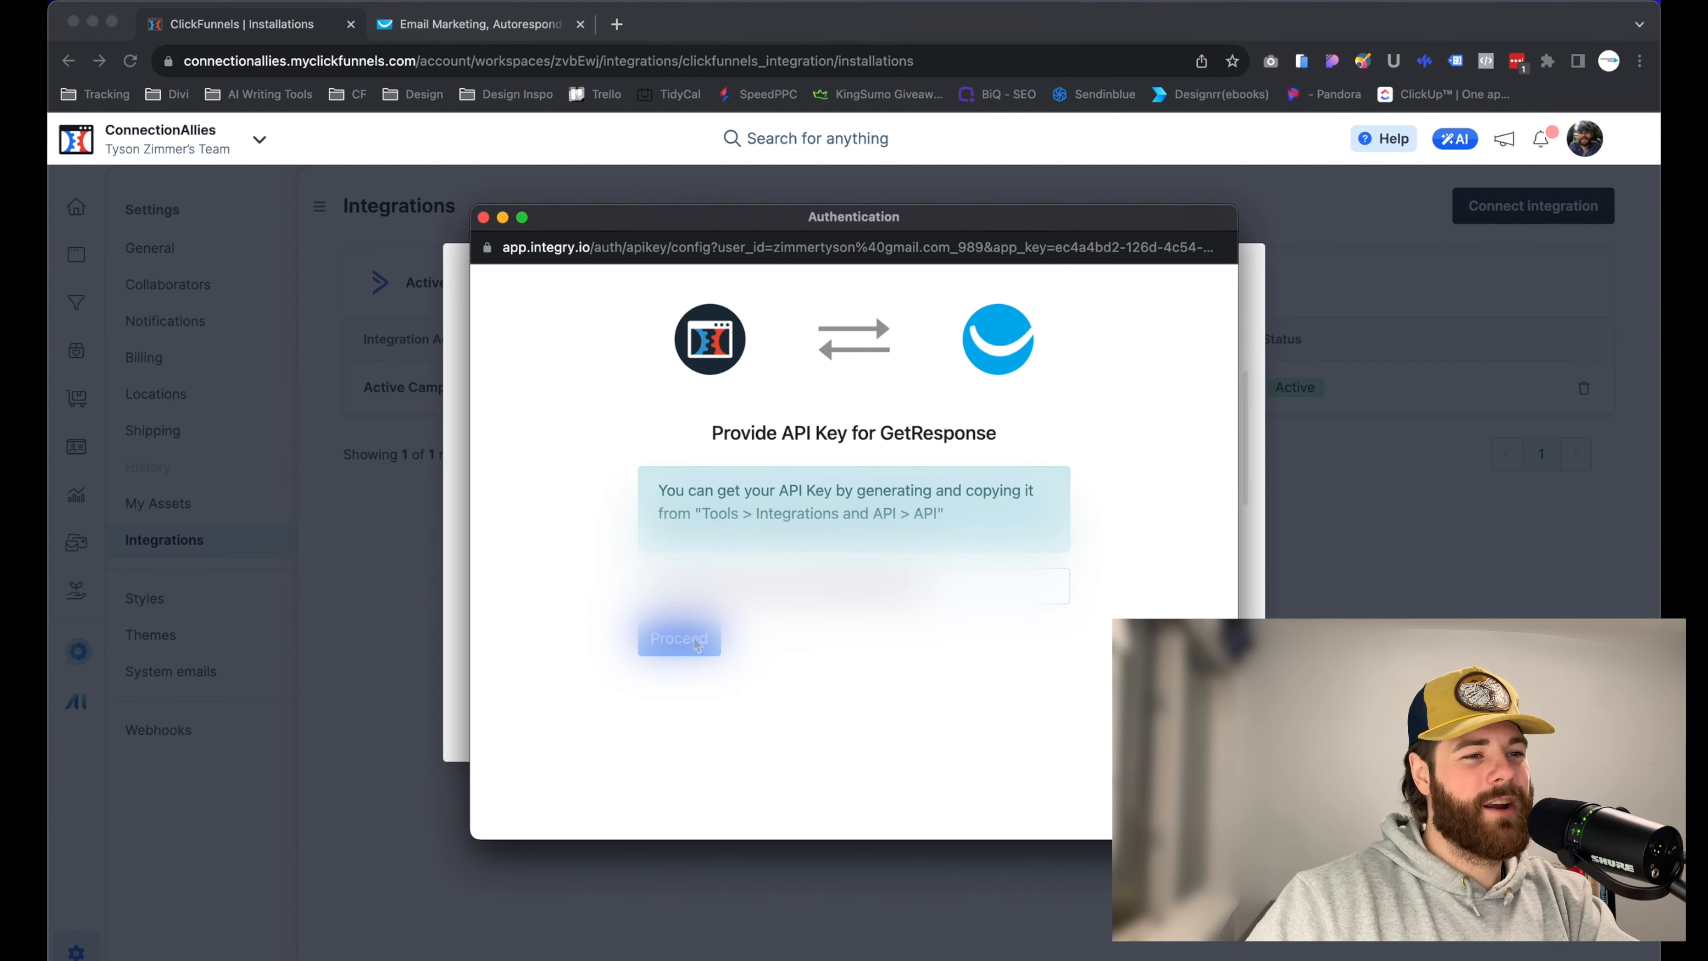
Submit the API key and confirm the GetResponse account is connected.
click(679, 637)
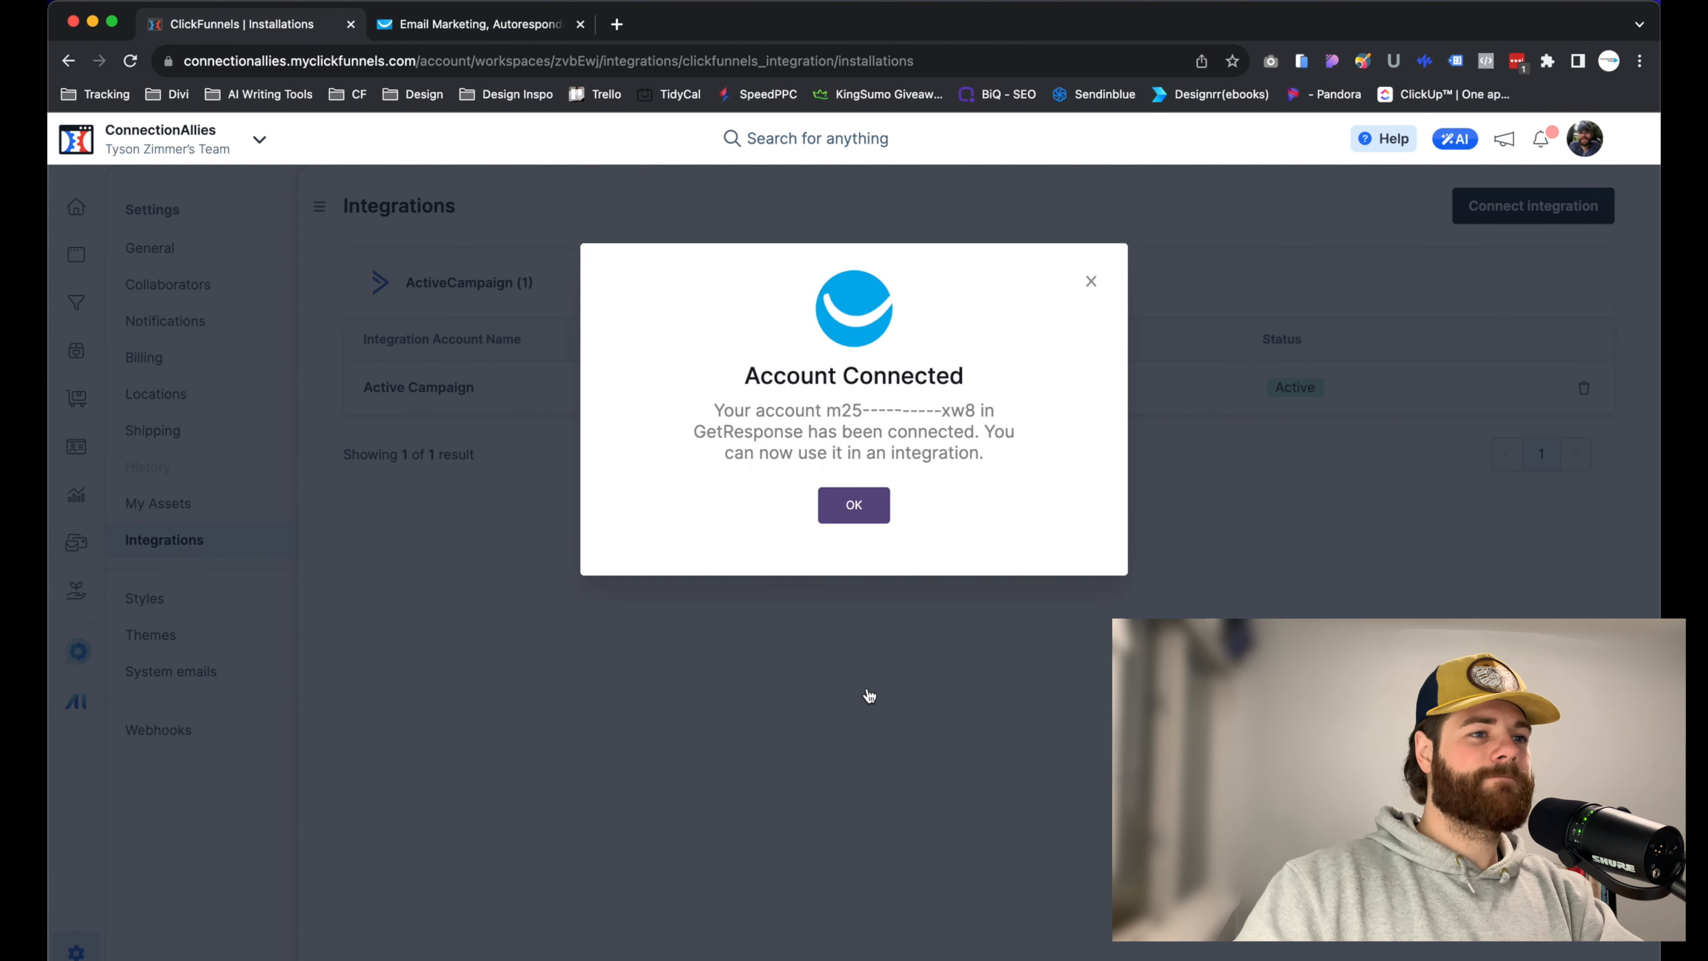
click(854, 504)
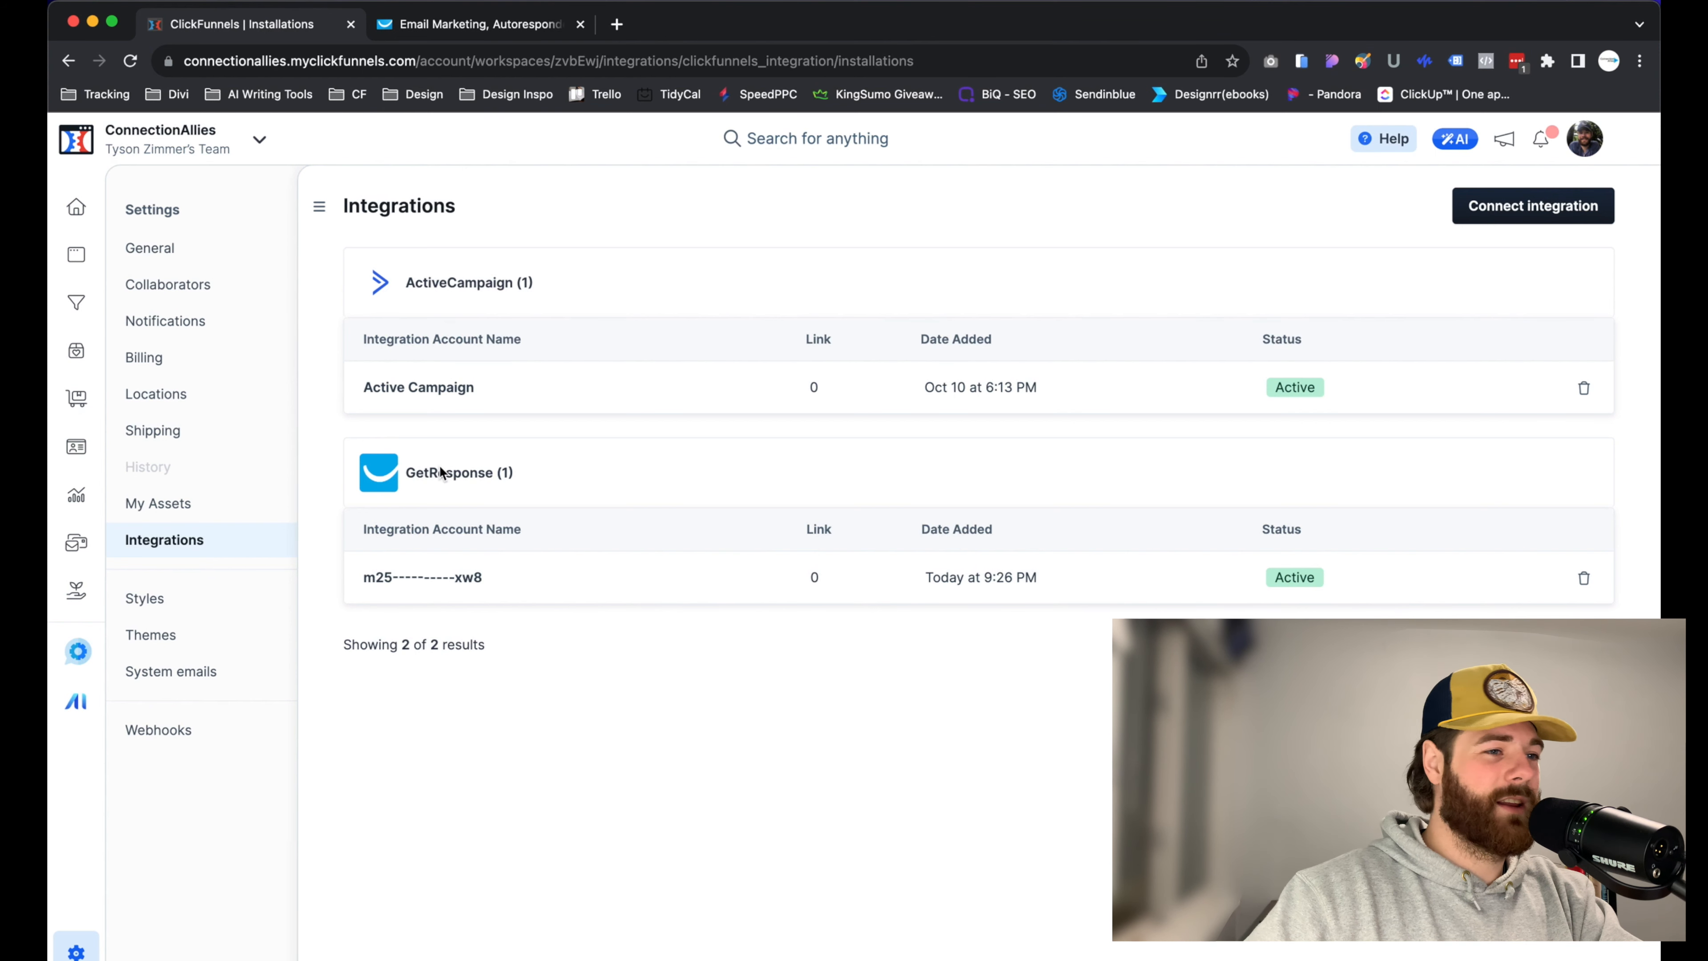
mouse_move(519, 500)
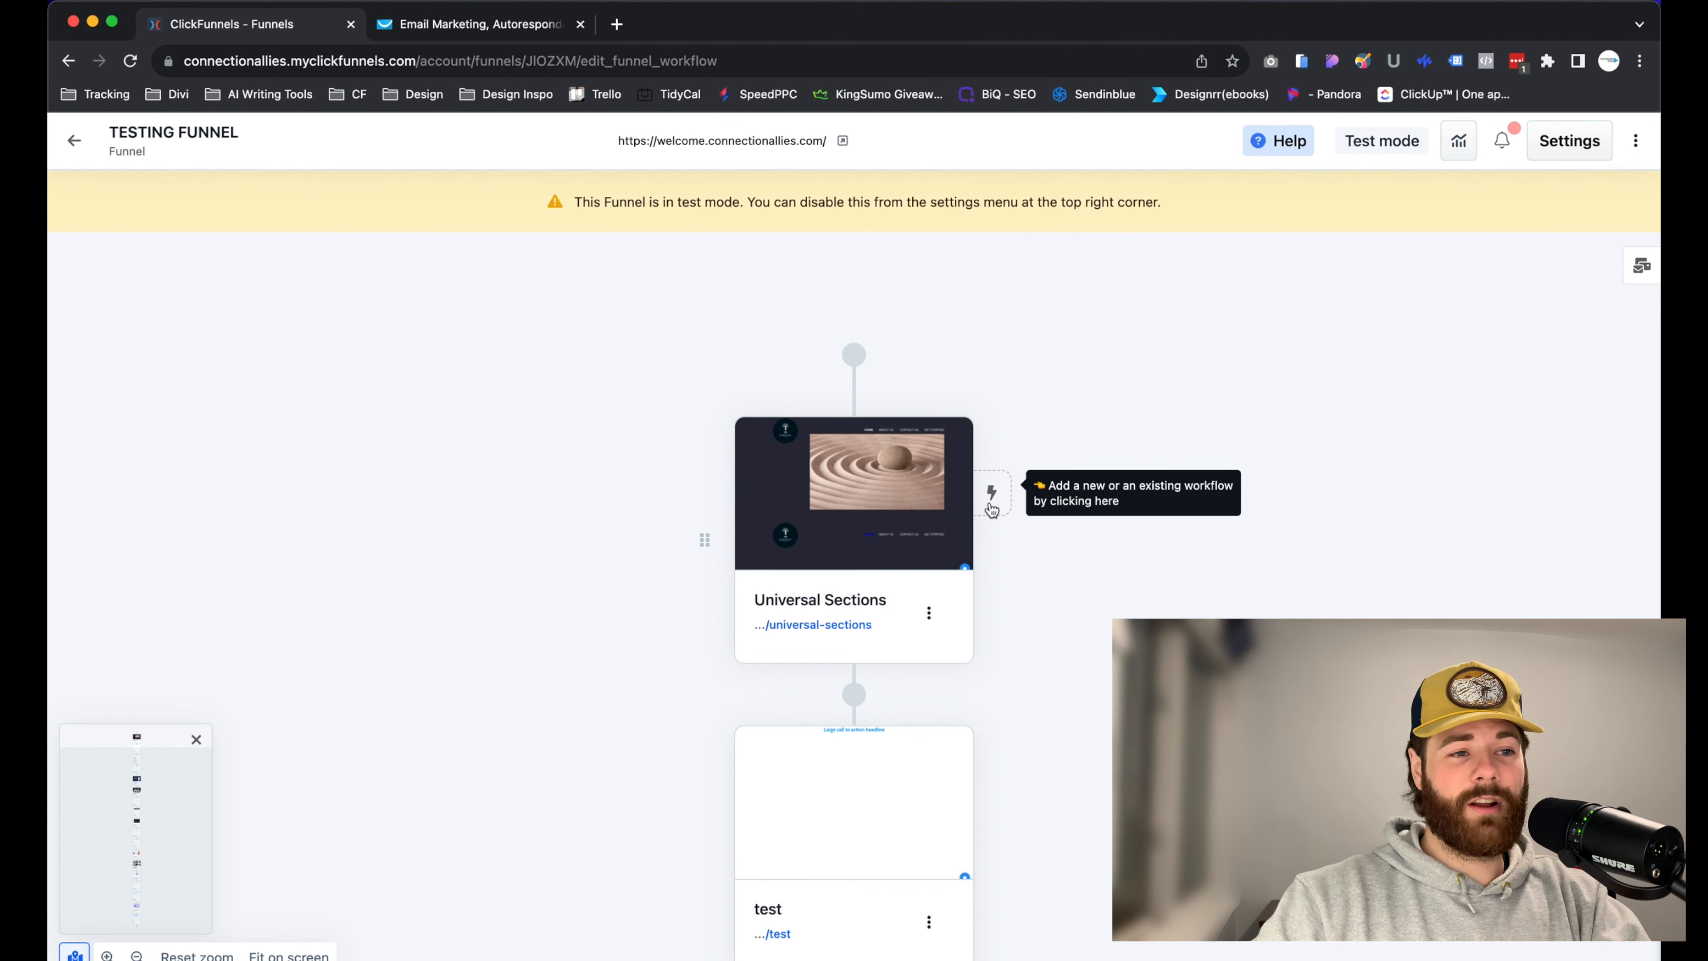
Attach a workflow to the Testing Funnel's Universal Sections step.
click(990, 493)
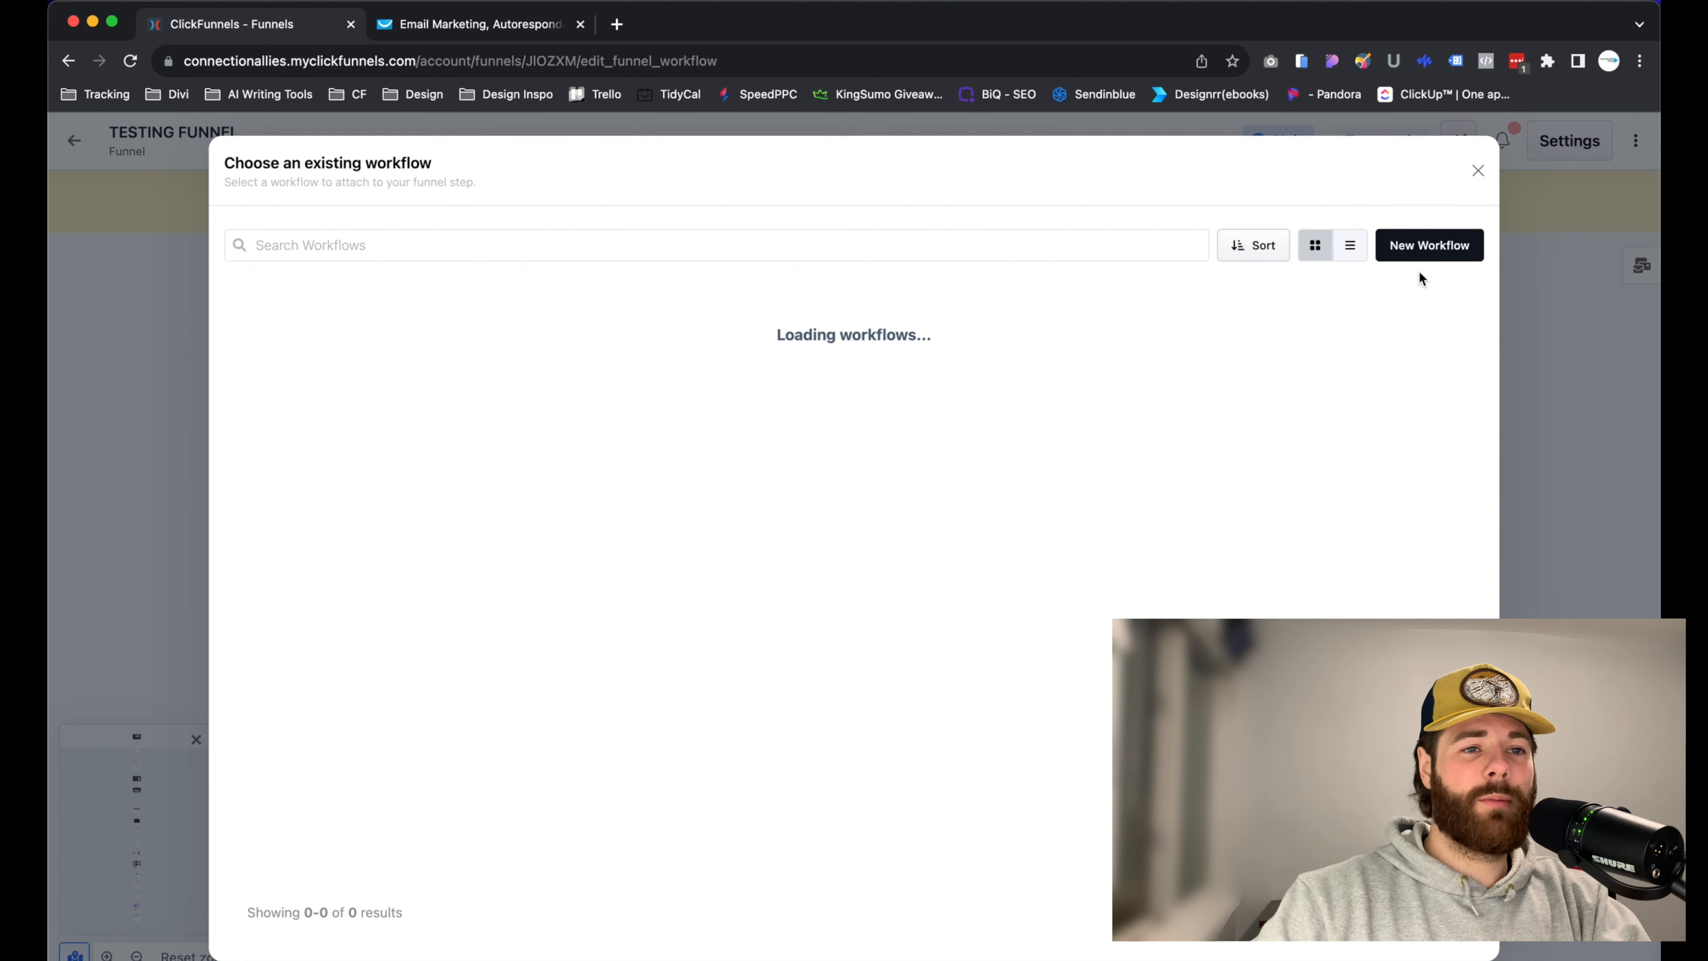
Start a new workflow named 'Send Contacts to GetResponse'.
click(1430, 246)
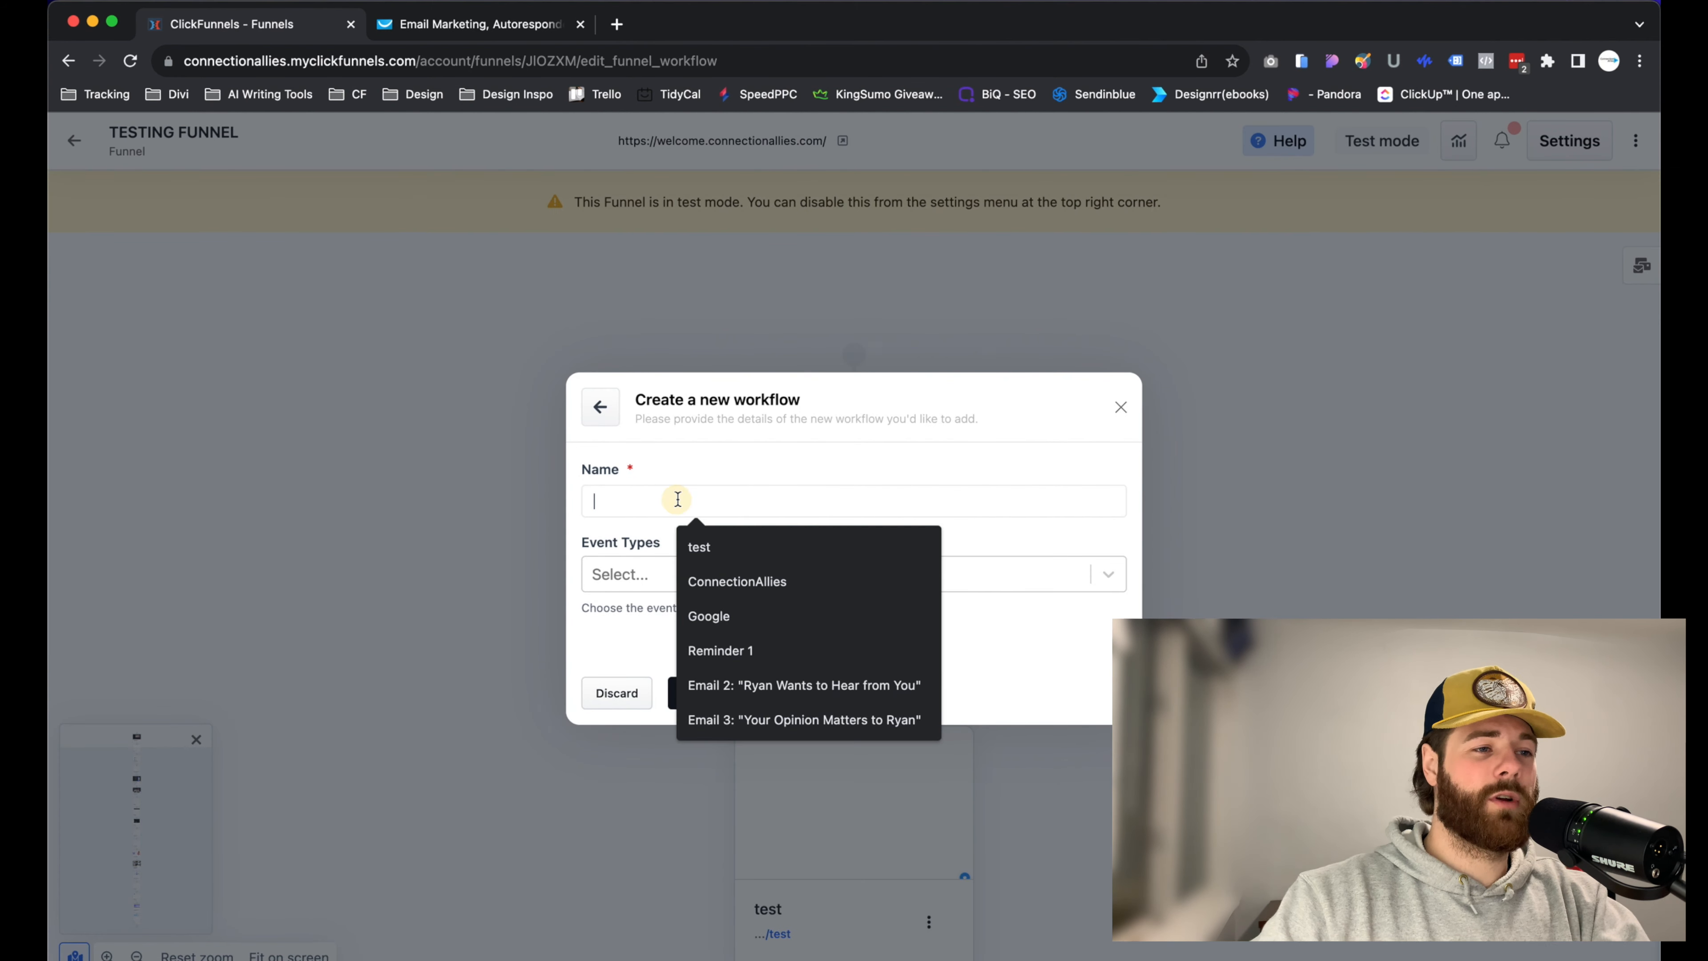
text(s)
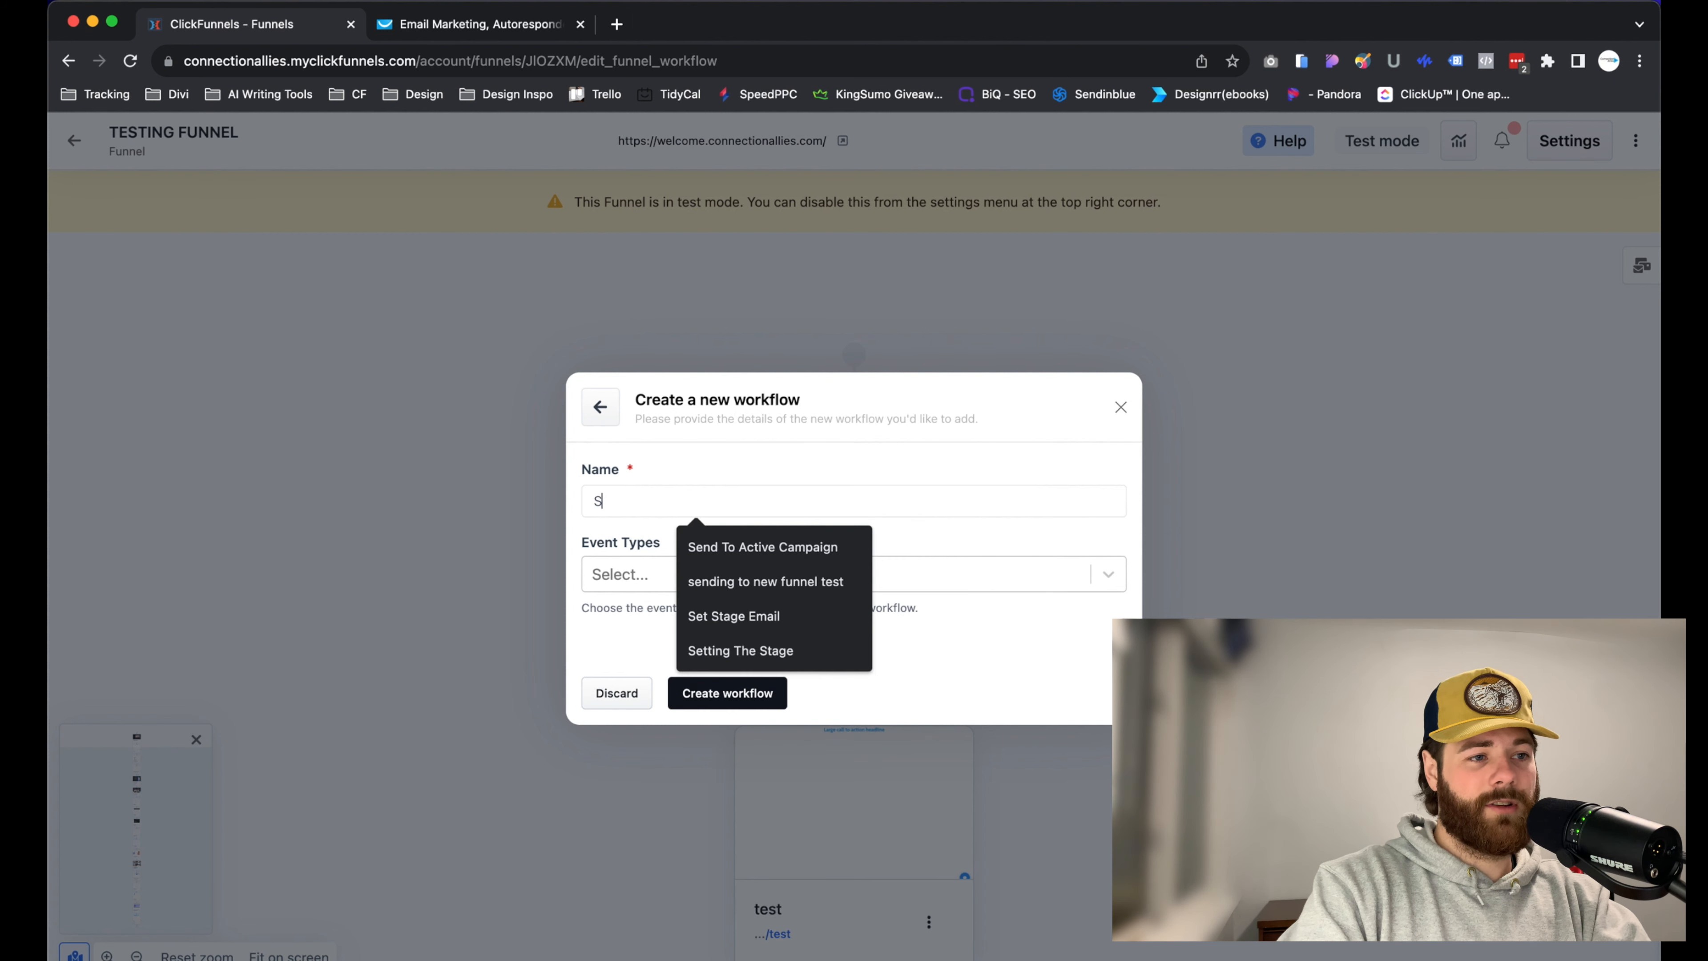
text(end Contacts to)
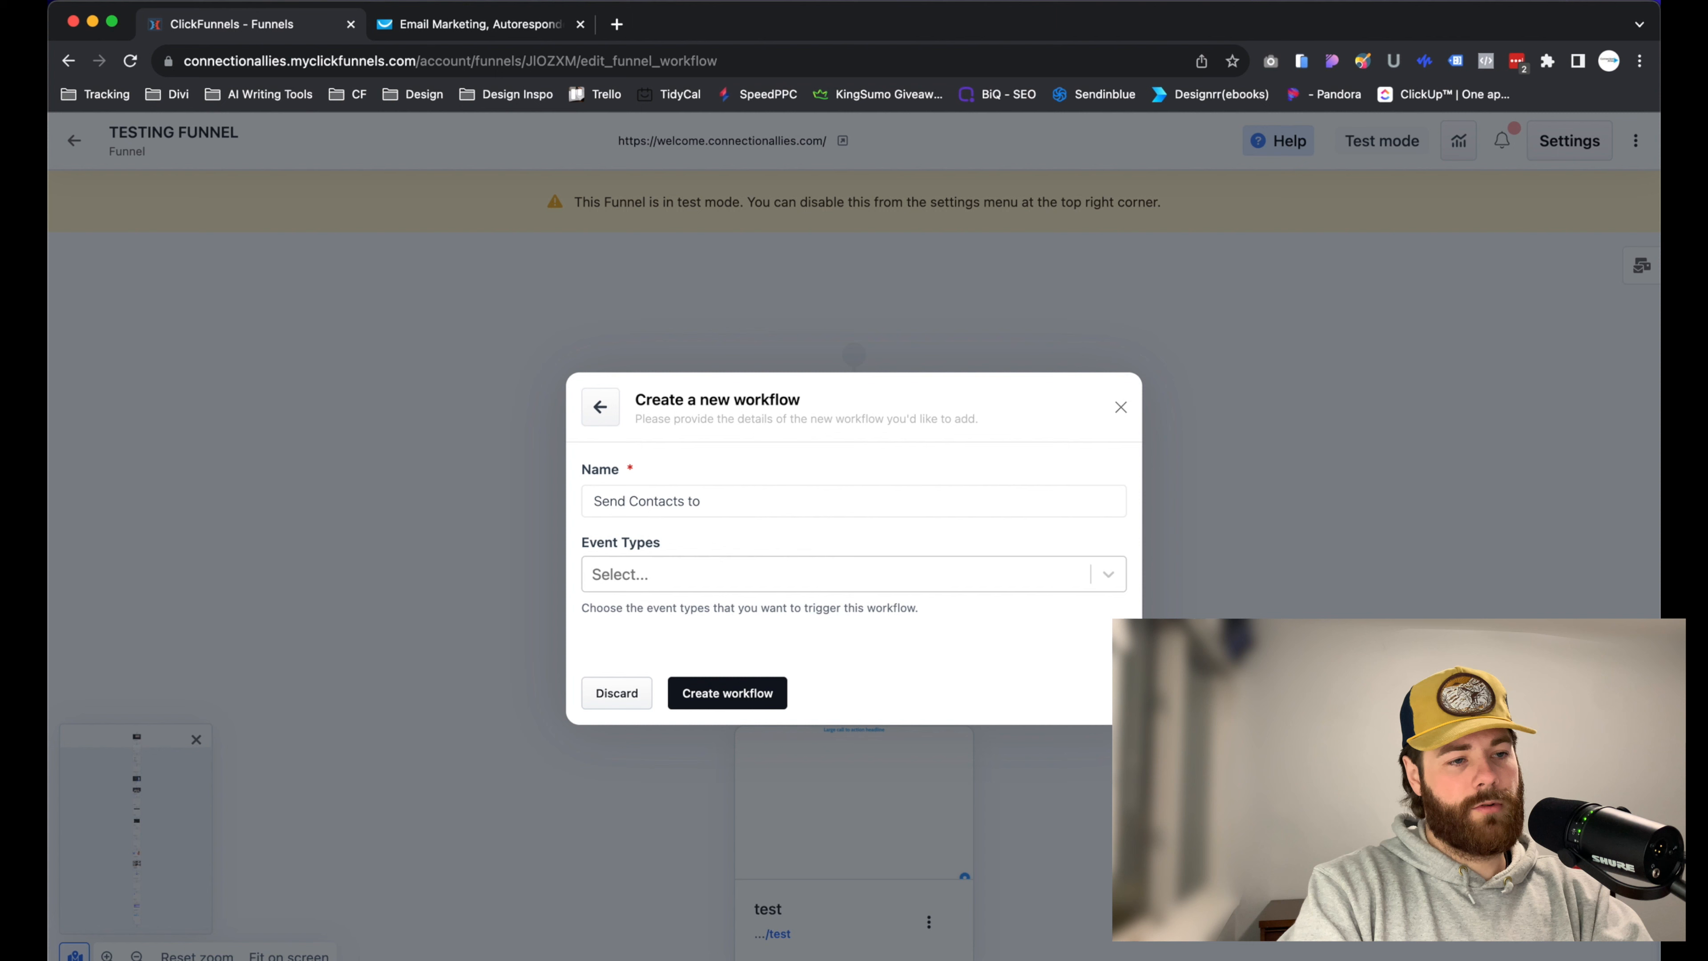
text(GetRespon)
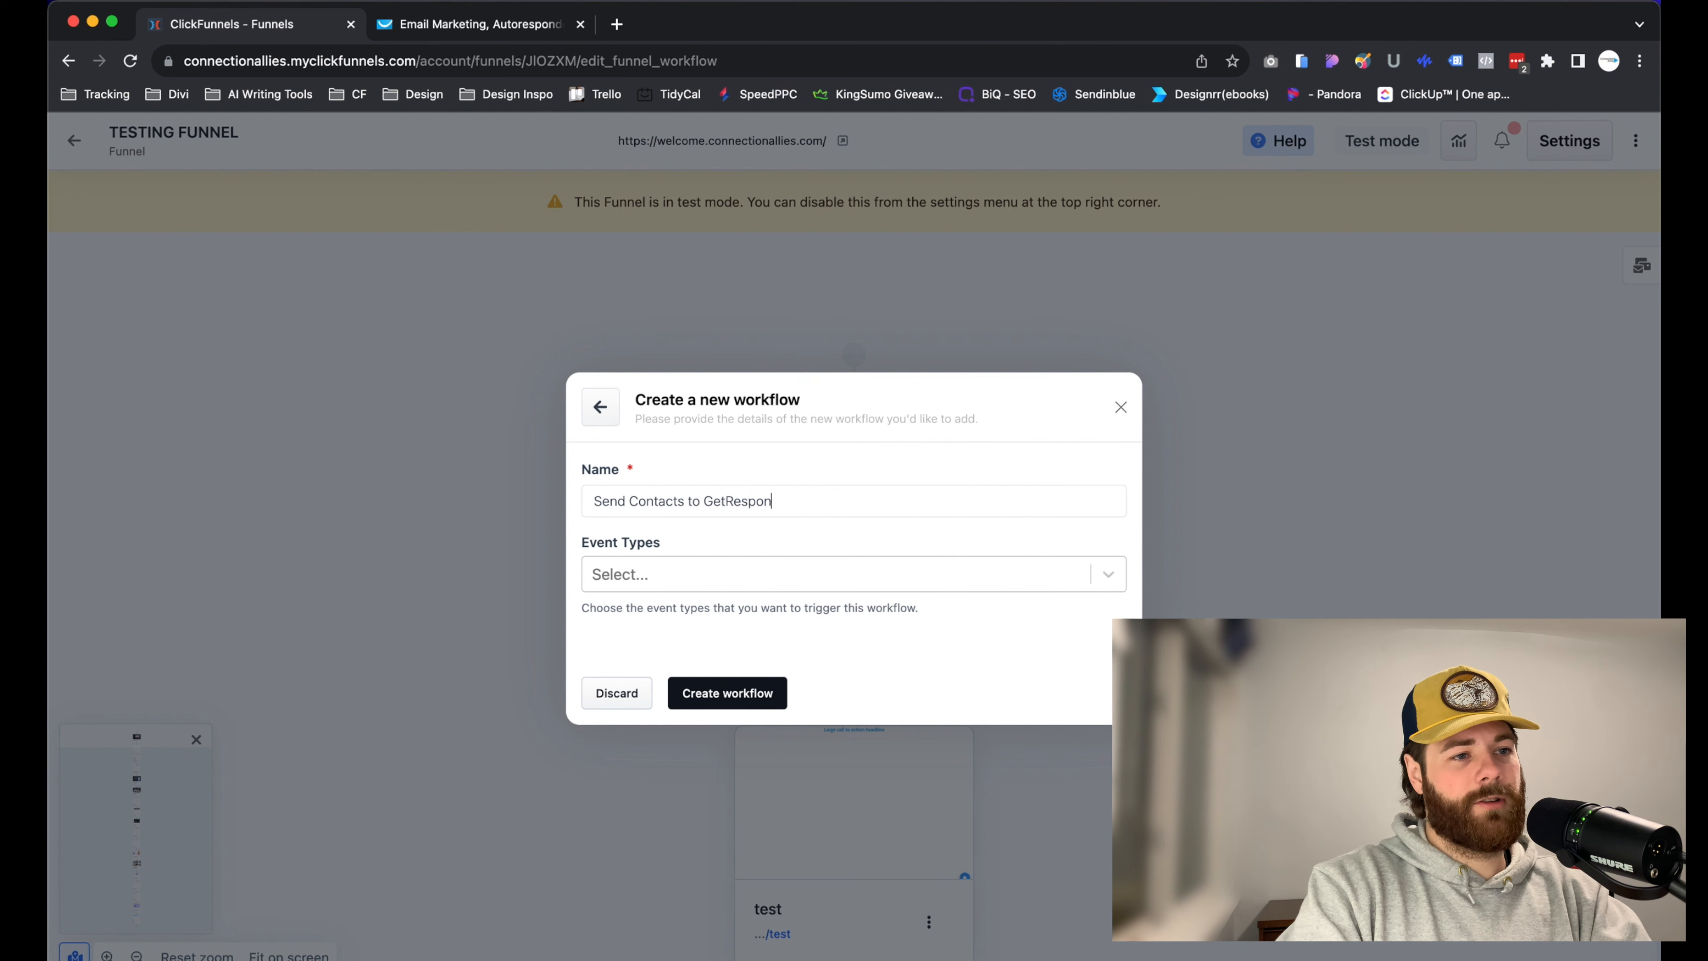
text(se)
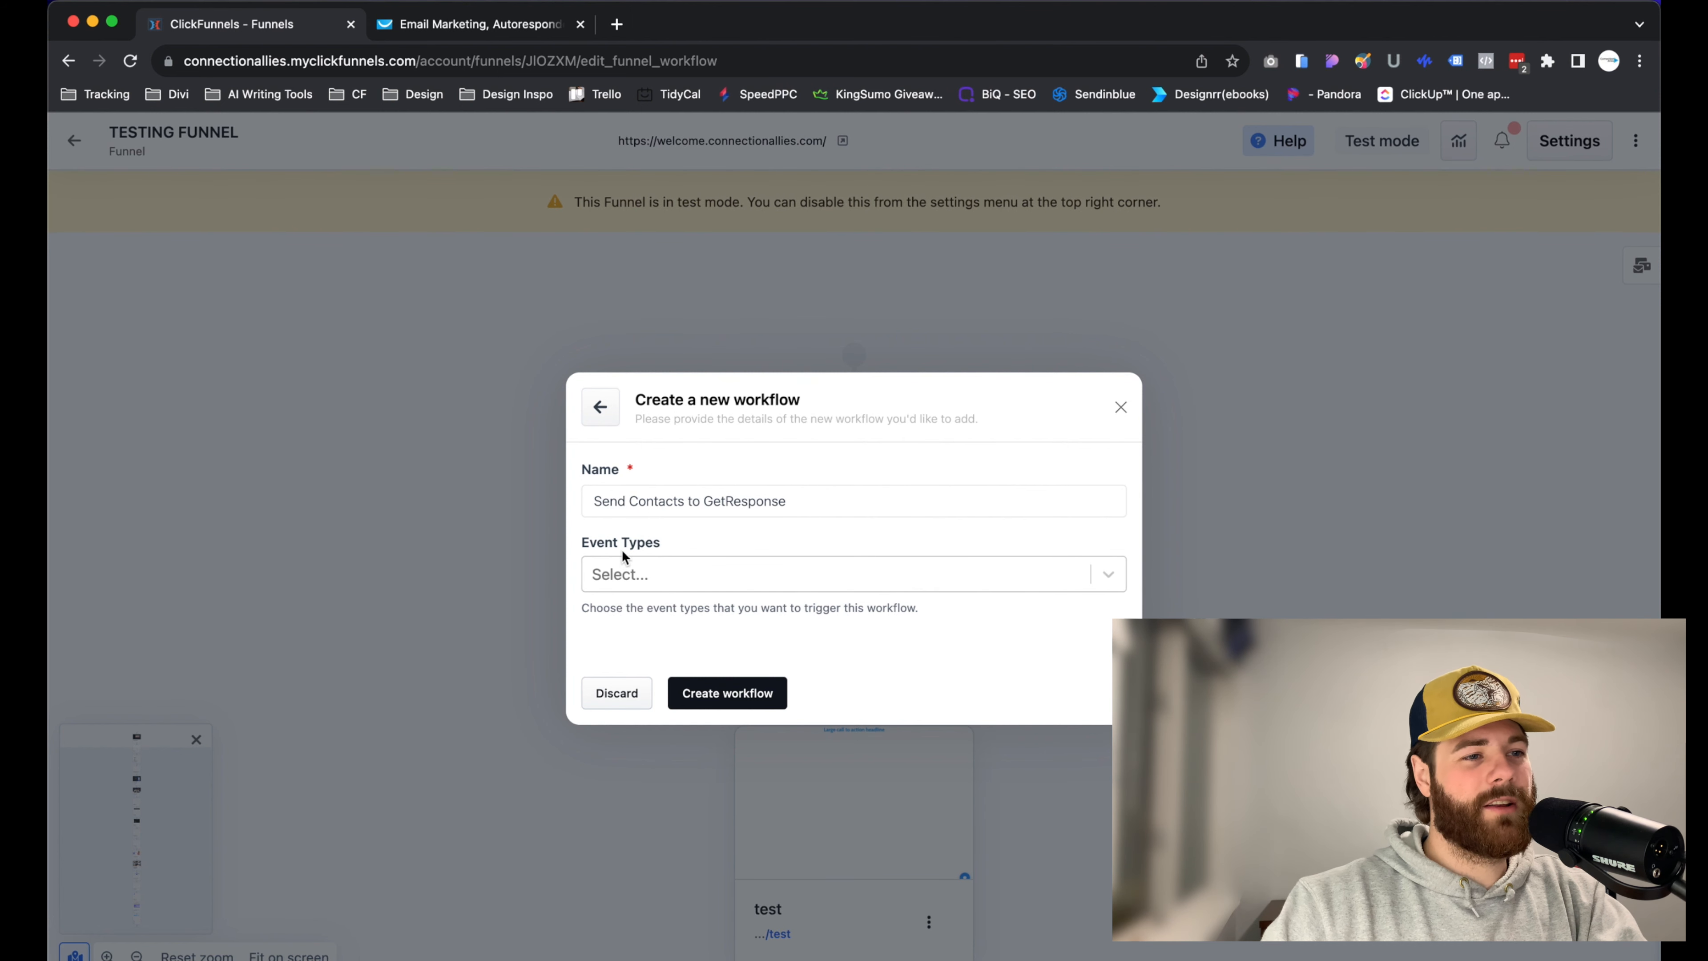
Set Opt-In as the triggering event and create the workflow.
click(854, 574)
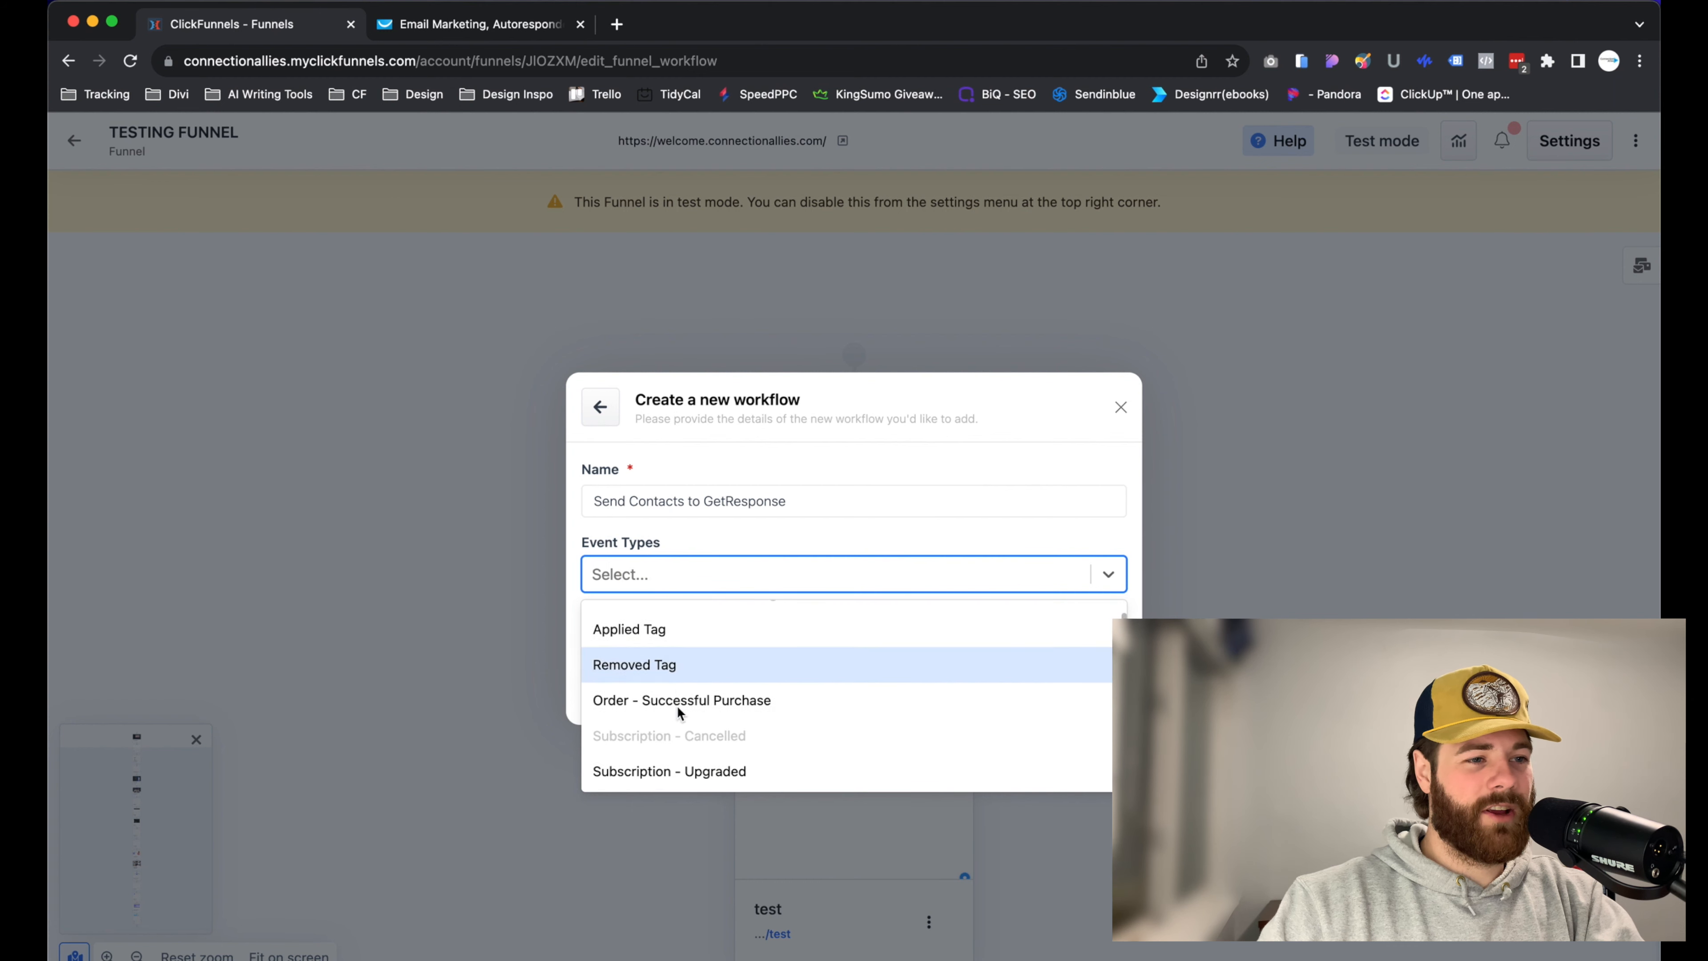
scroll(down, 3)
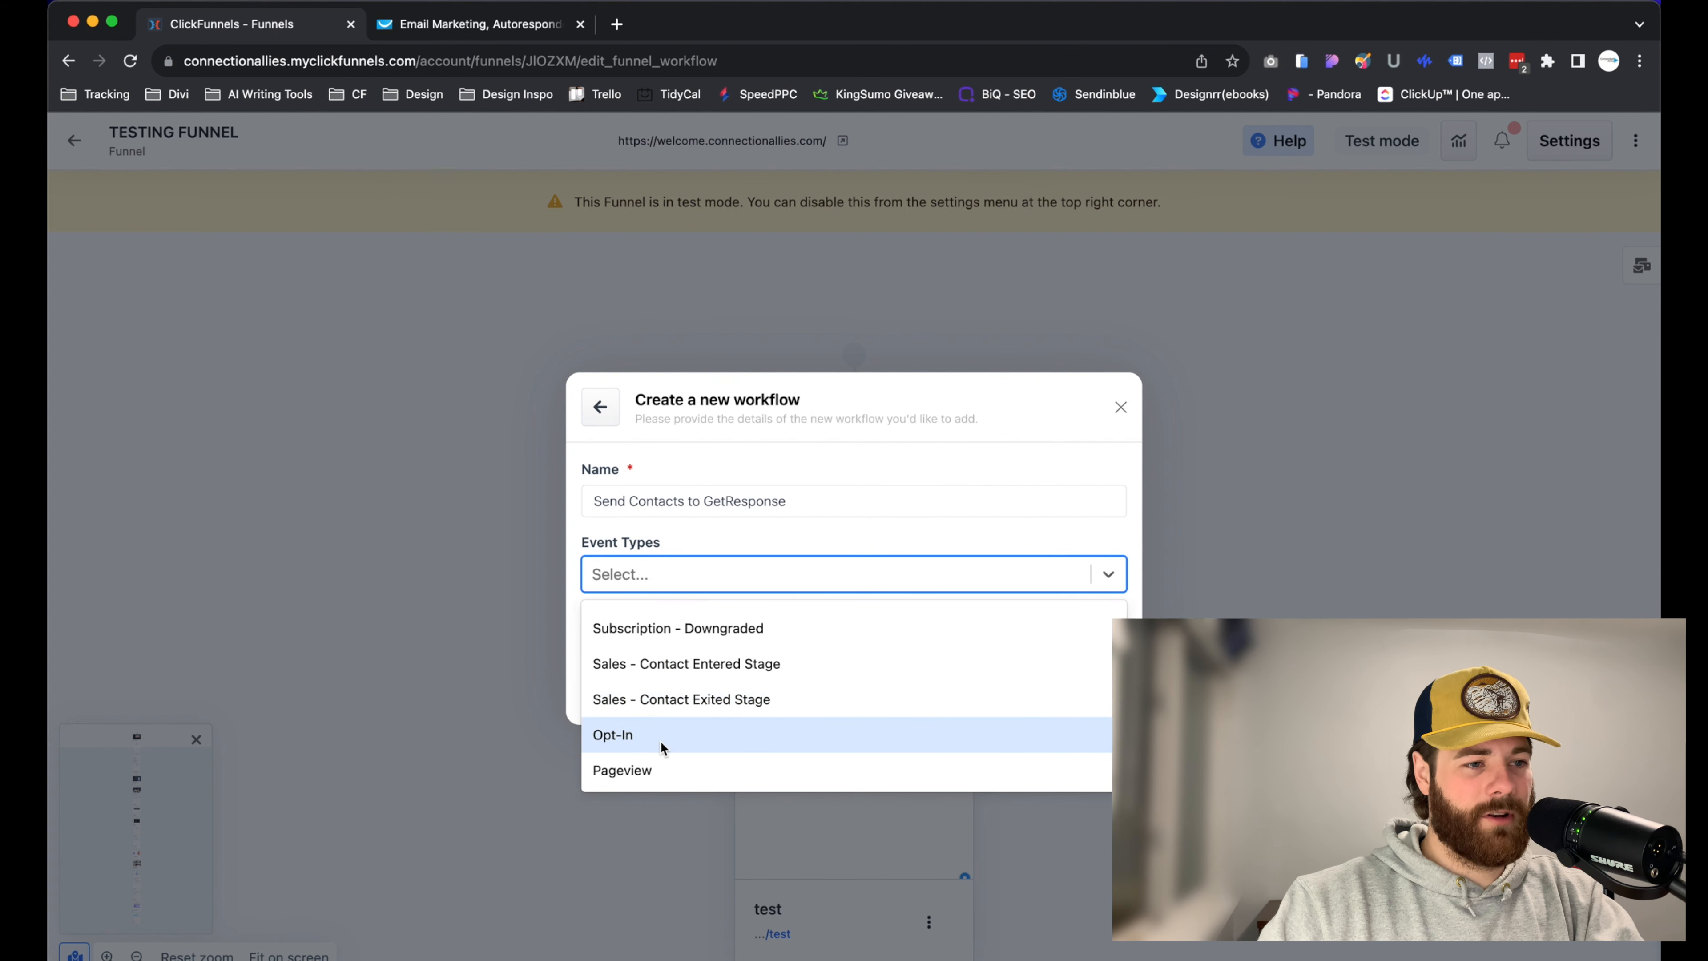
click(612, 734)
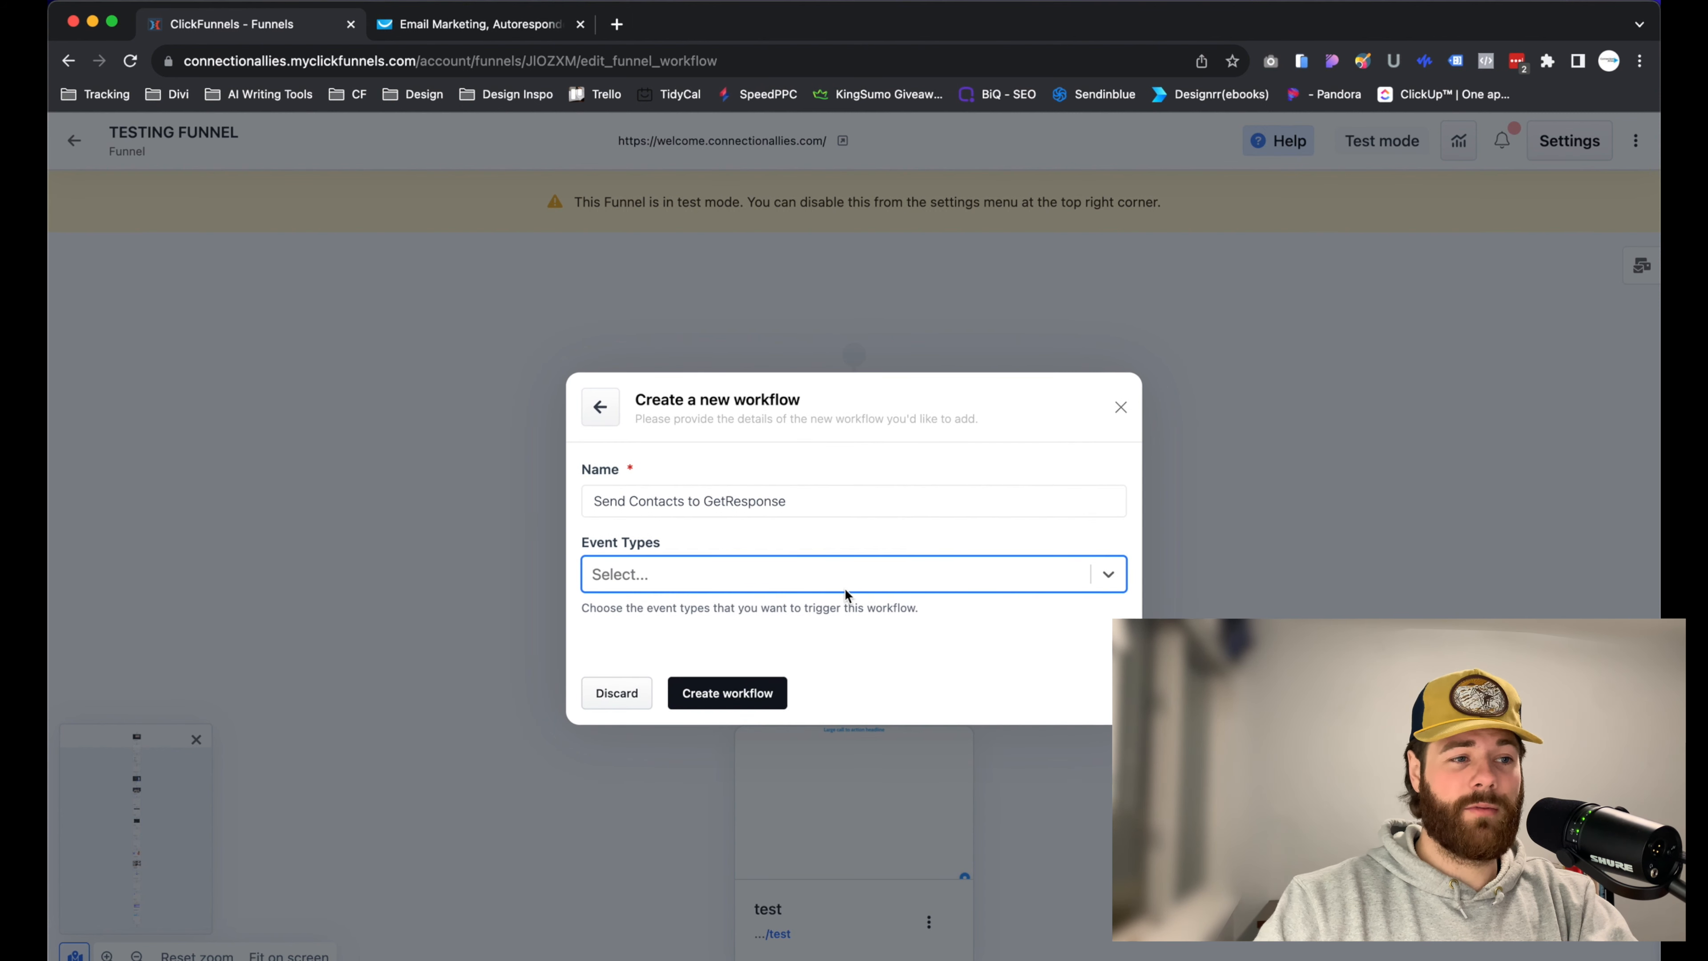
click(853, 574)
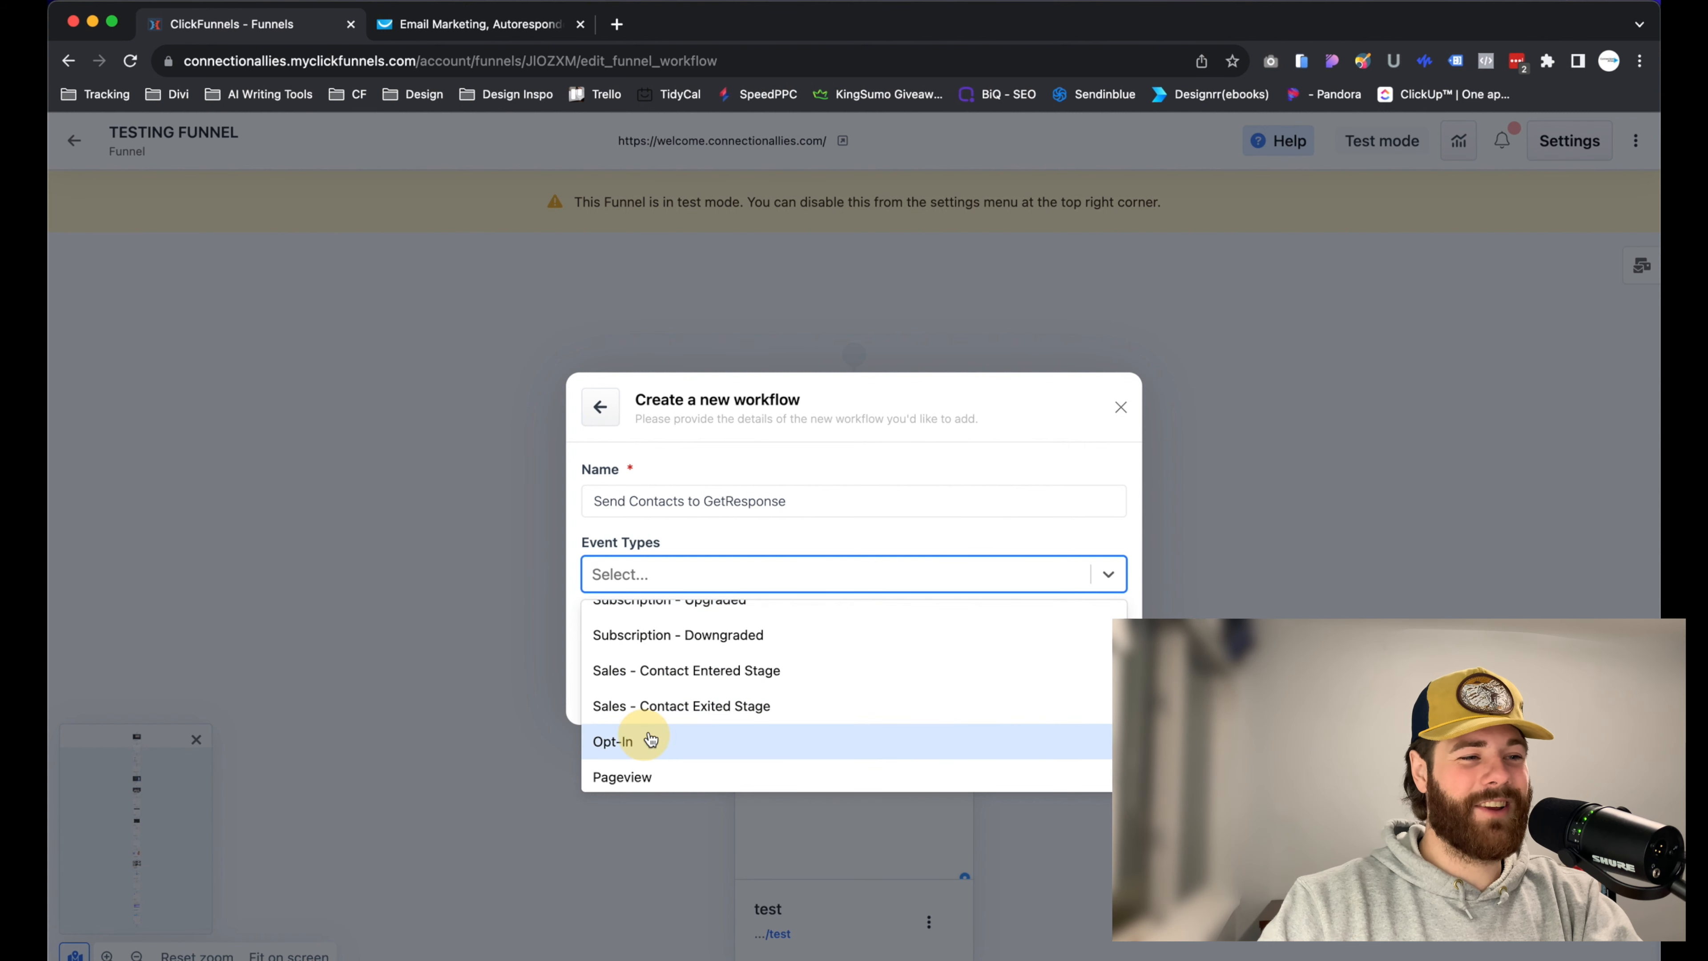
click(612, 741)
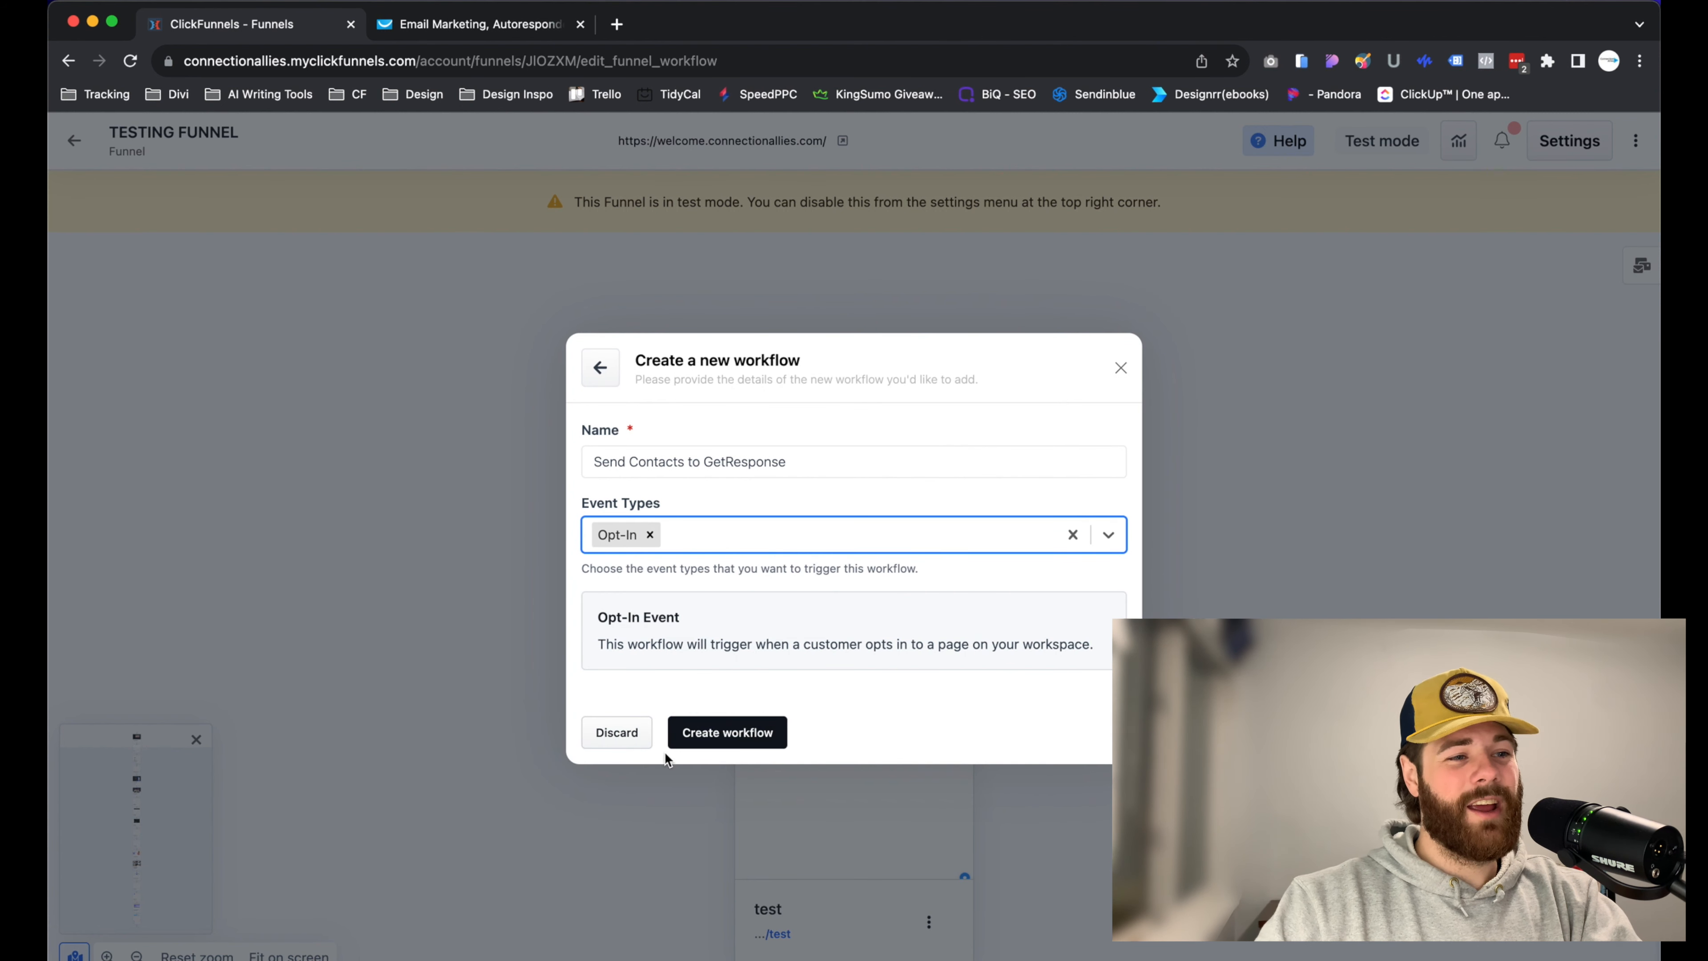
click(727, 732)
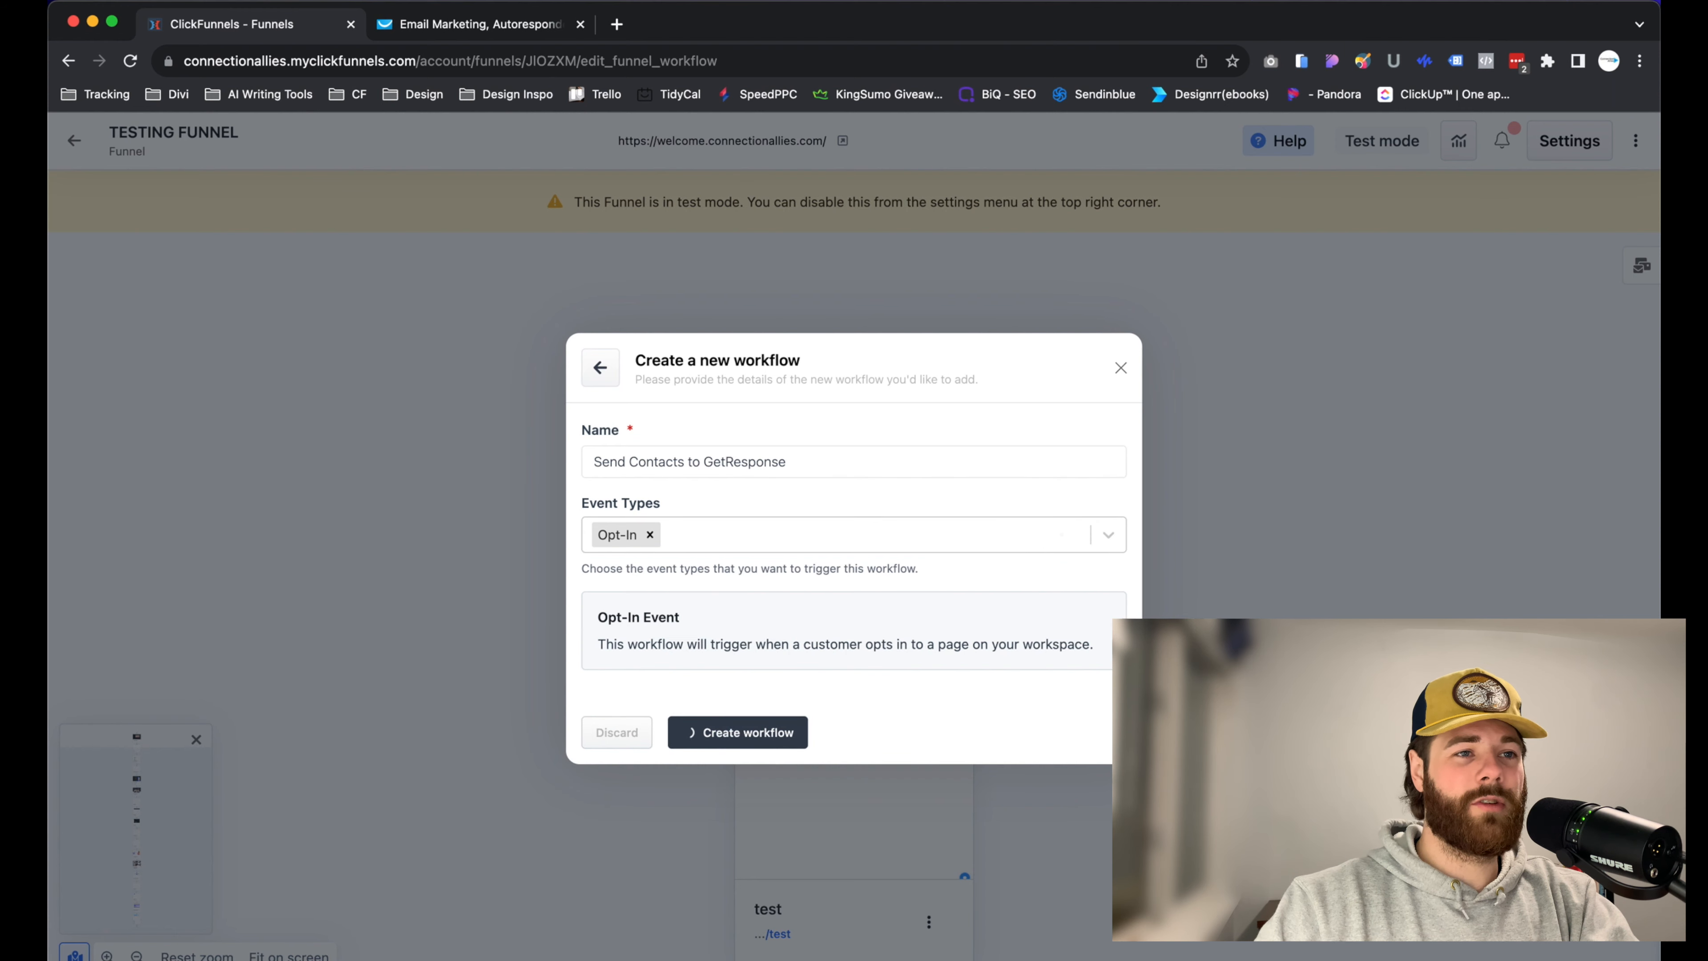
Add a step after the workflow trigger and choose a 3rd party integration.
click(738, 732)
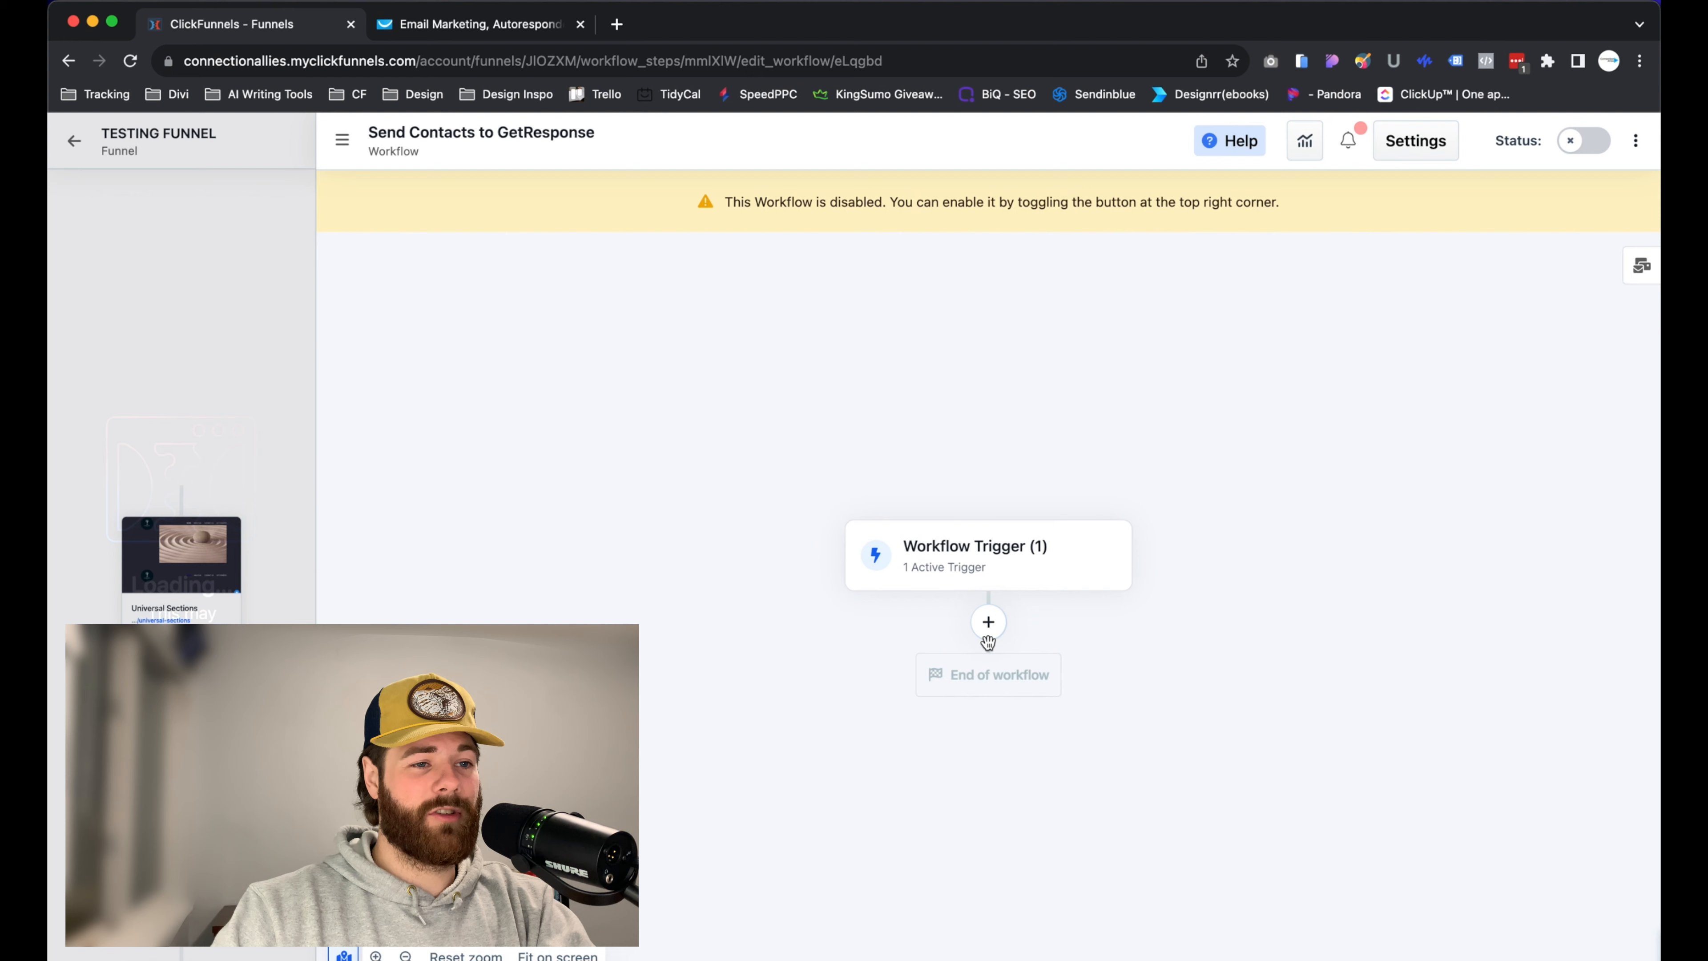
click(988, 621)
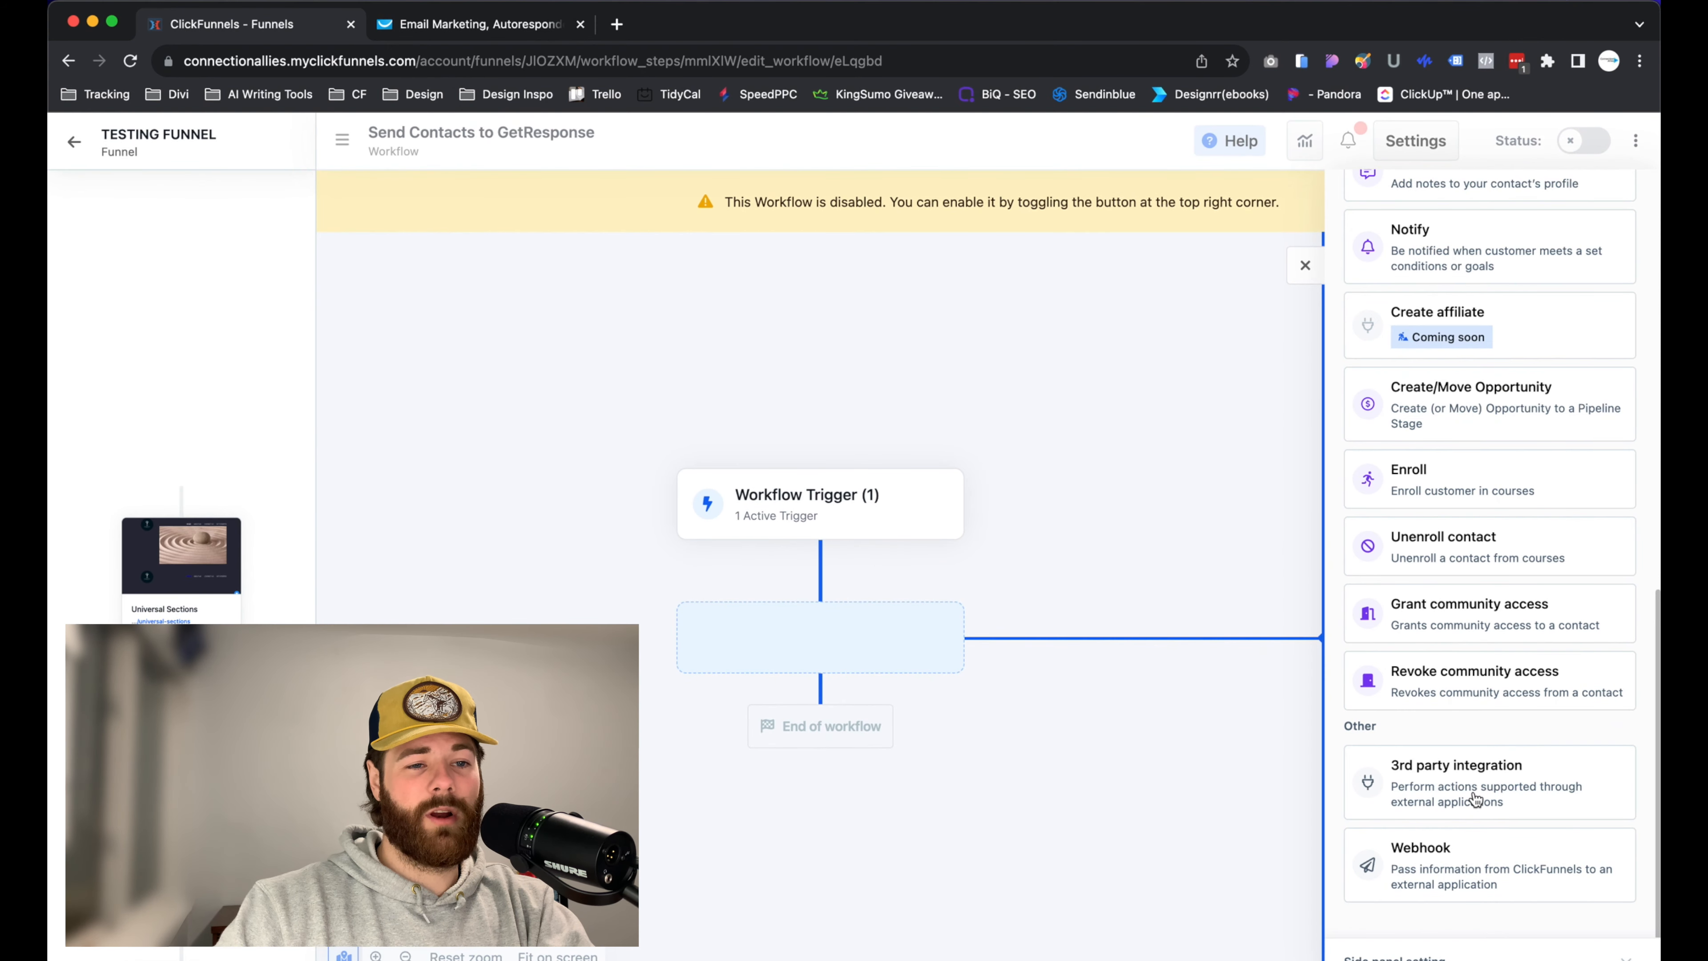
click(1456, 765)
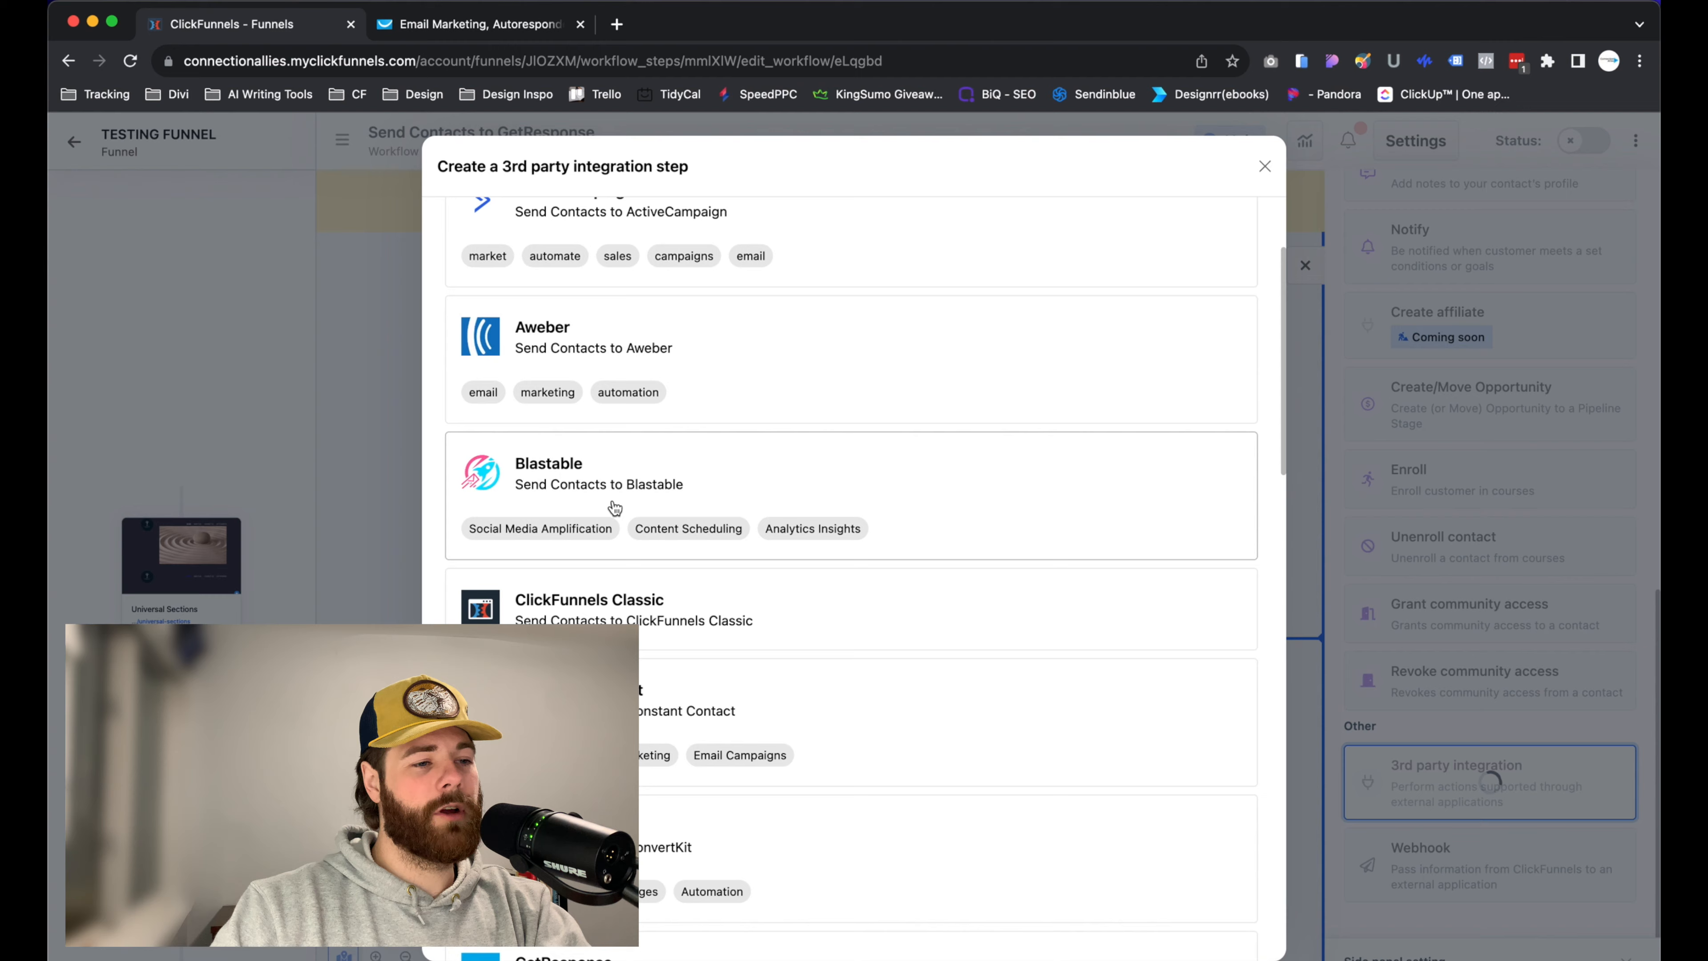
Select the already connected GetResponse account and continue to the configure stage.
scroll(down, 3)
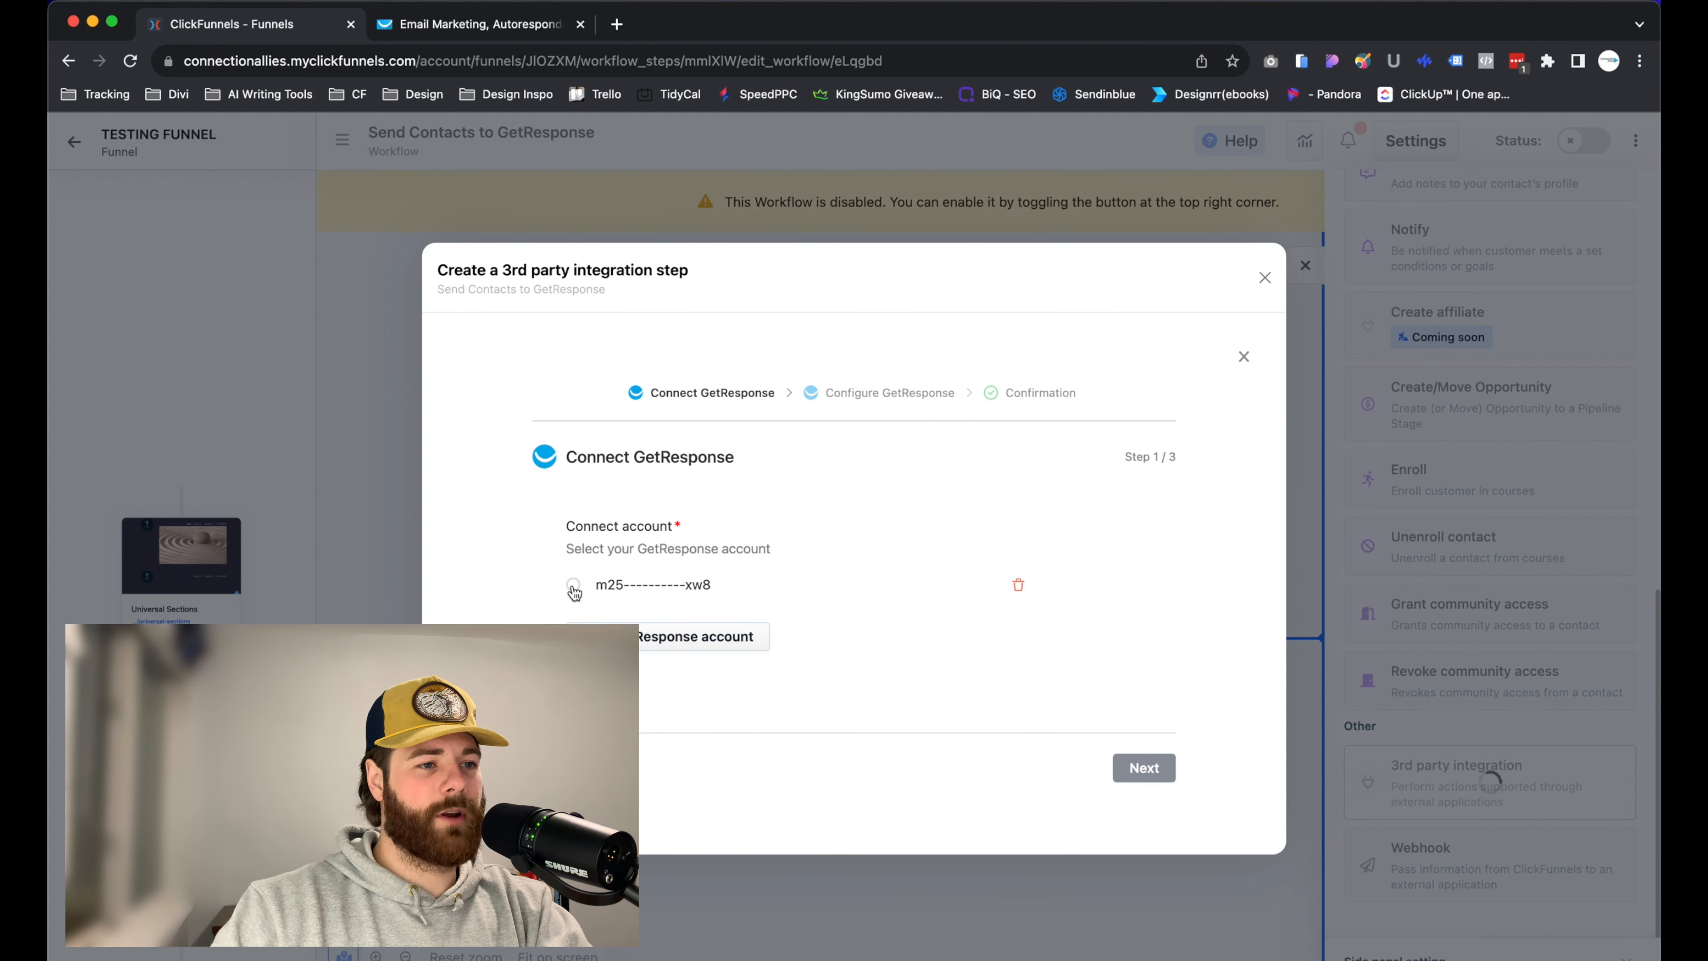
click(574, 585)
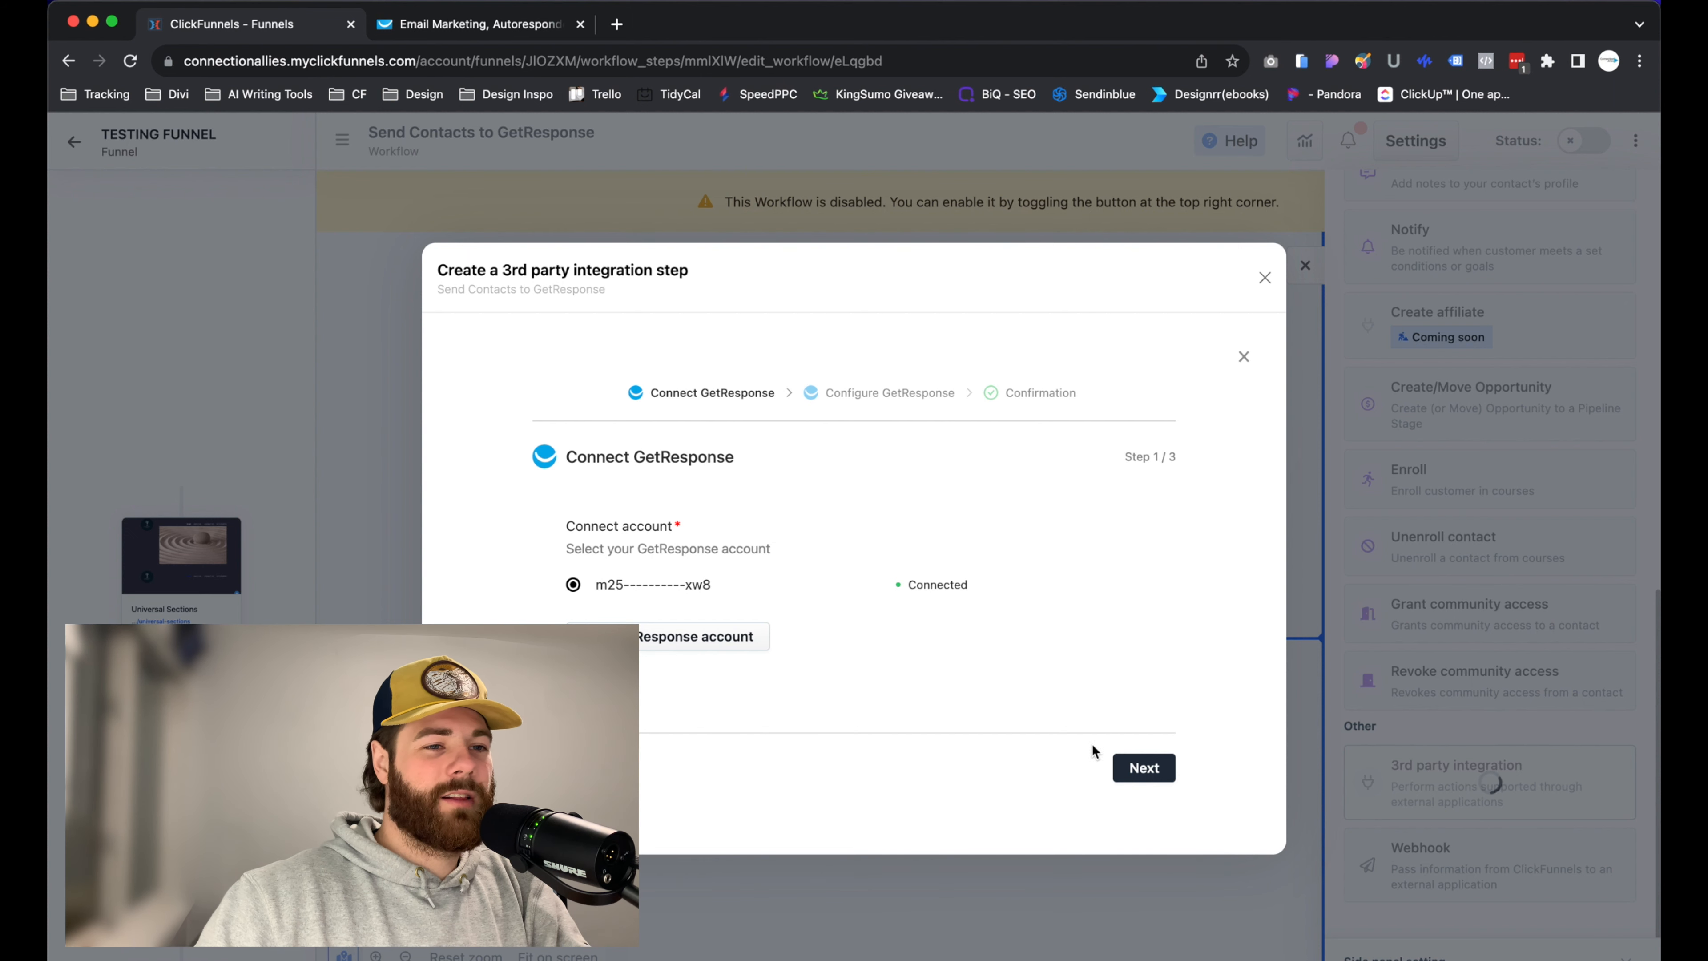
click(1142, 768)
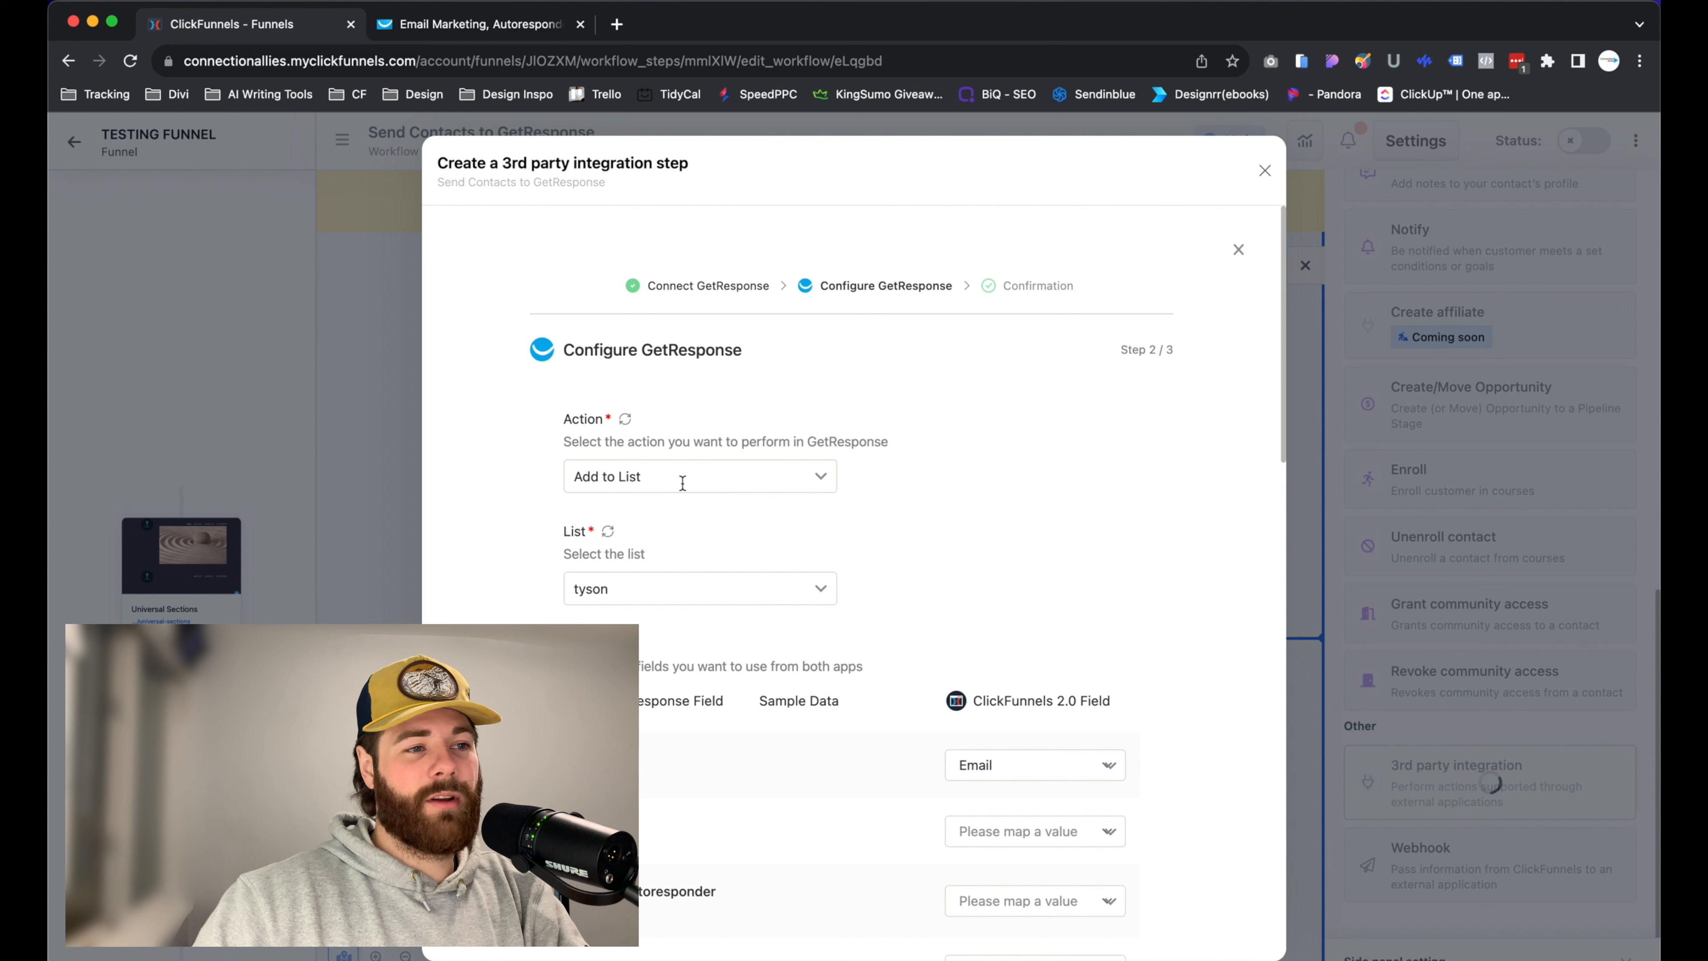
click(699, 476)
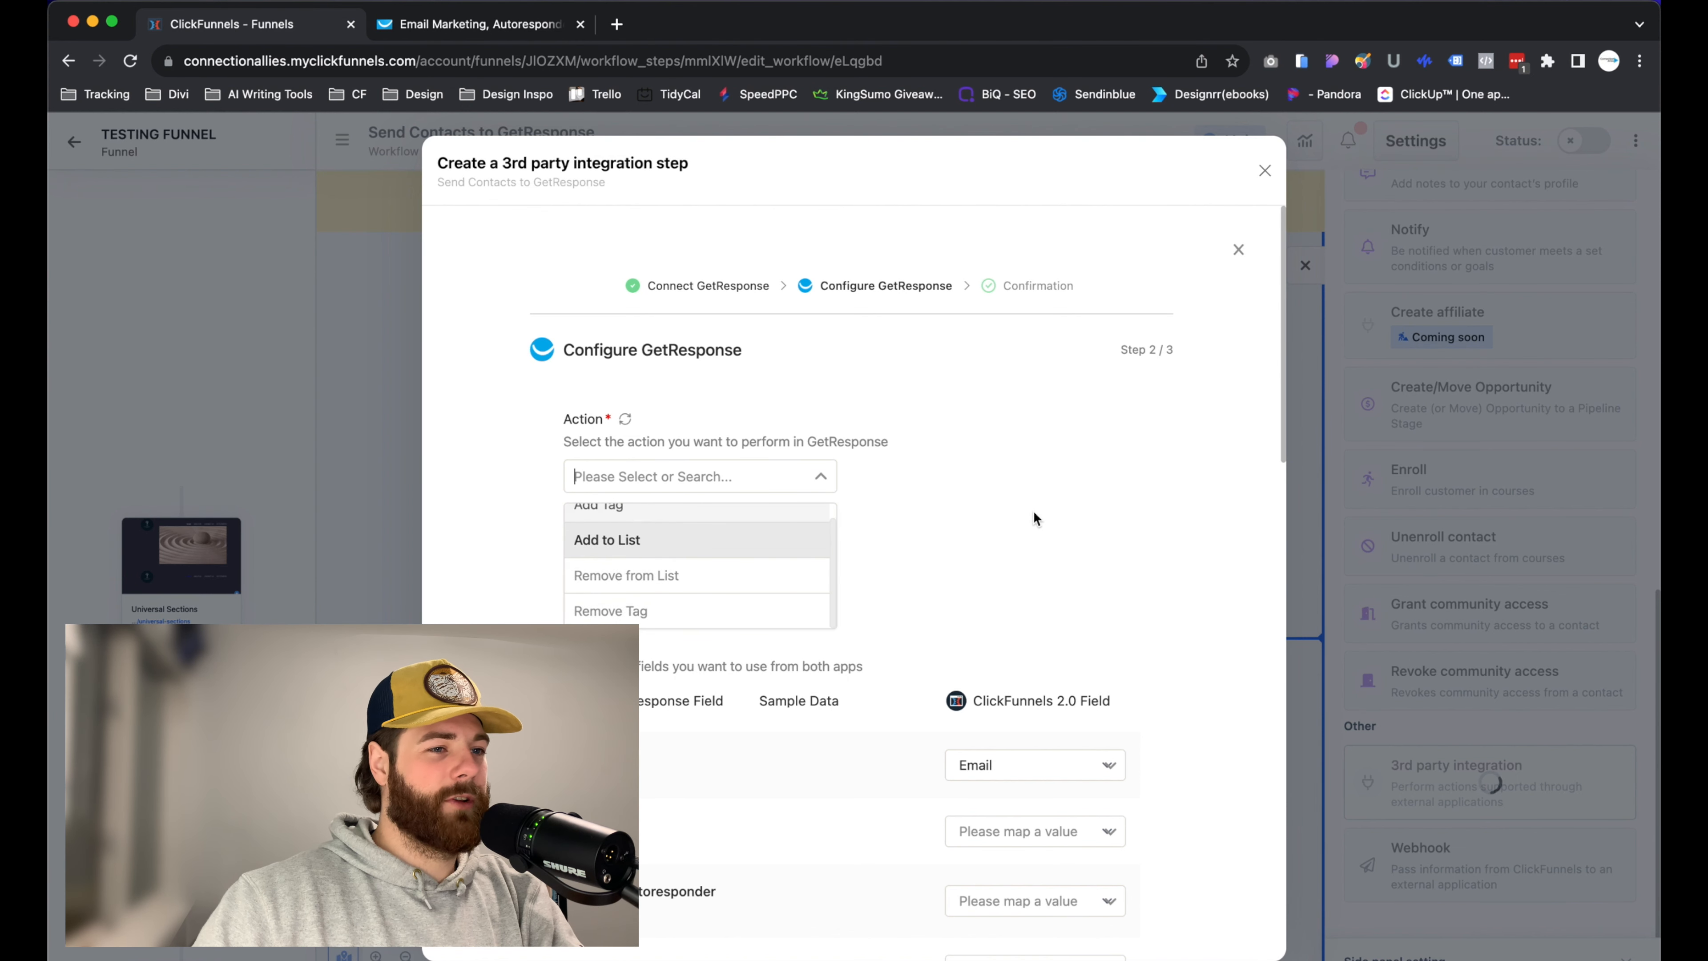
click(606, 539)
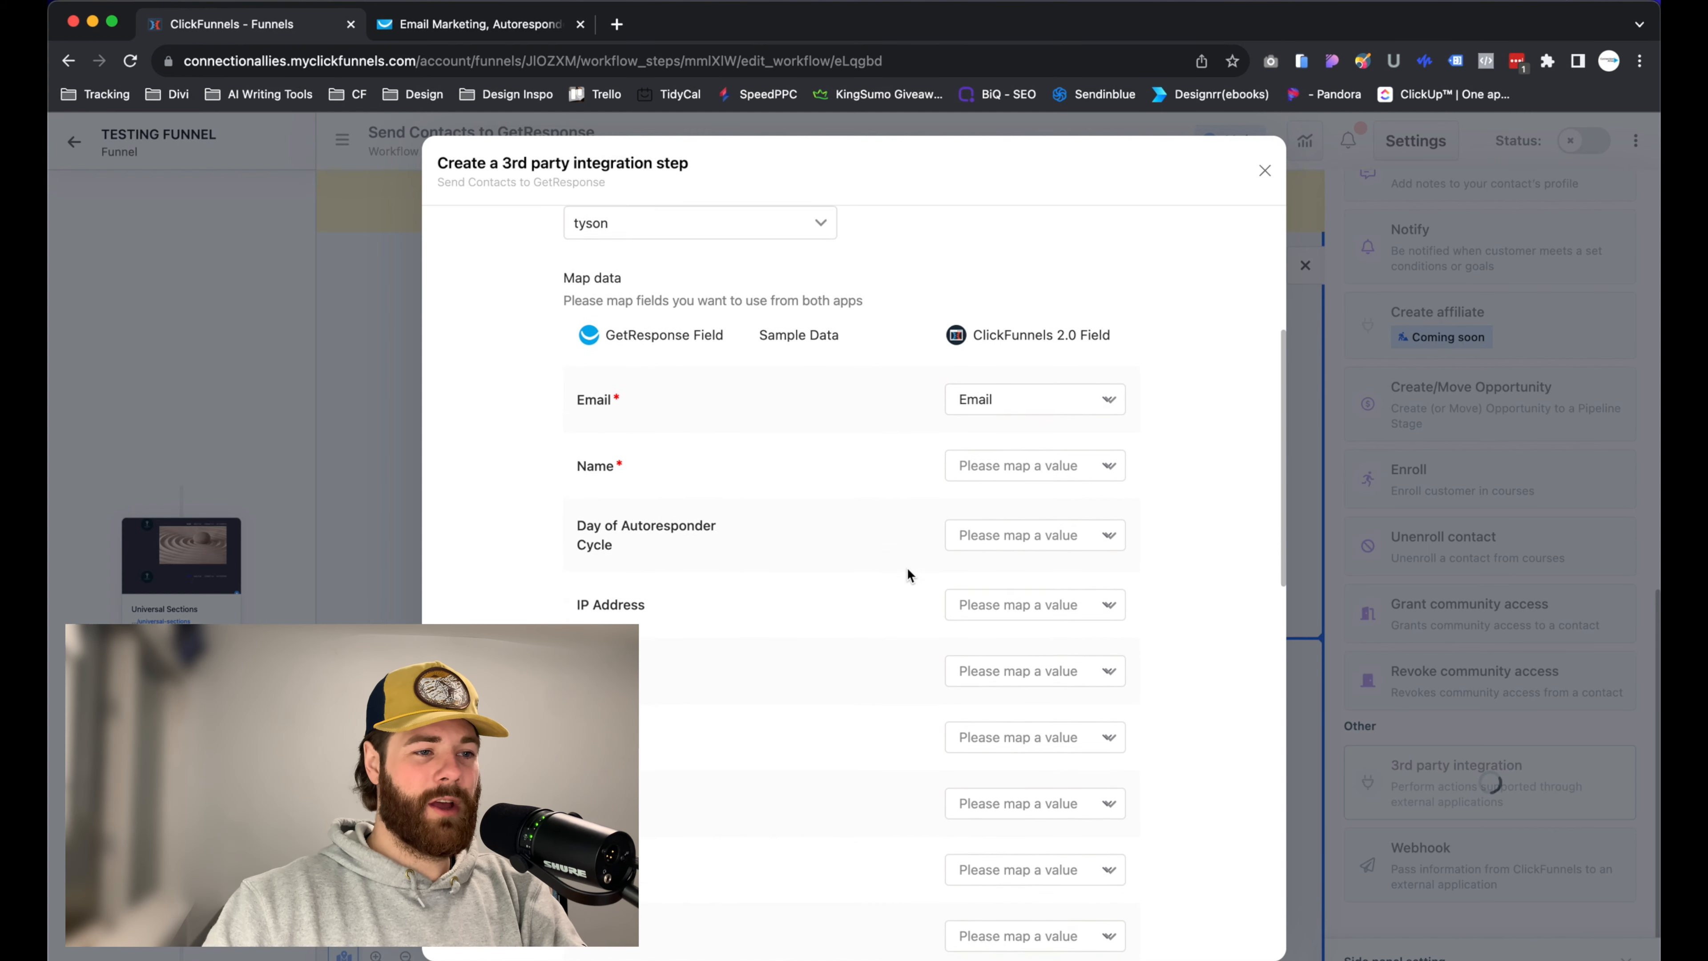
scroll(down, 3)
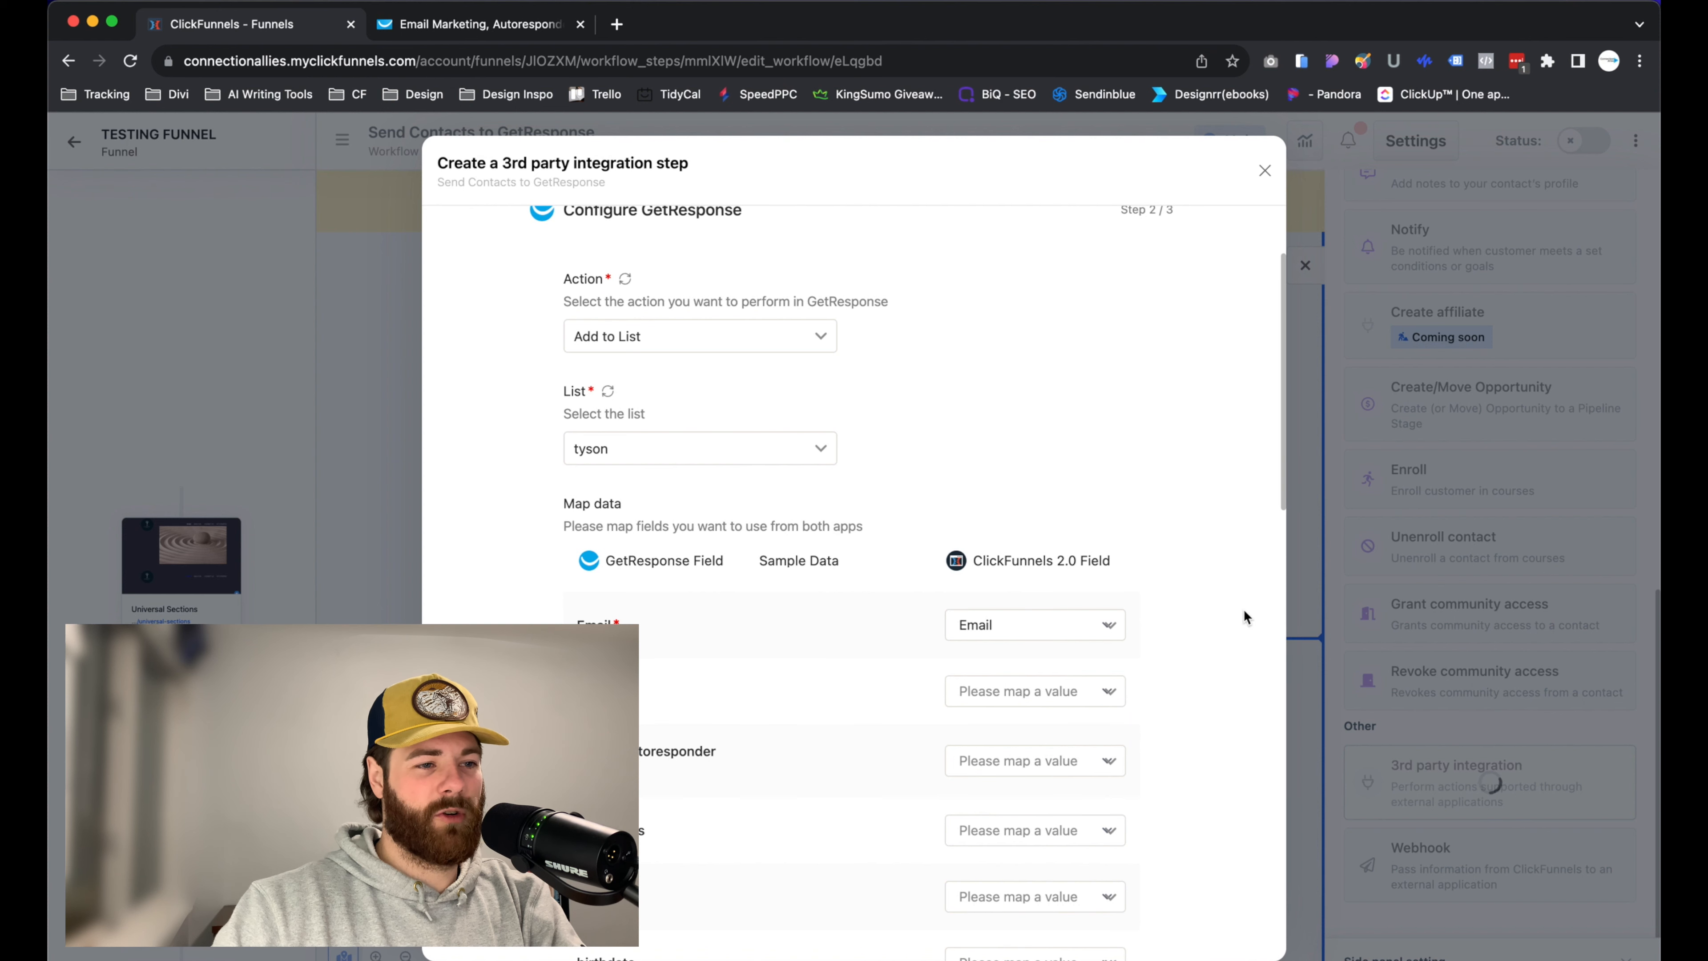
Keep Email mapped to Email and map the Name field to Full Name.
click(1033, 624)
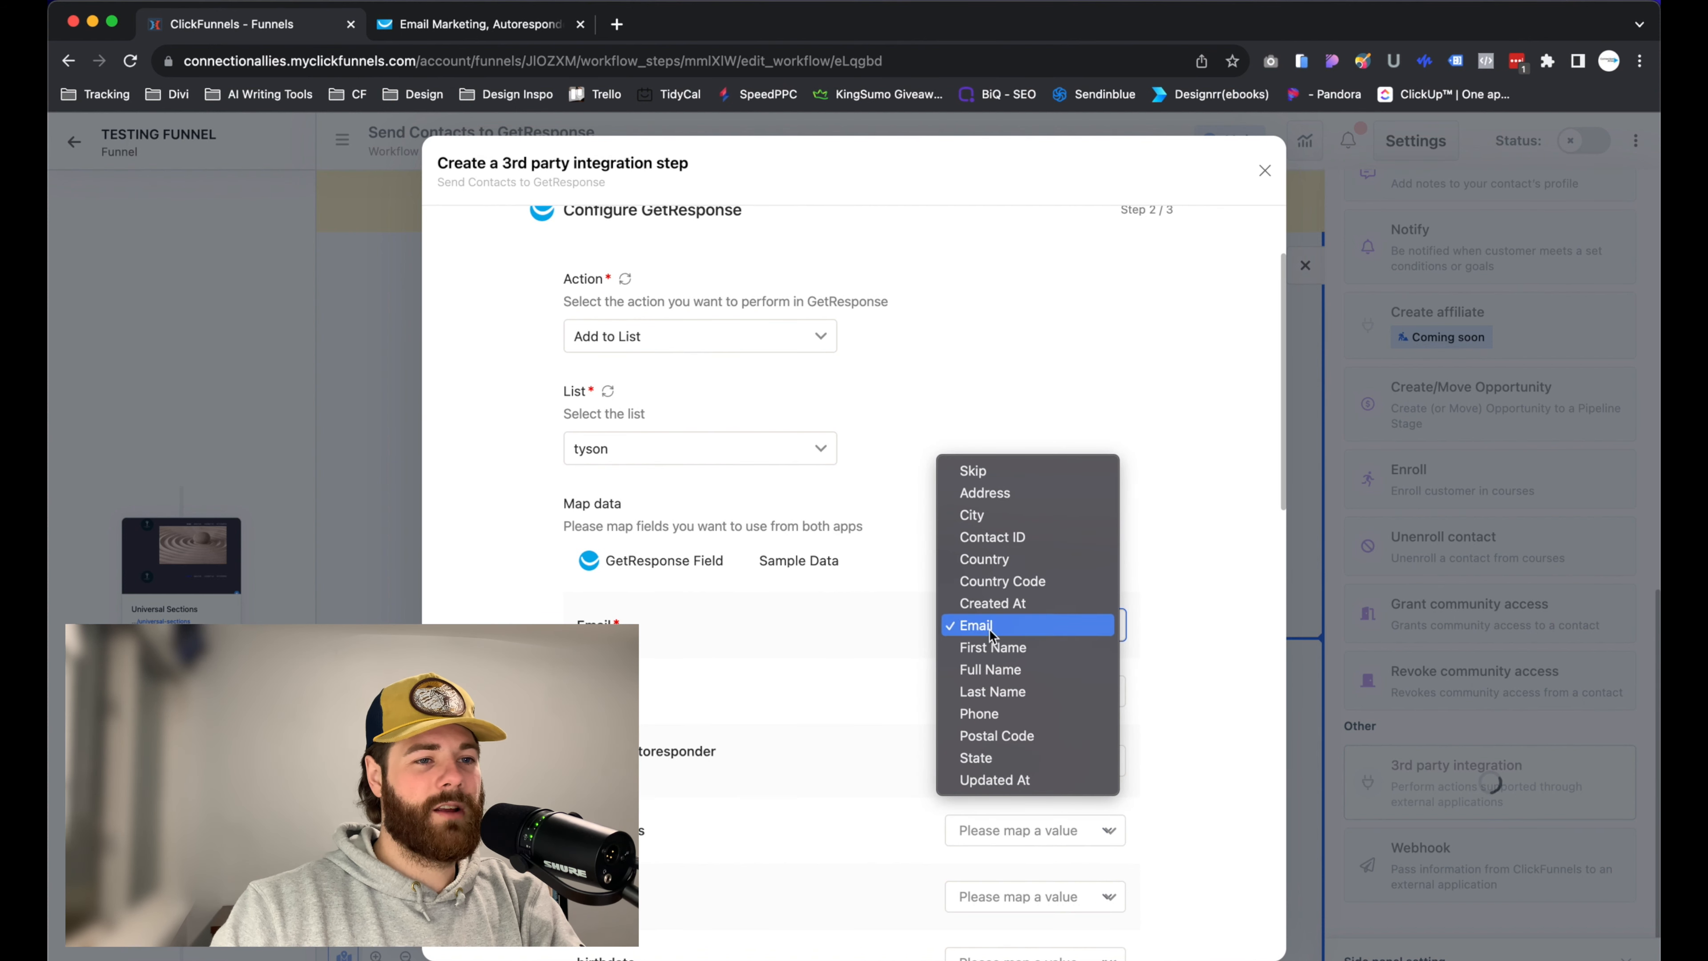
click(975, 625)
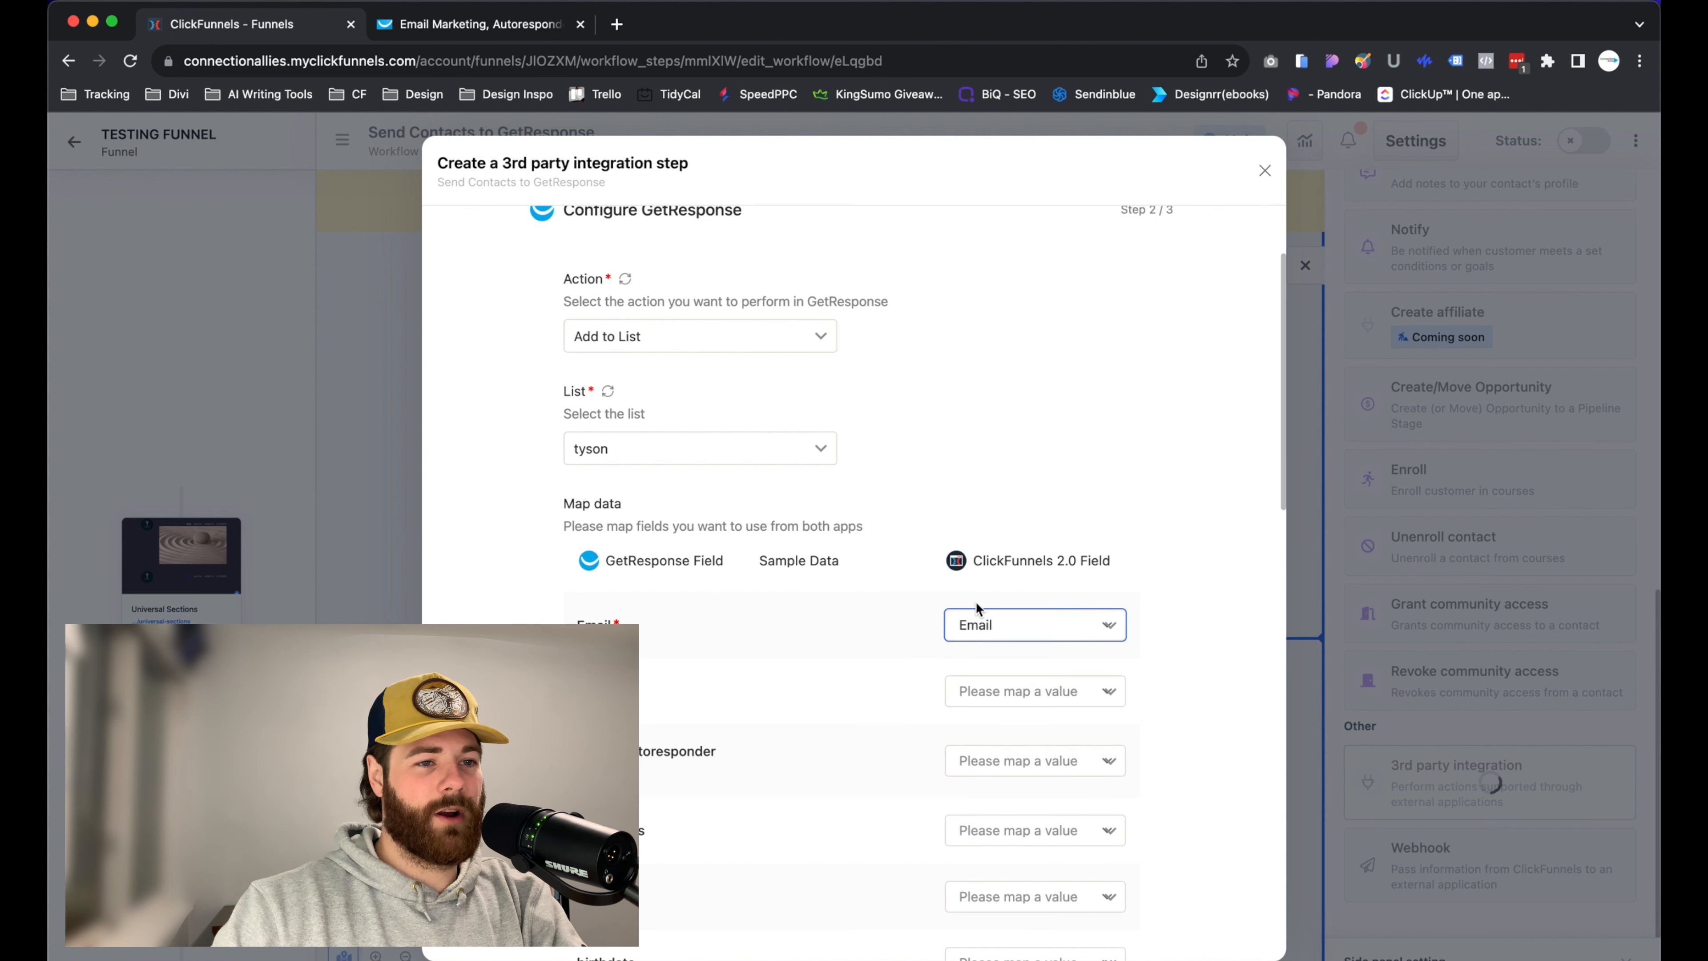
click(1030, 624)
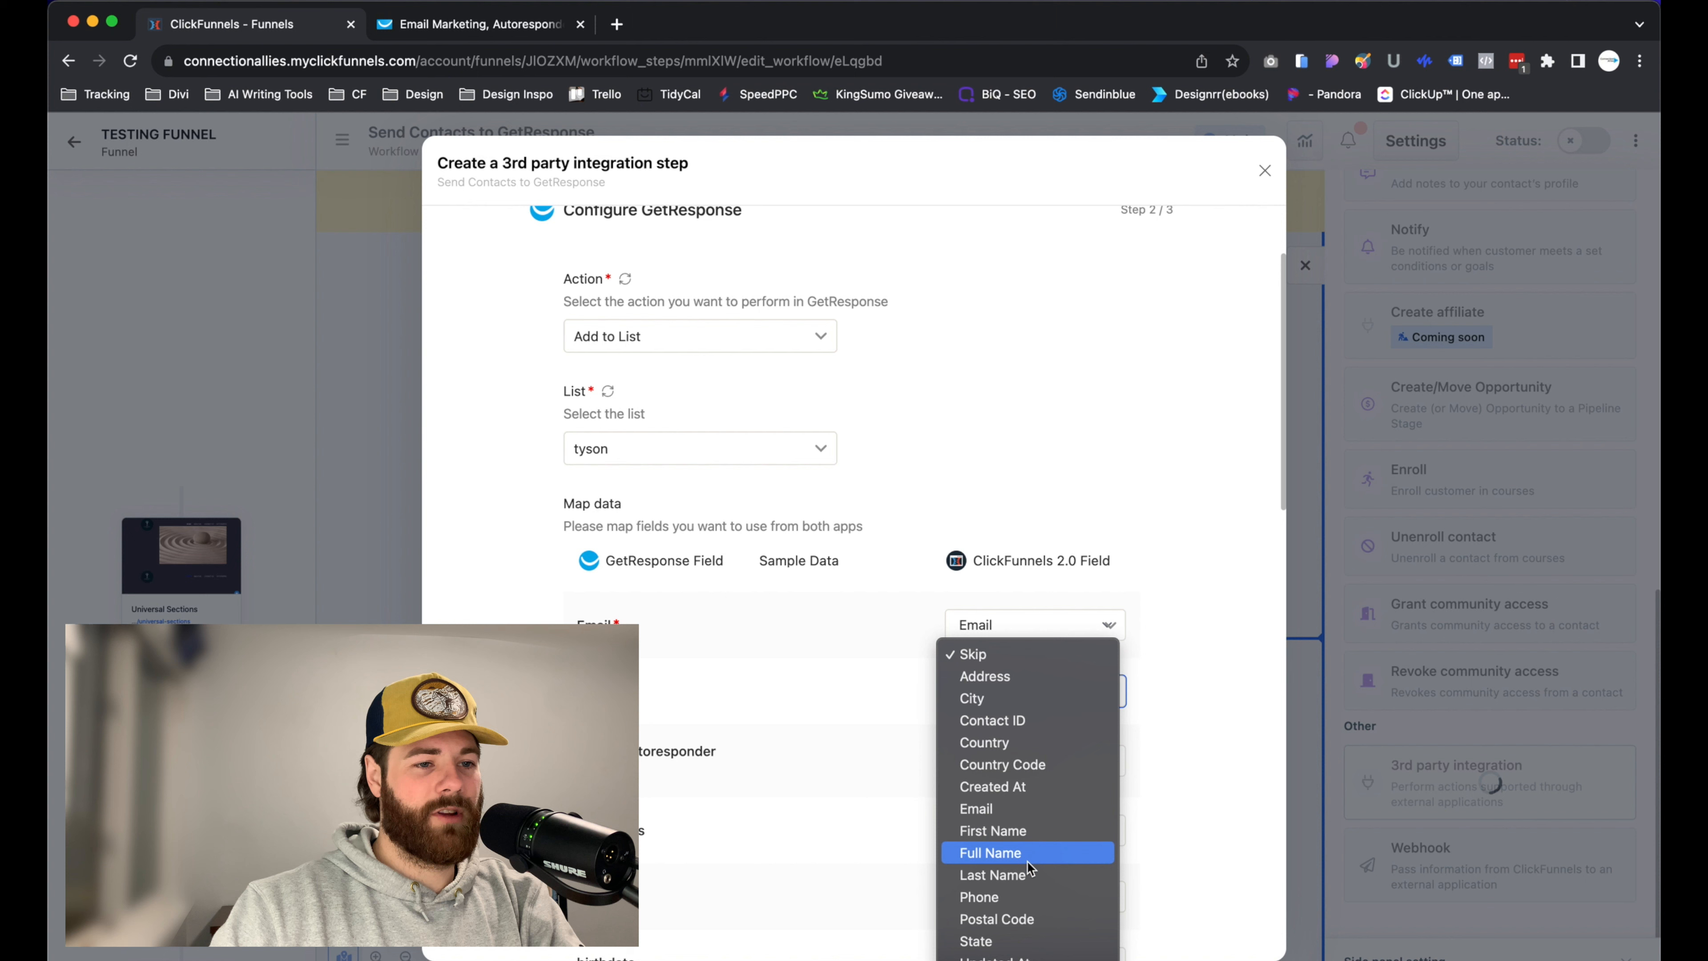
mouse_move(994, 875)
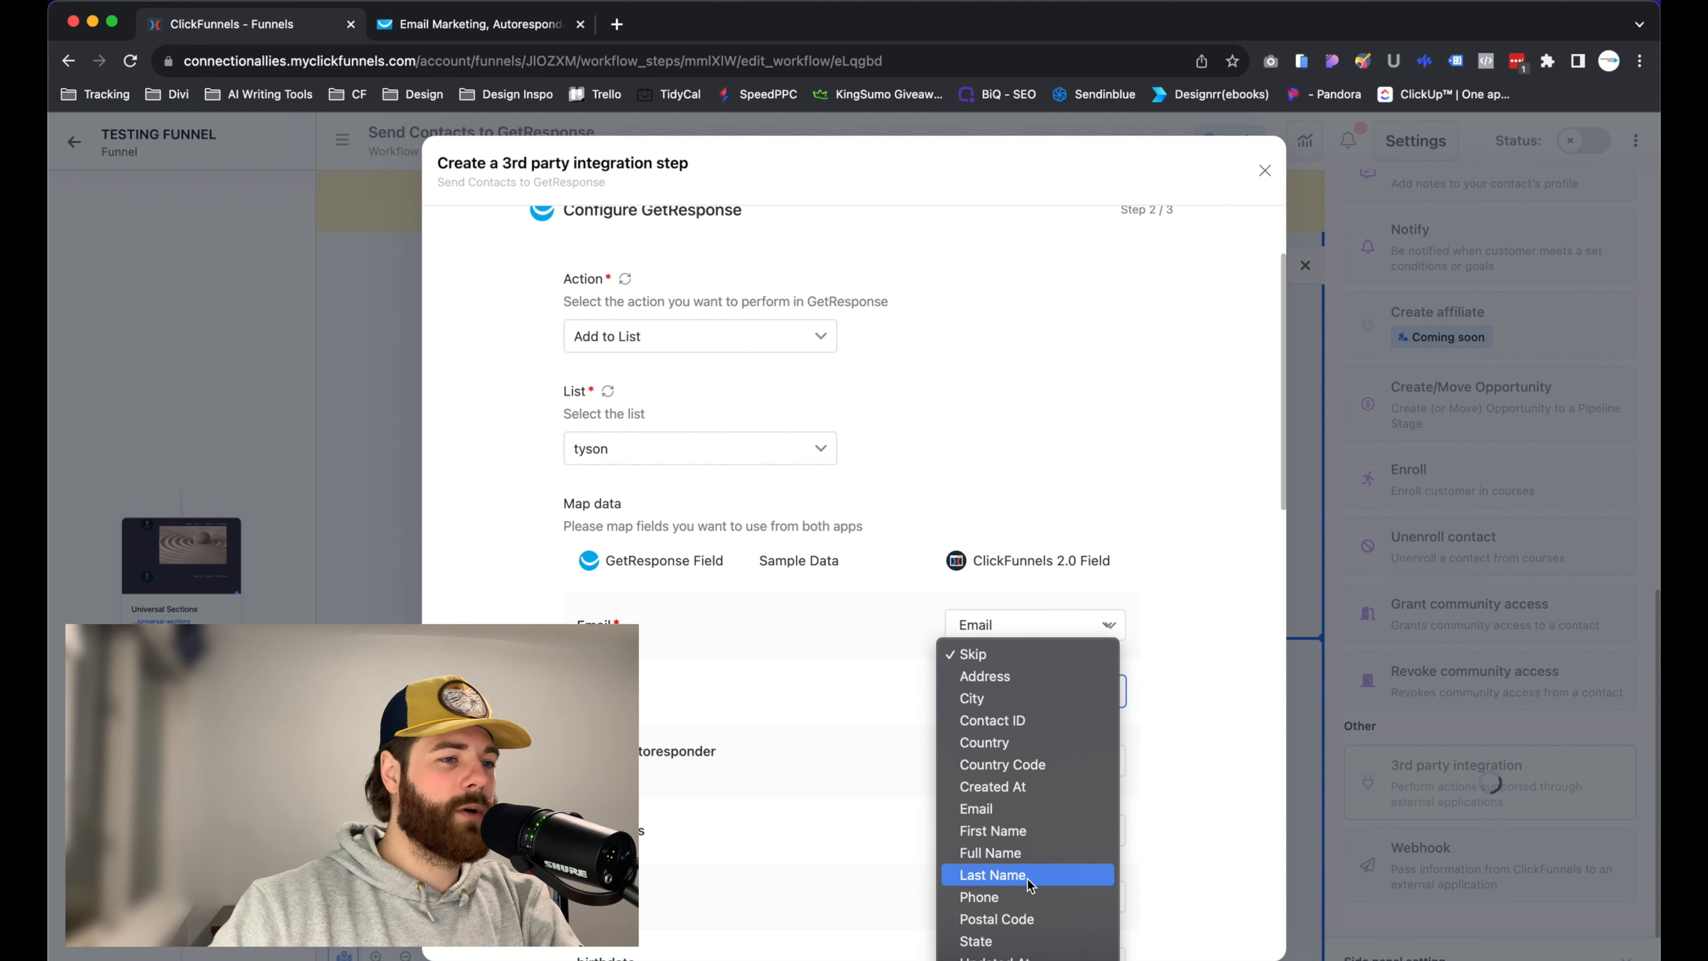
mouse_move(990, 852)
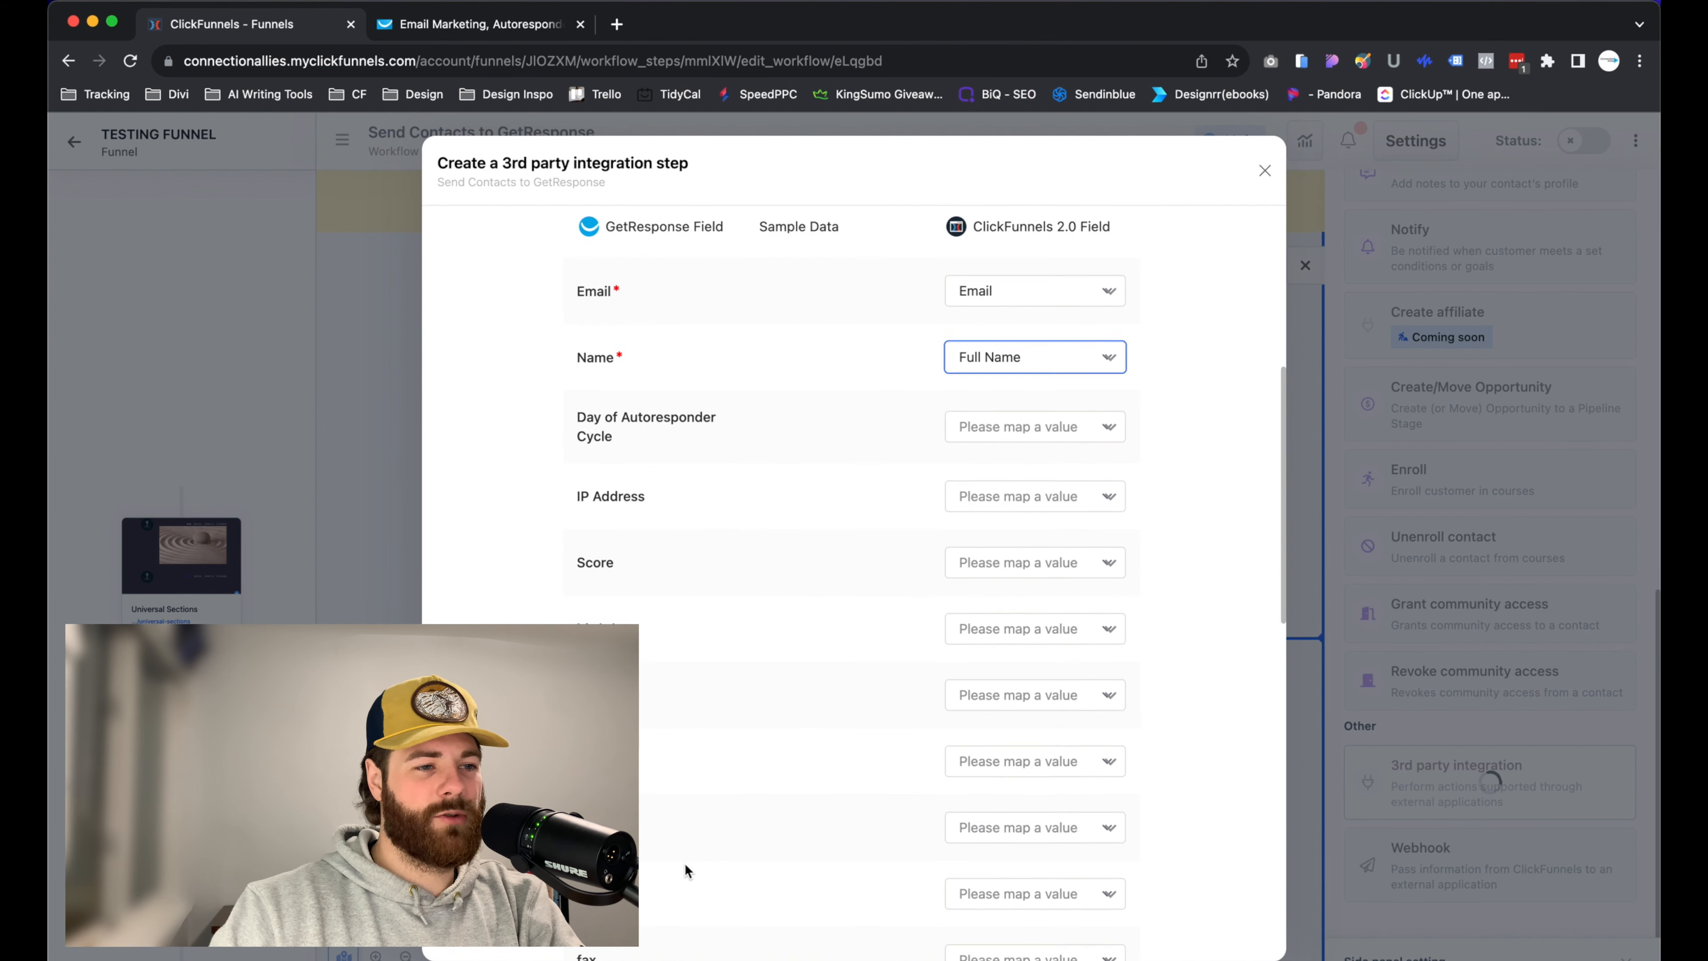
scroll(down, 3)
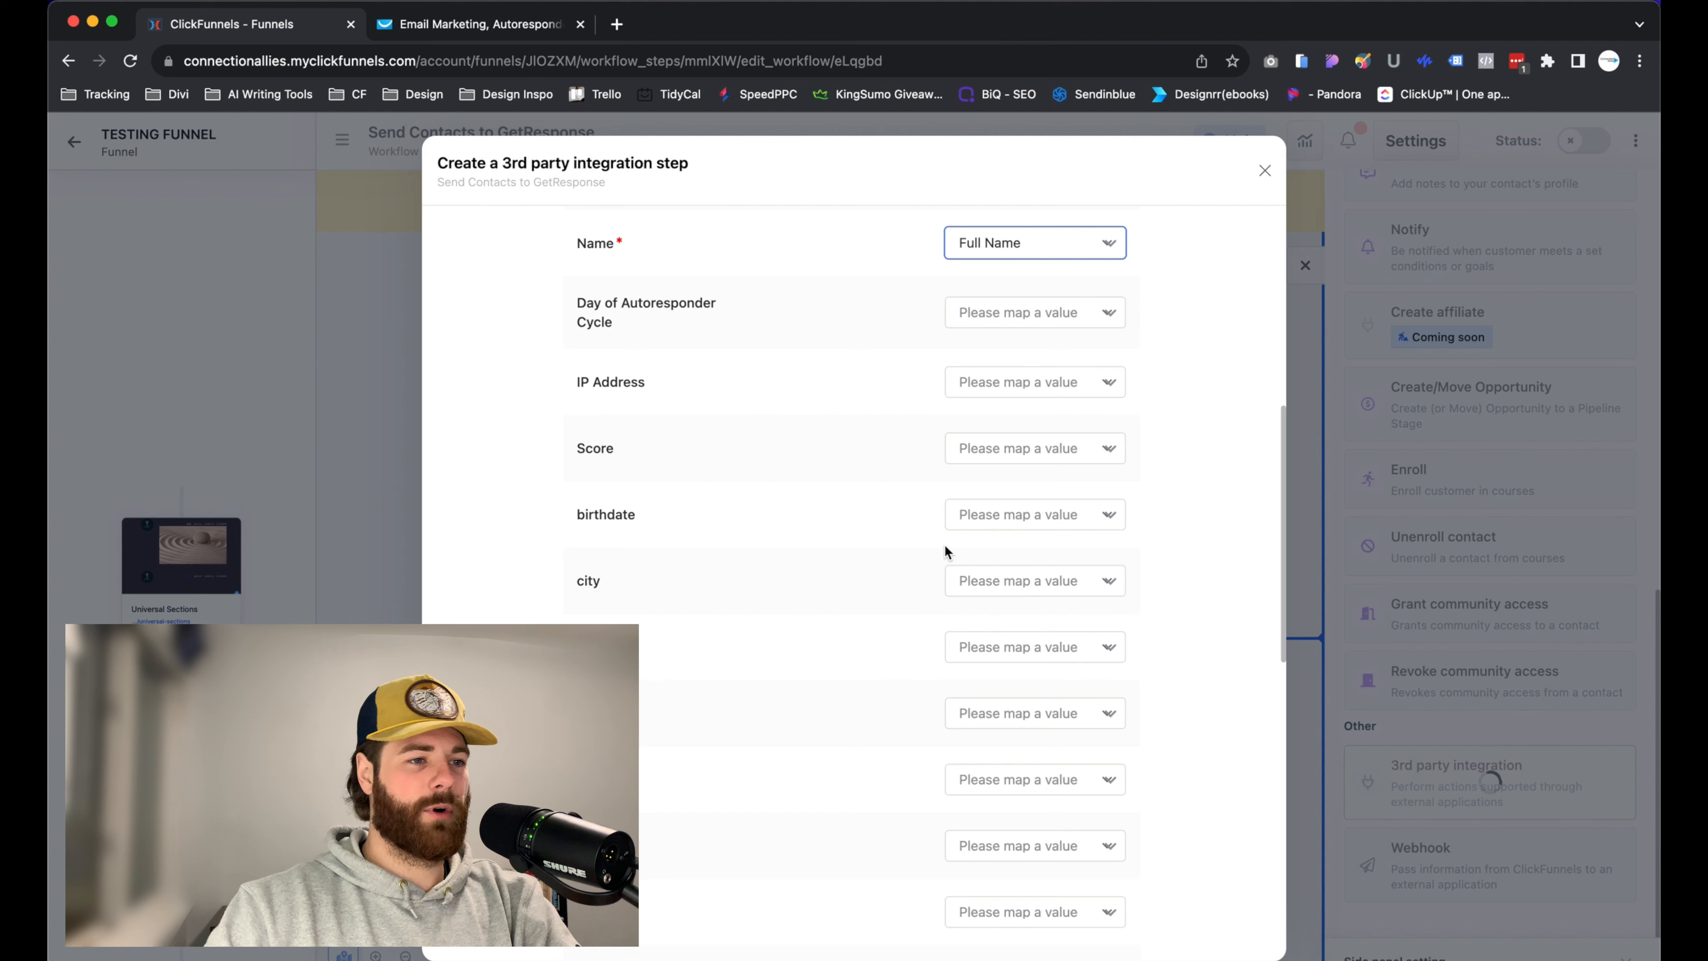
scroll(down, 3)
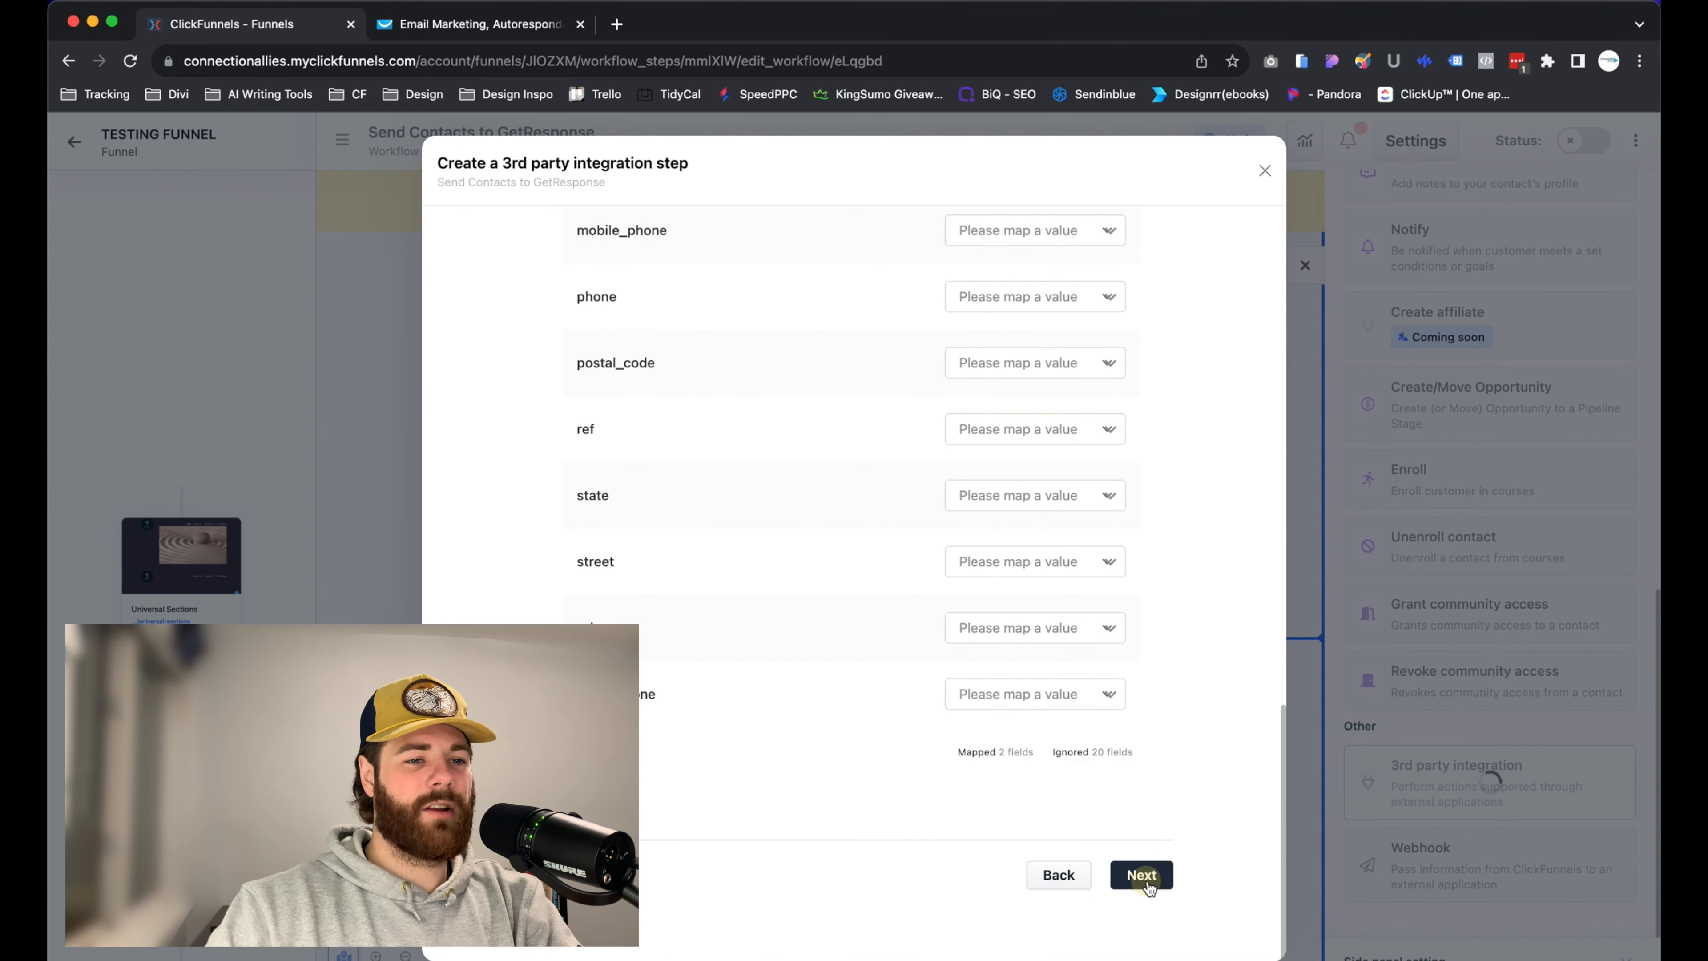
Confirm and save the GetResponse integration step, then return to the workflow canvas.
click(1141, 874)
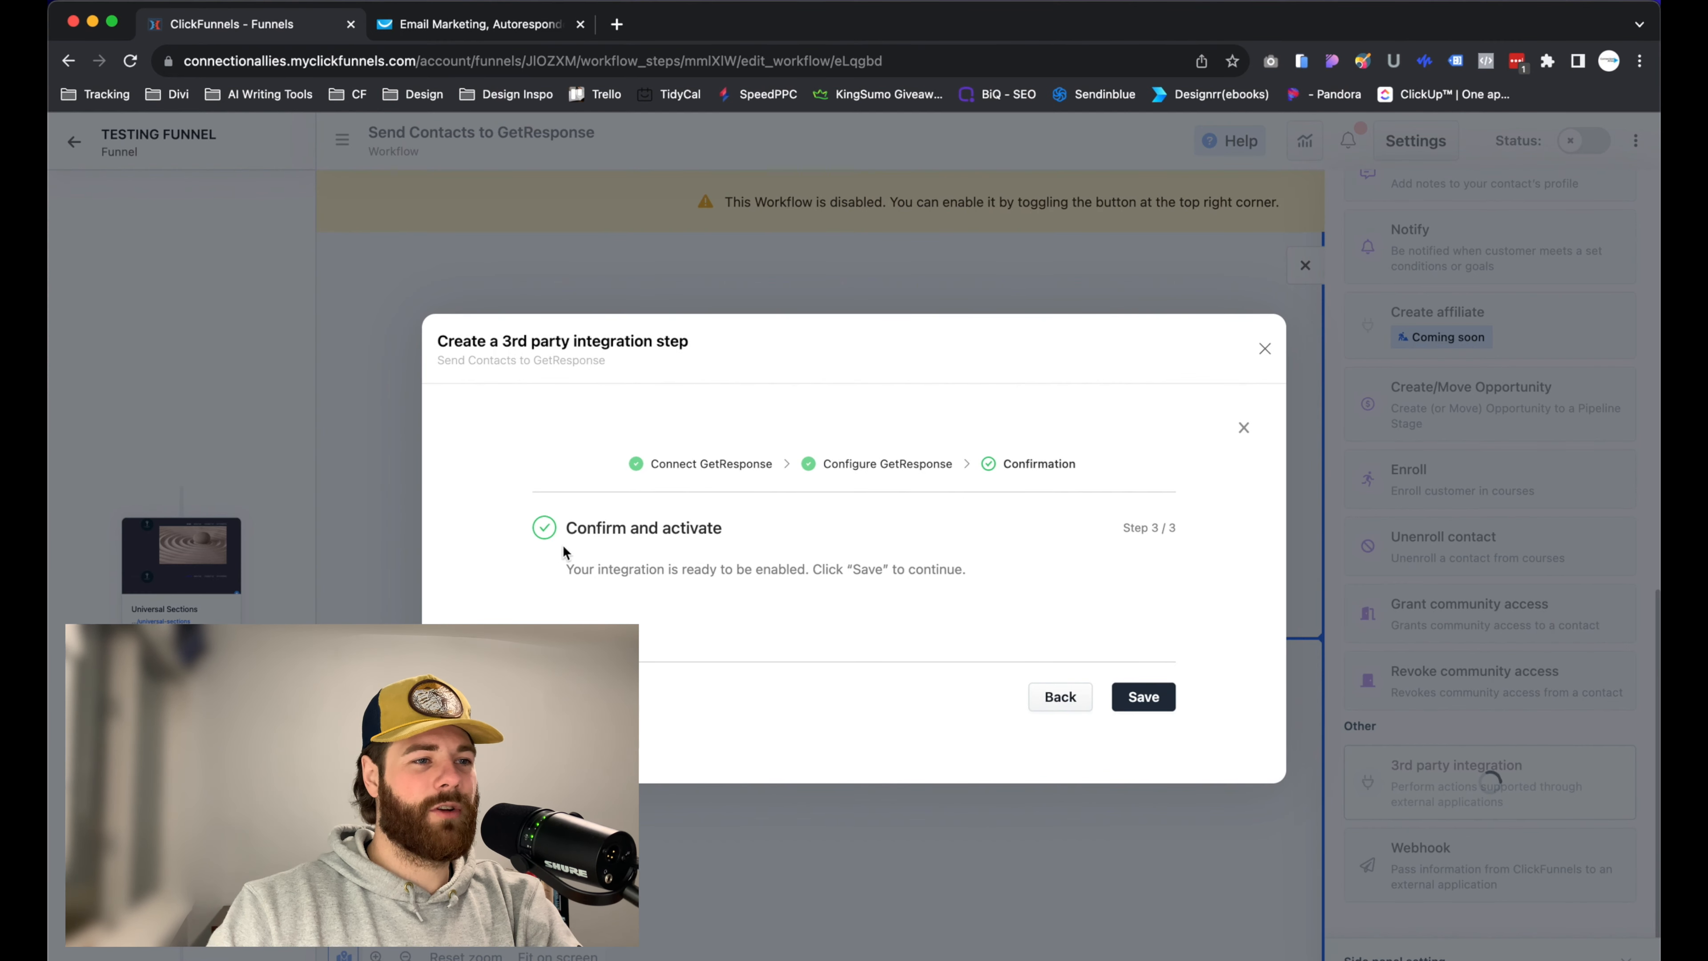
mouse_move(1015, 641)
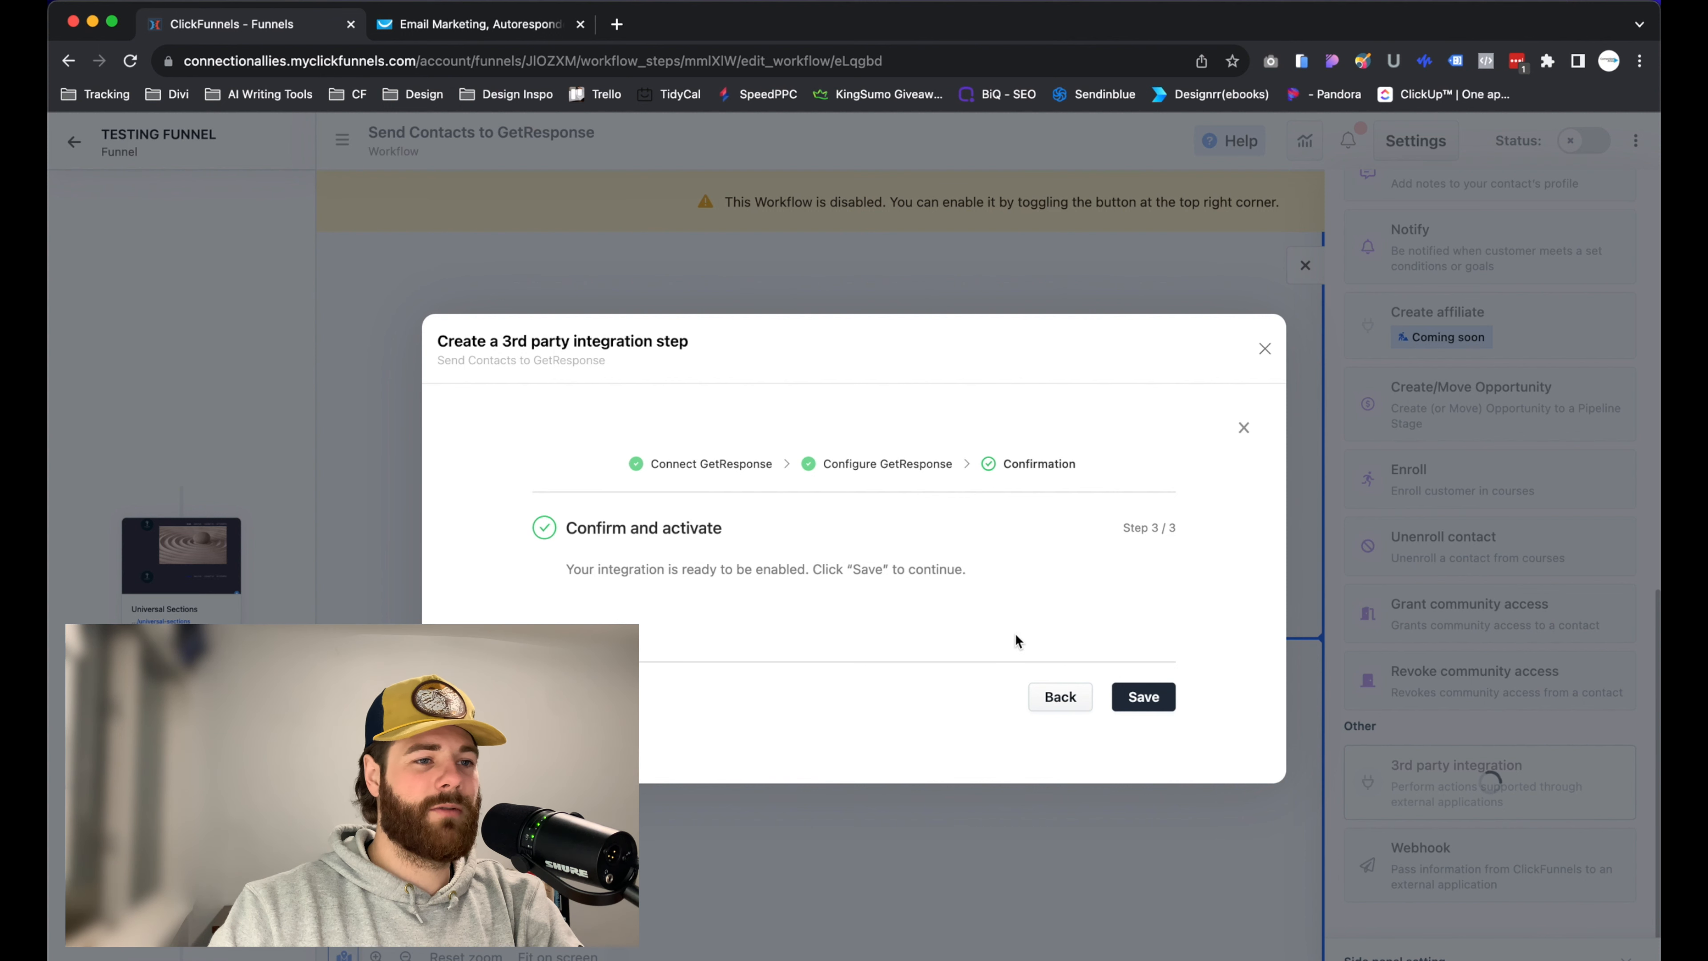
click(1142, 698)
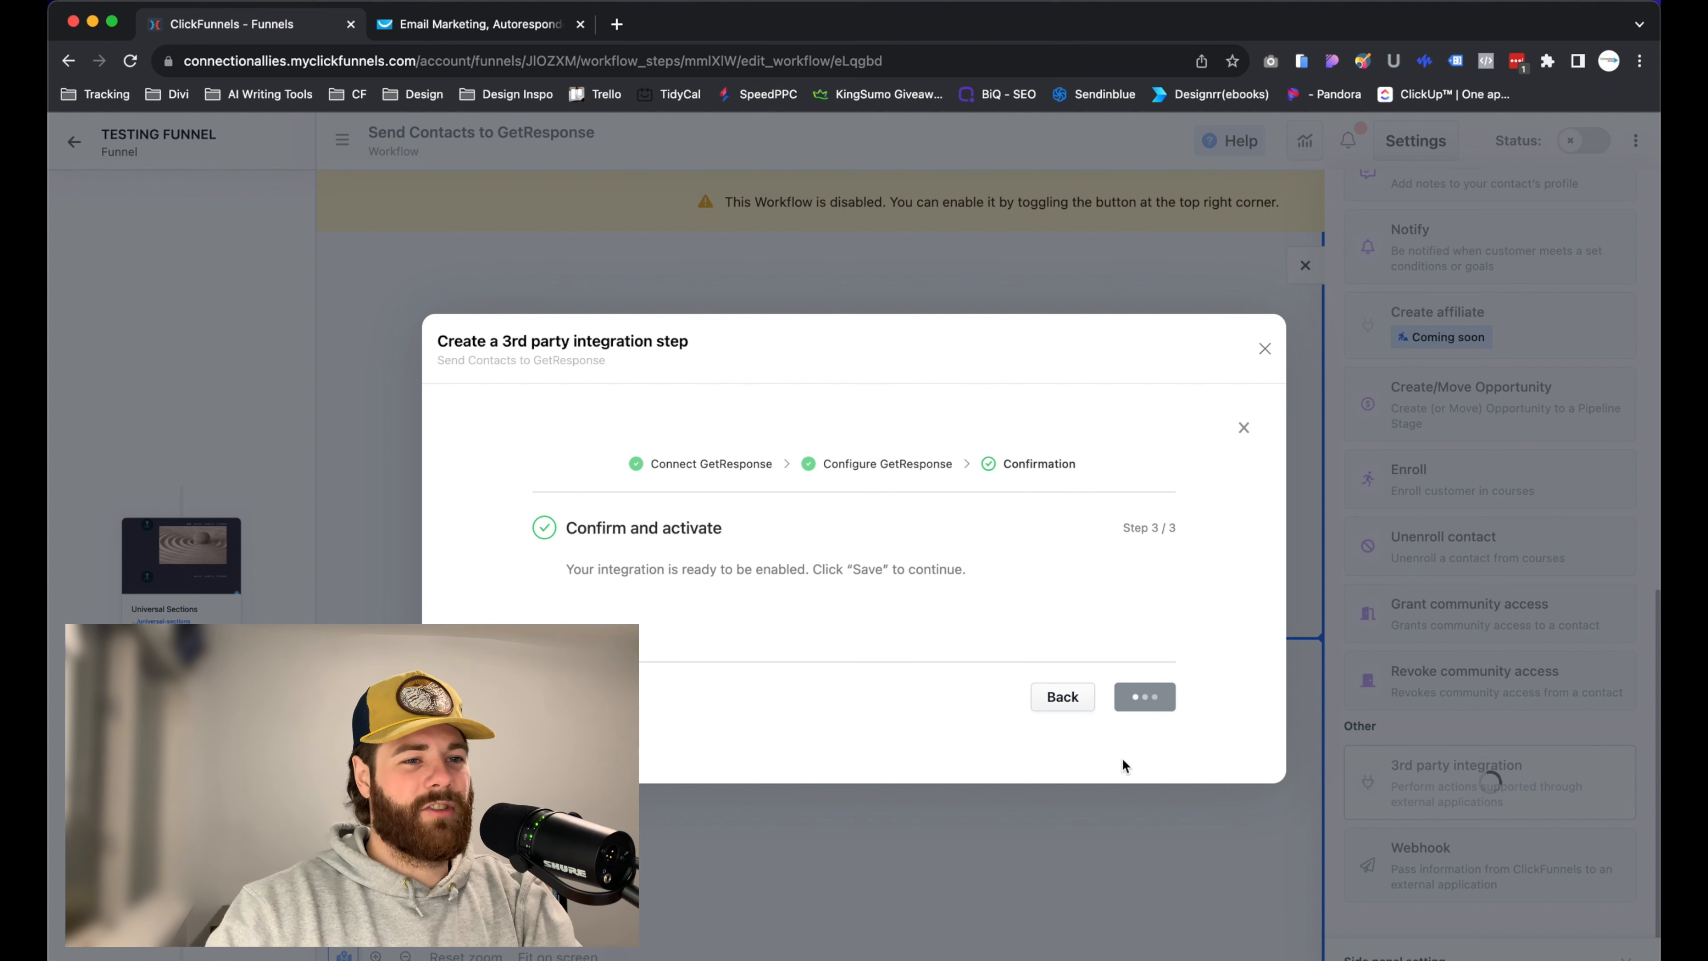
click(1144, 695)
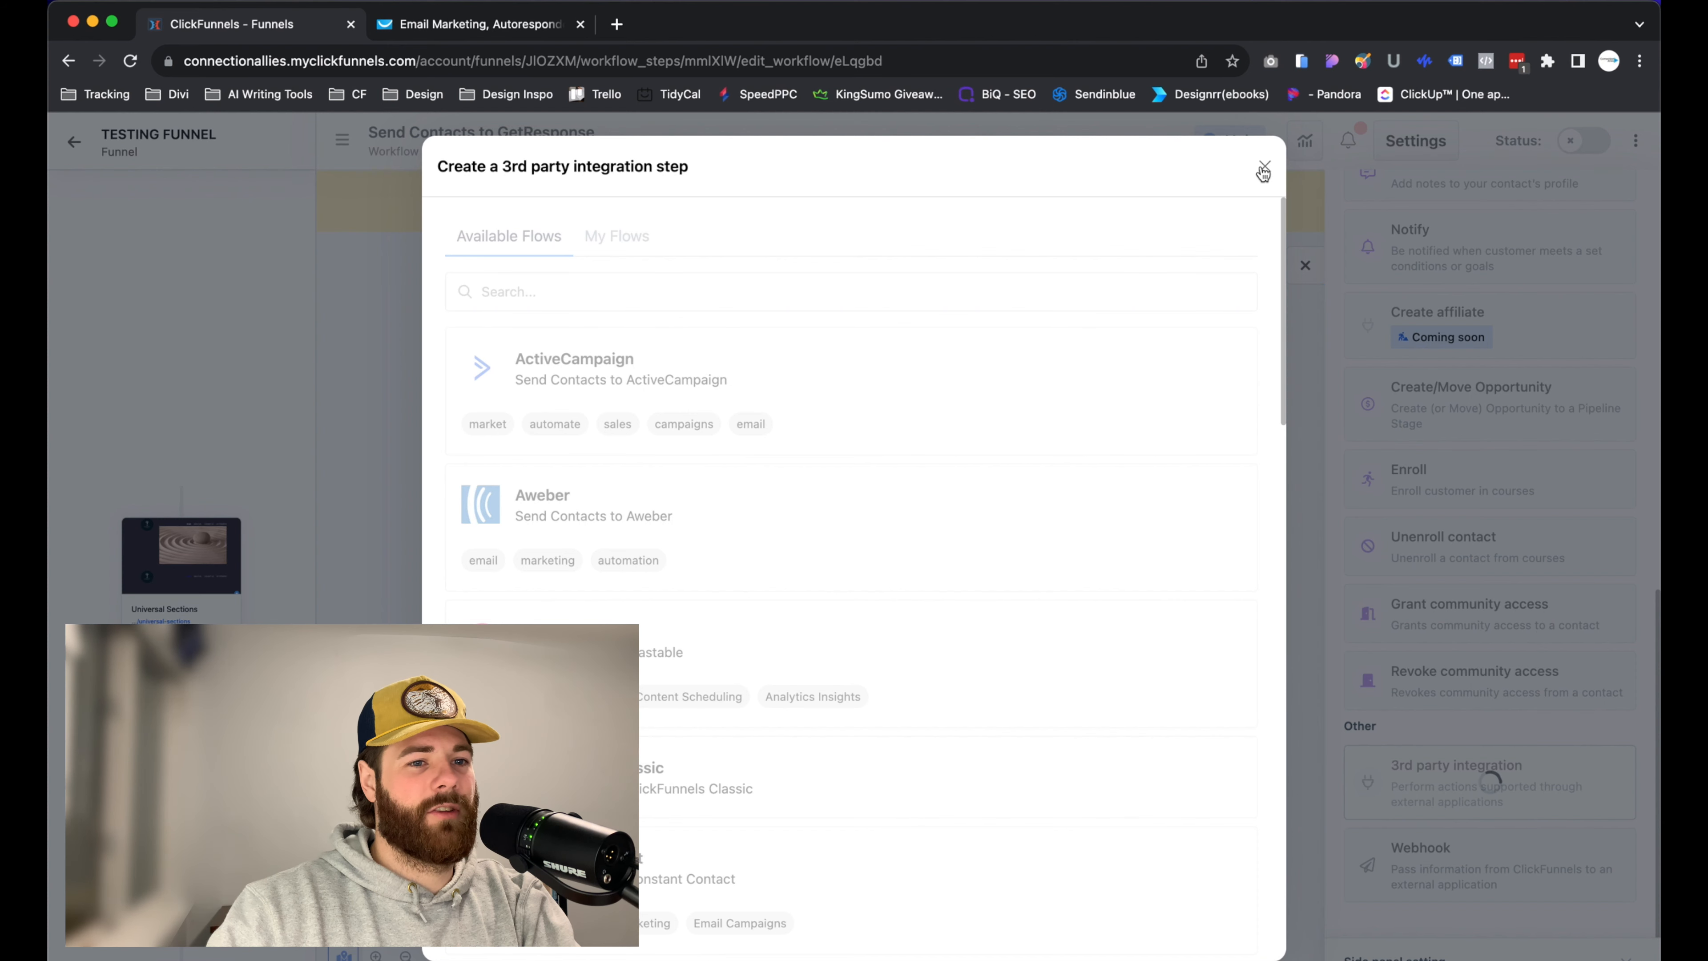
click(1262, 170)
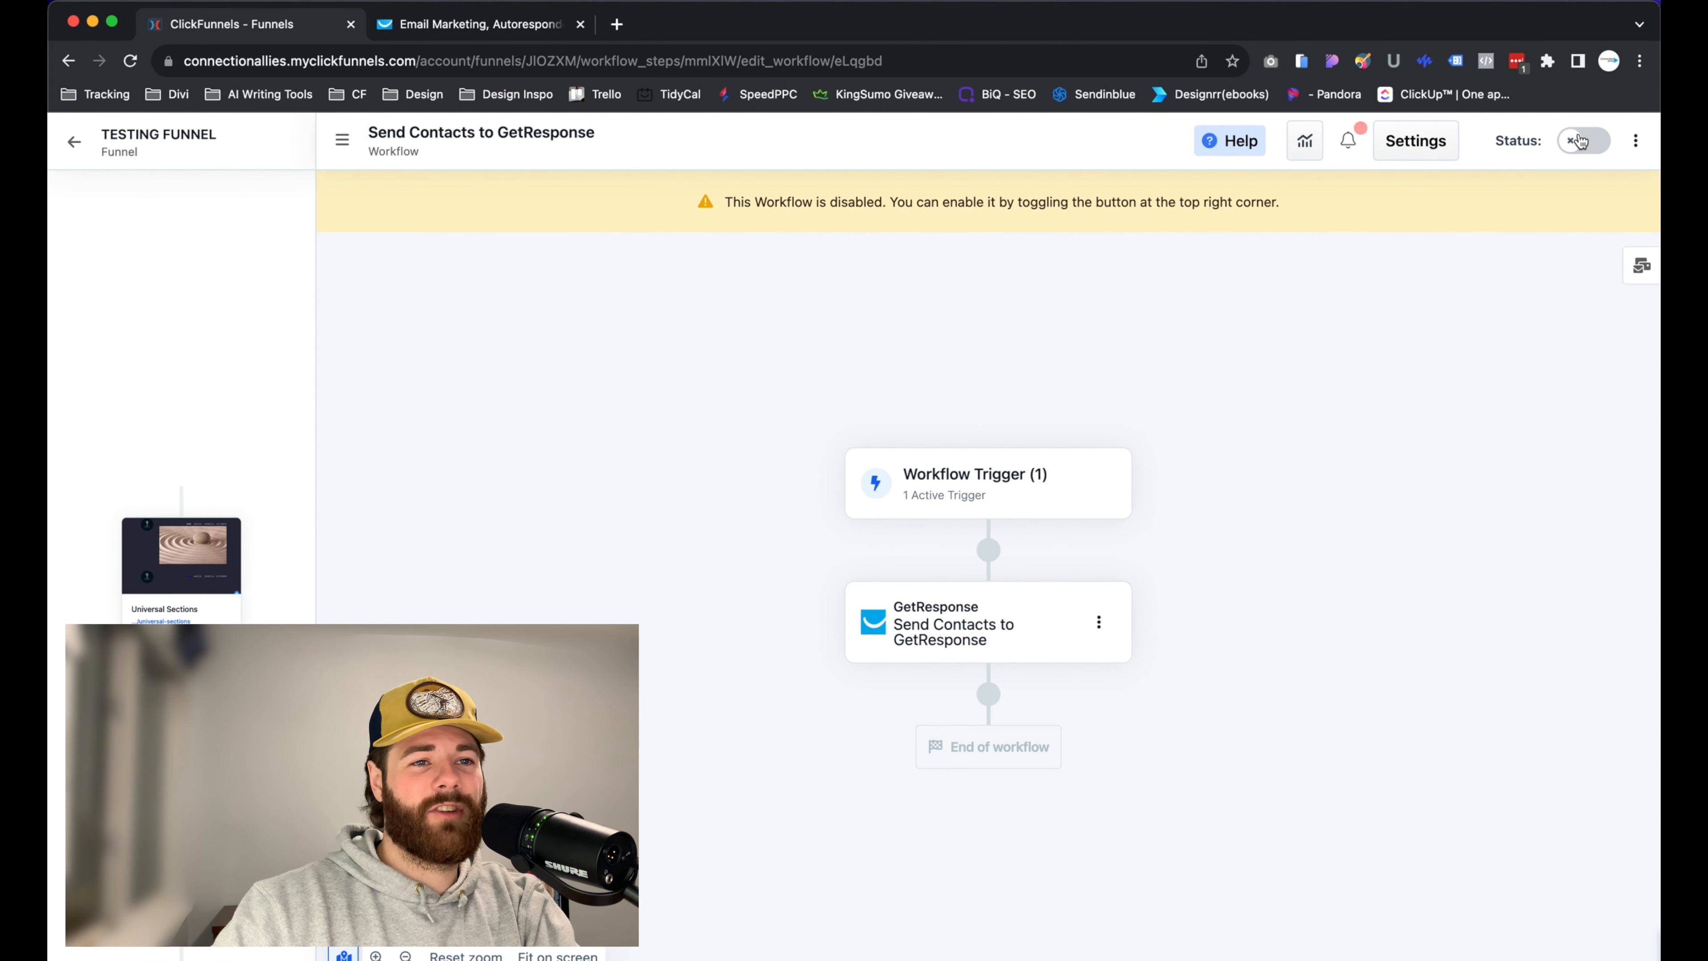
Switch the workflow Status on and confirm Enable.
click(1583, 141)
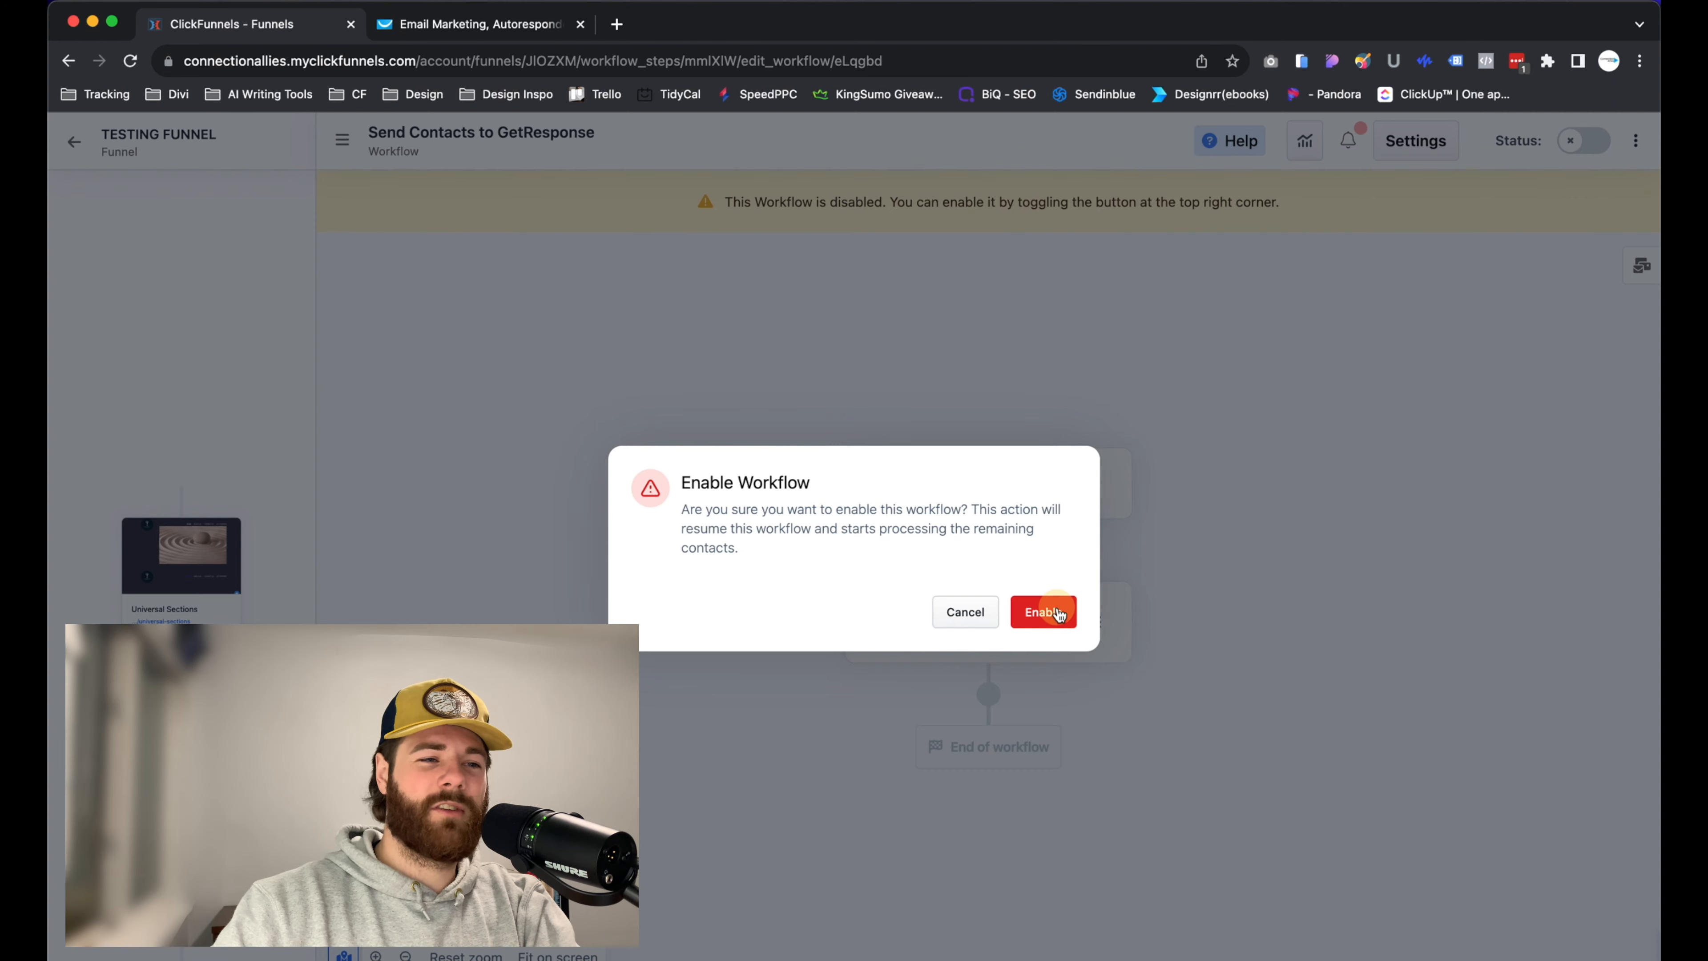
click(1040, 611)
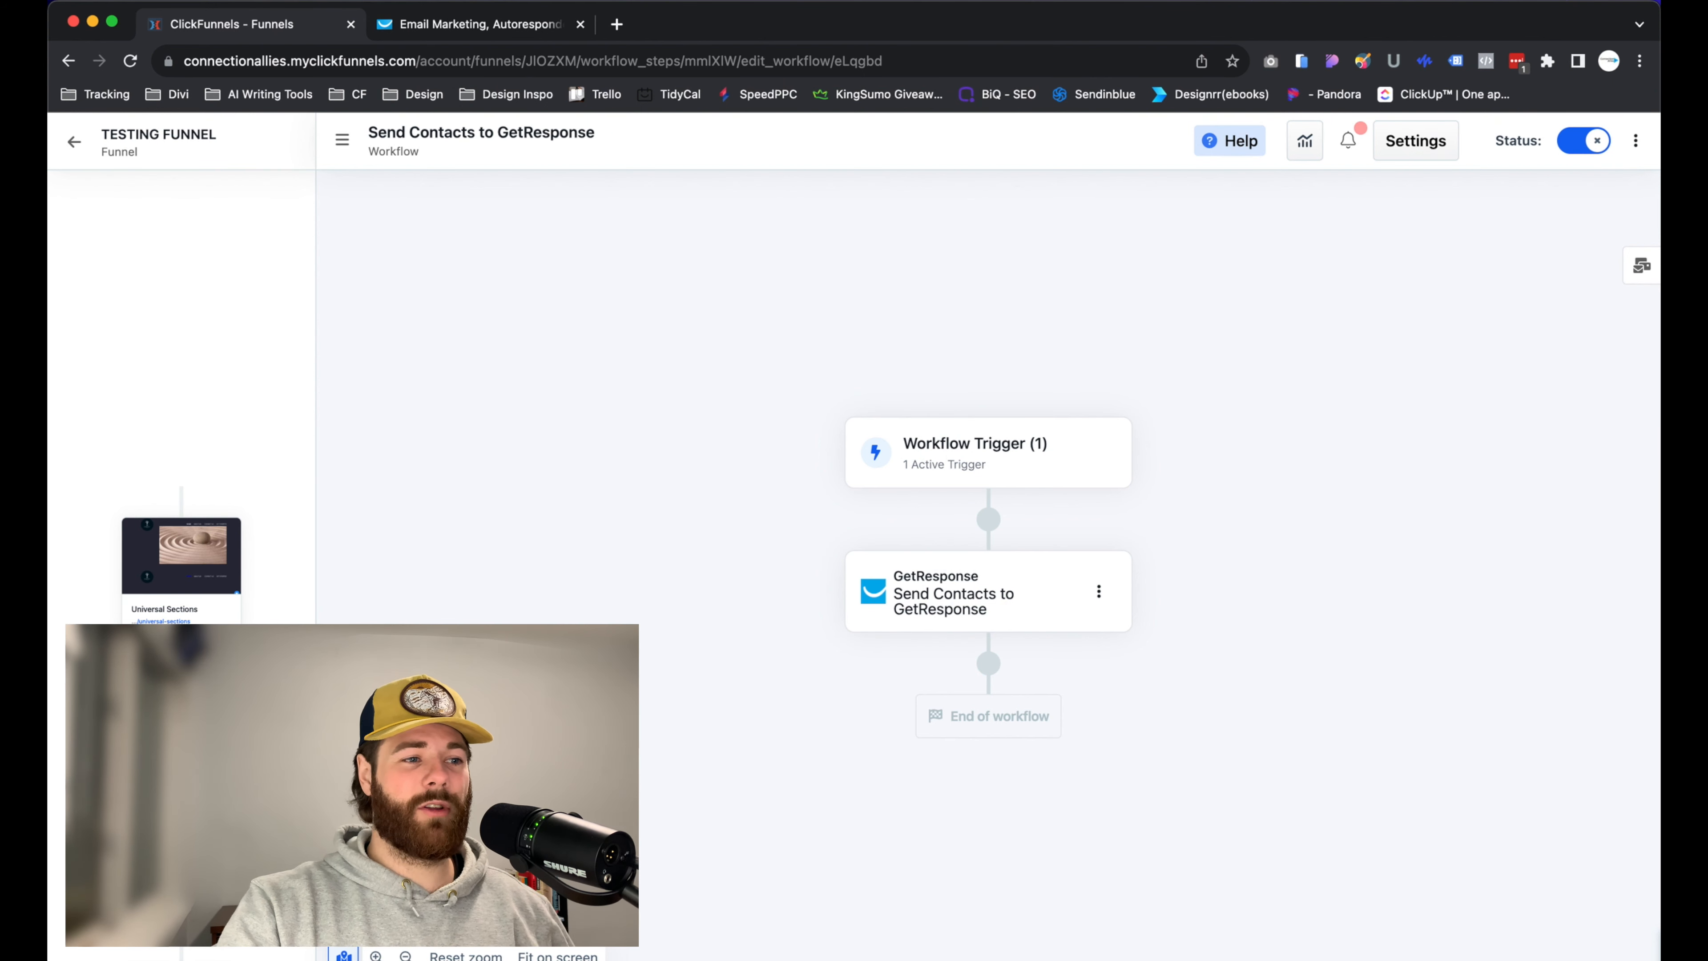
mouse_move(1156, 311)
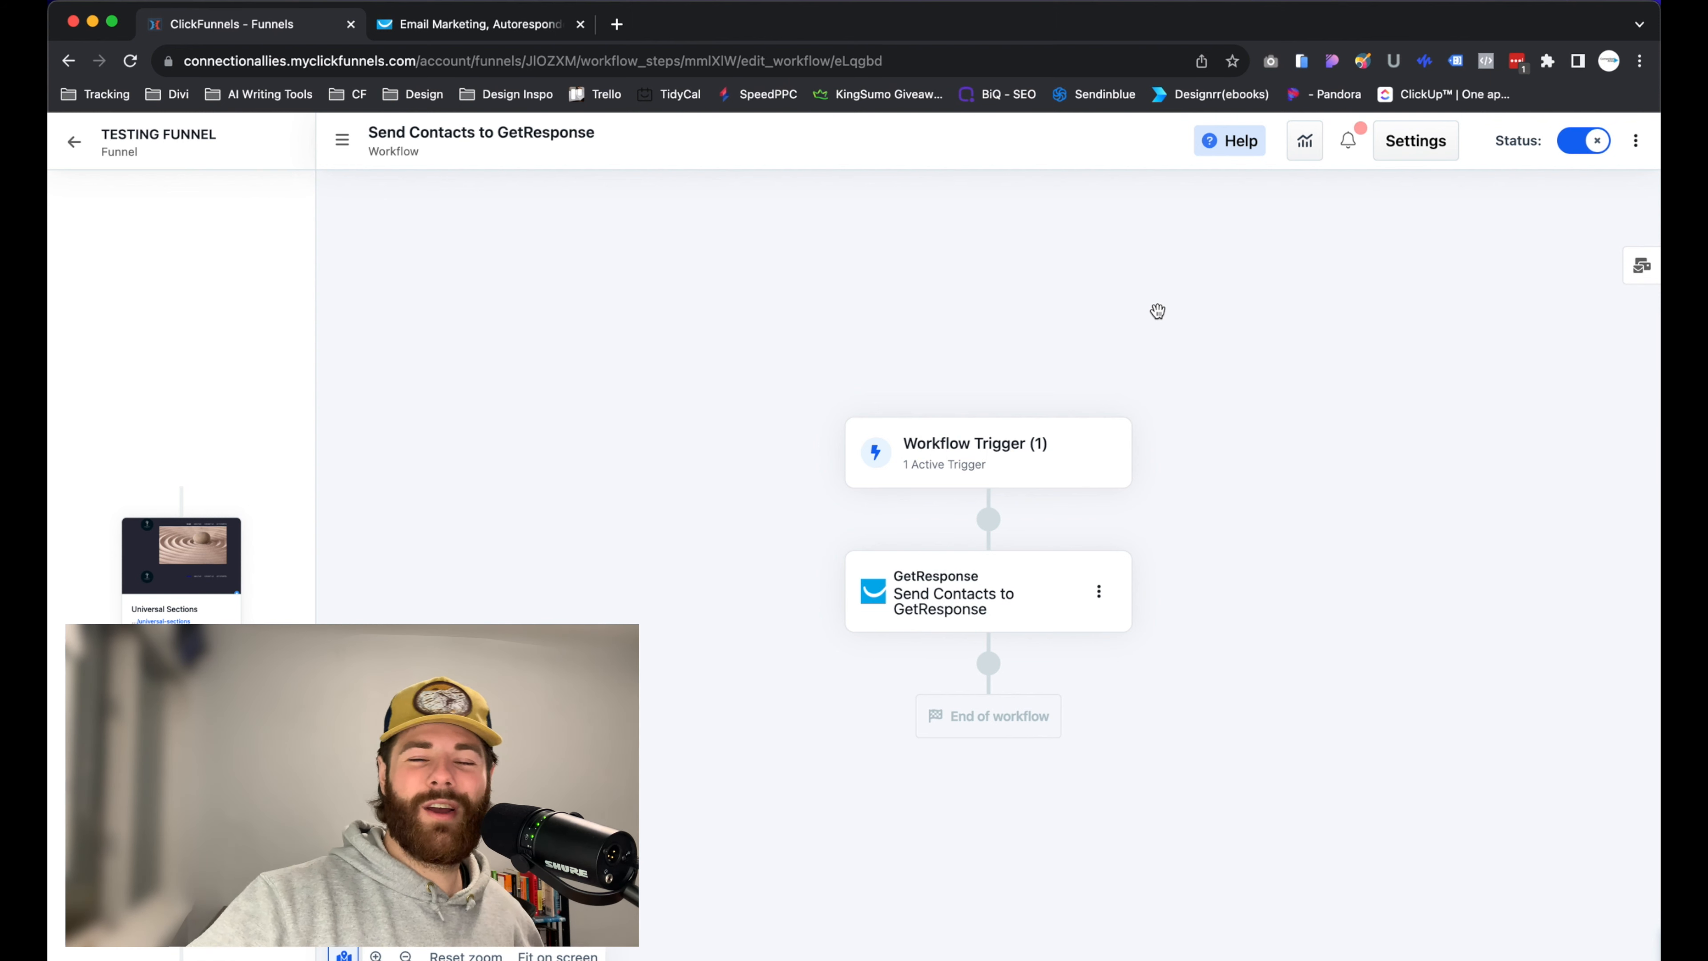
mouse_move(1130, 320)
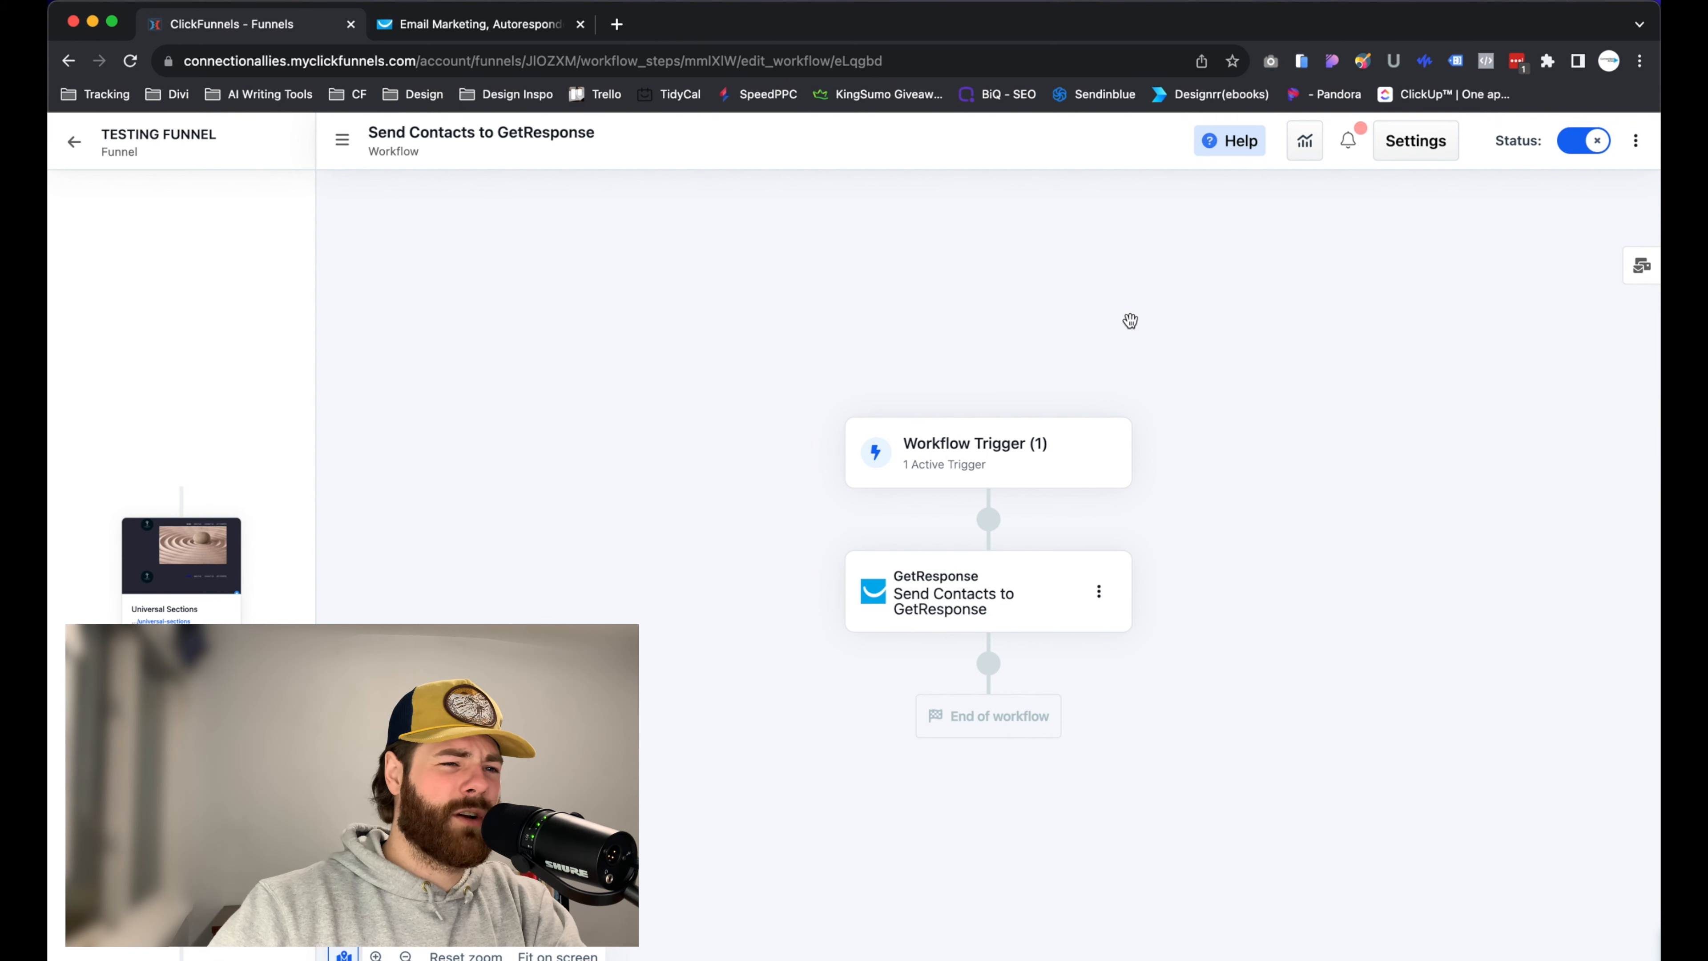